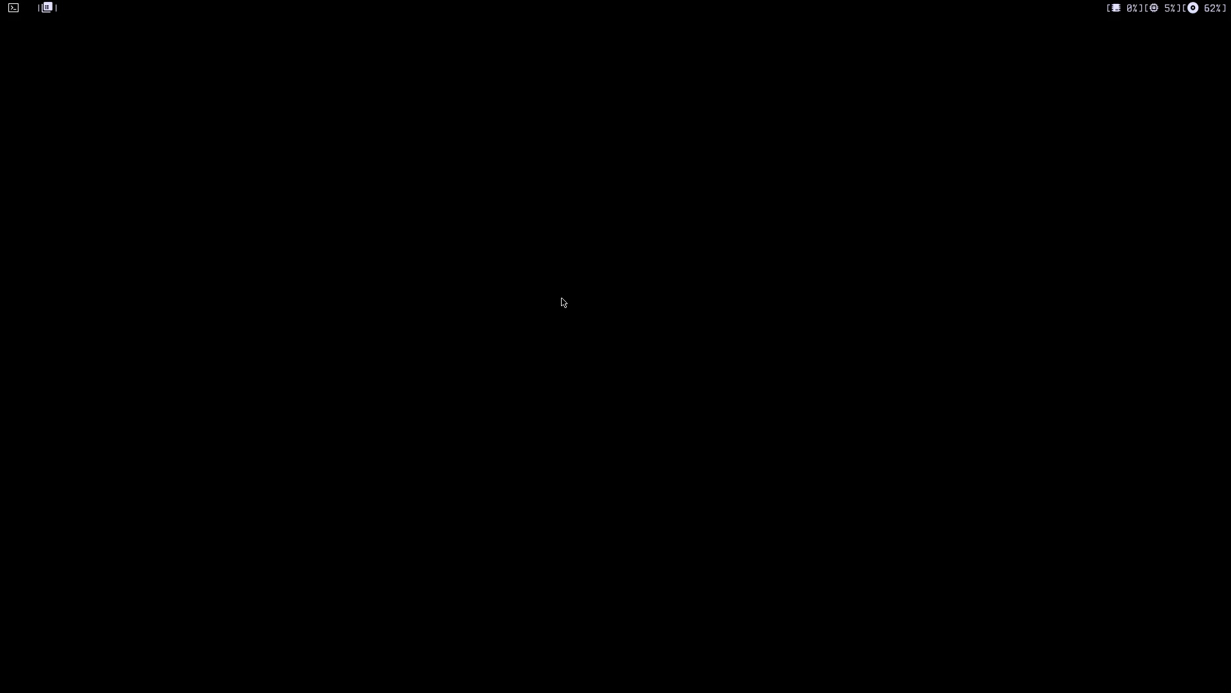
Spawn a floating st terminal on the empty dwm desktop with Alt+s.
key(Alt+s)
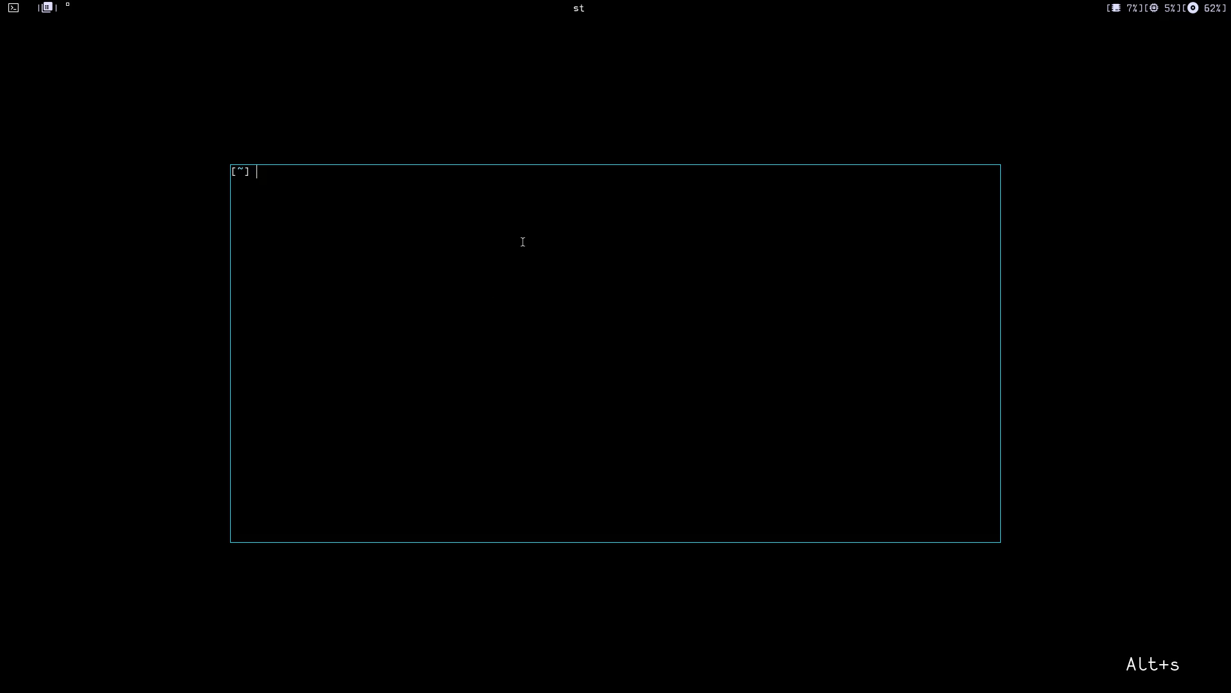
Run neofetch in st, then launch Firefox from dmenu.
text(neofetch)
text(fir)
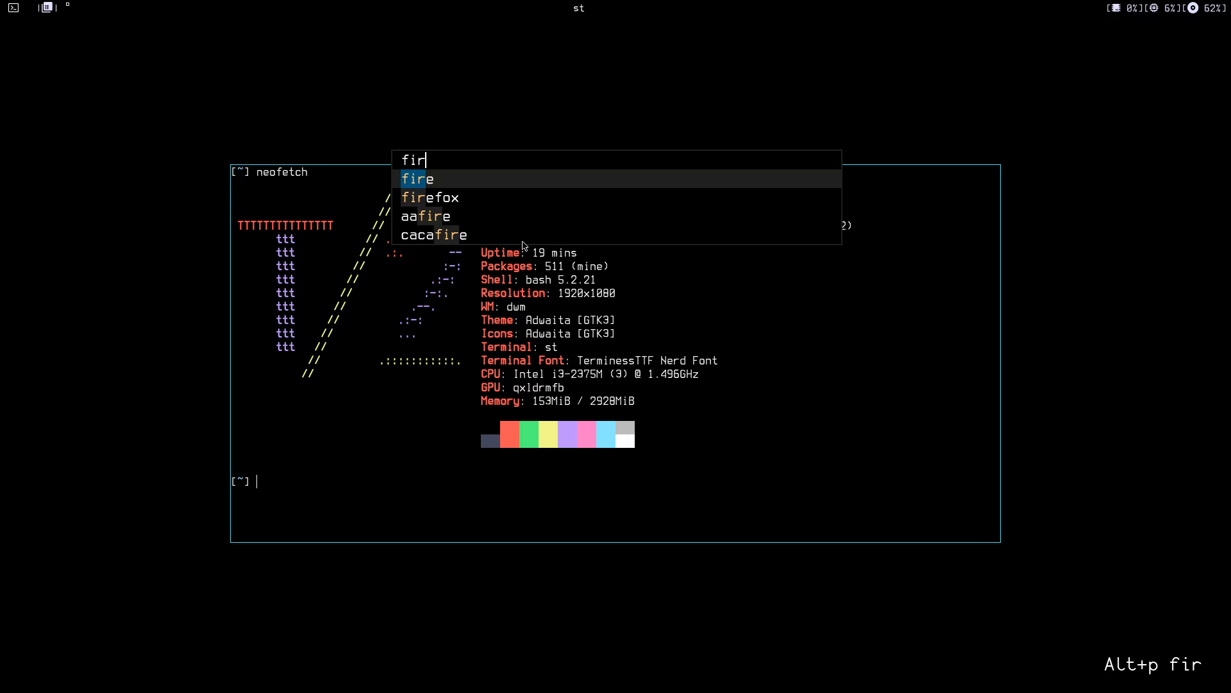
key(Return)
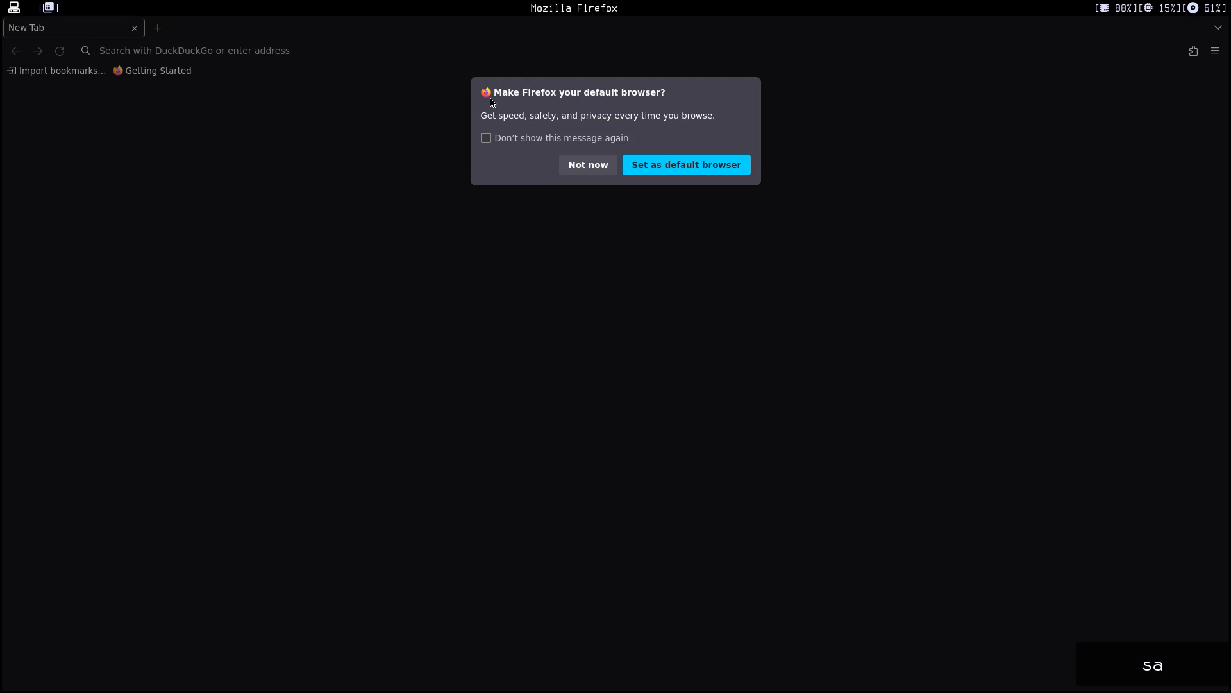
Dismiss the default-browser prompt and search DuckDuckGo for 'sakura term'.
click(587, 165)
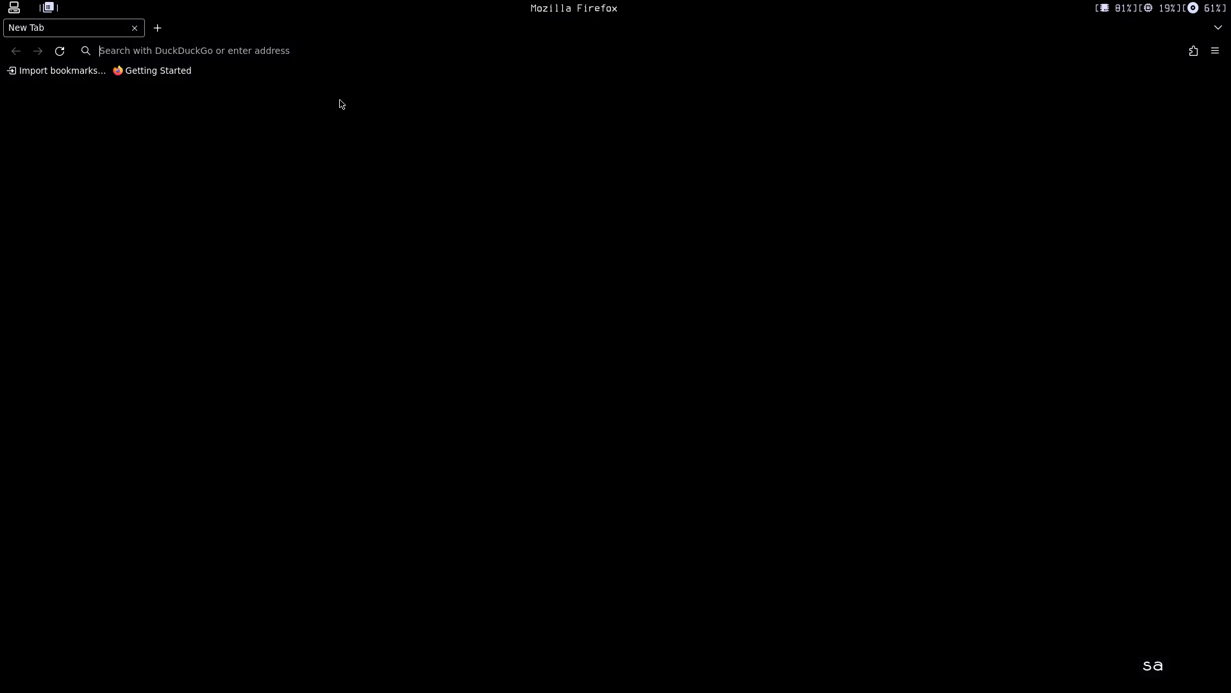
text(sak)
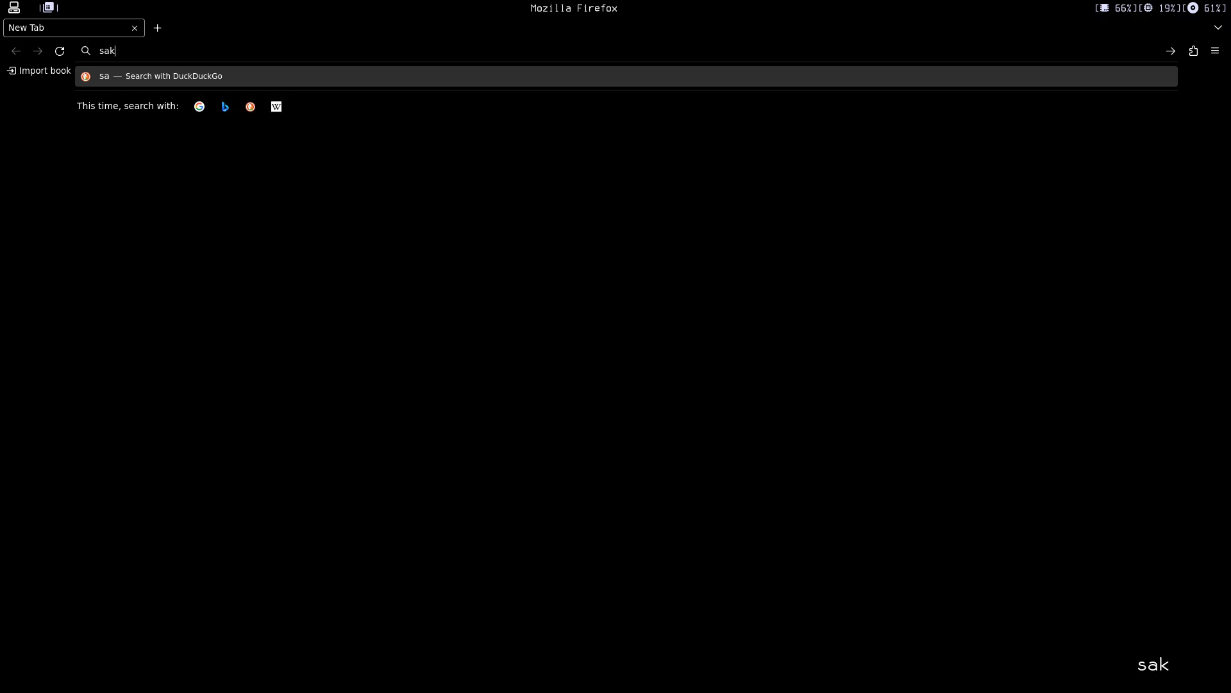
text(ura)
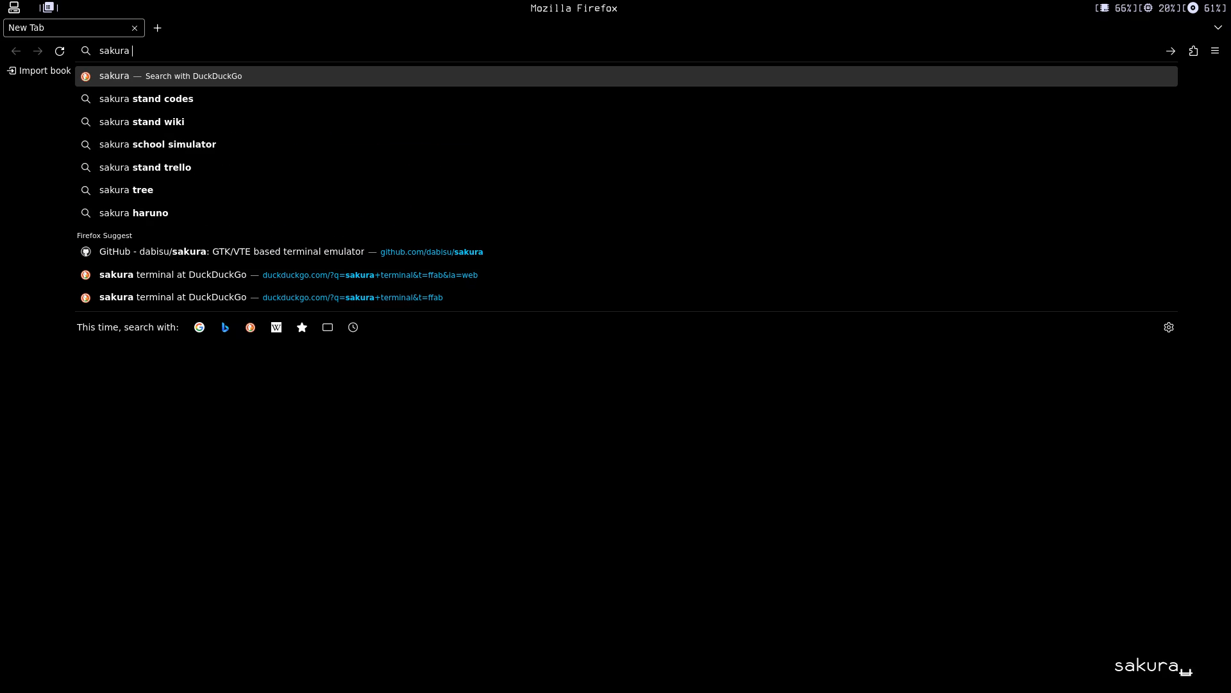
text(ter)
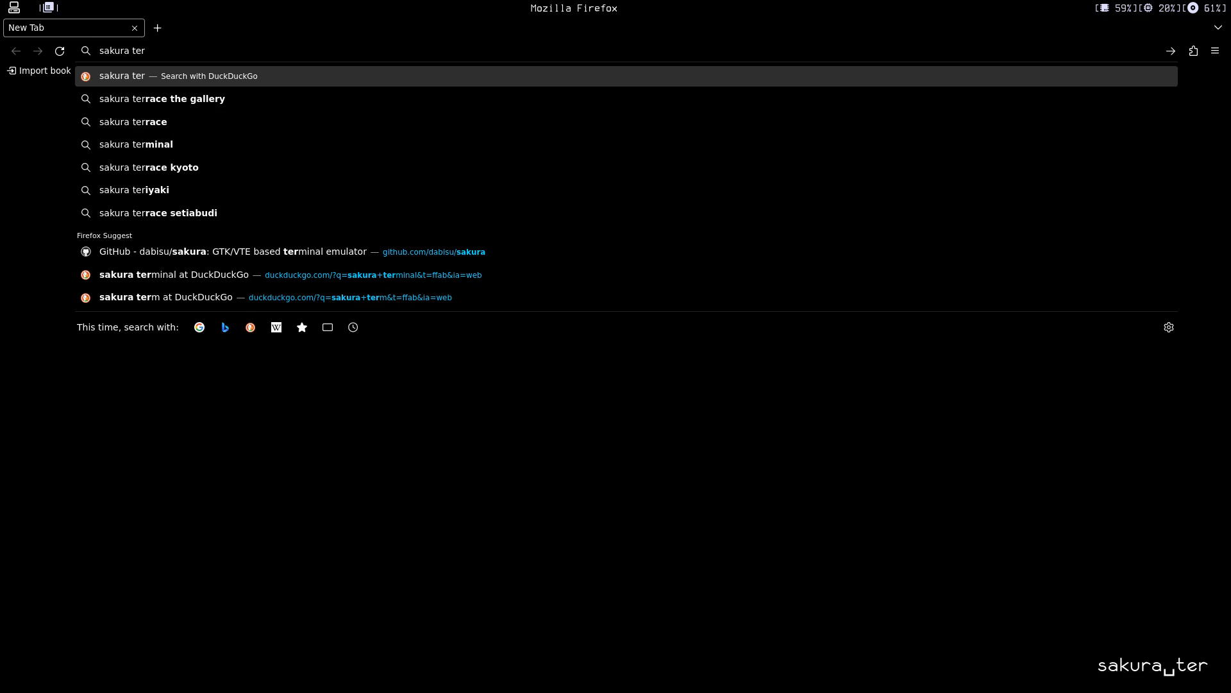
text(m)
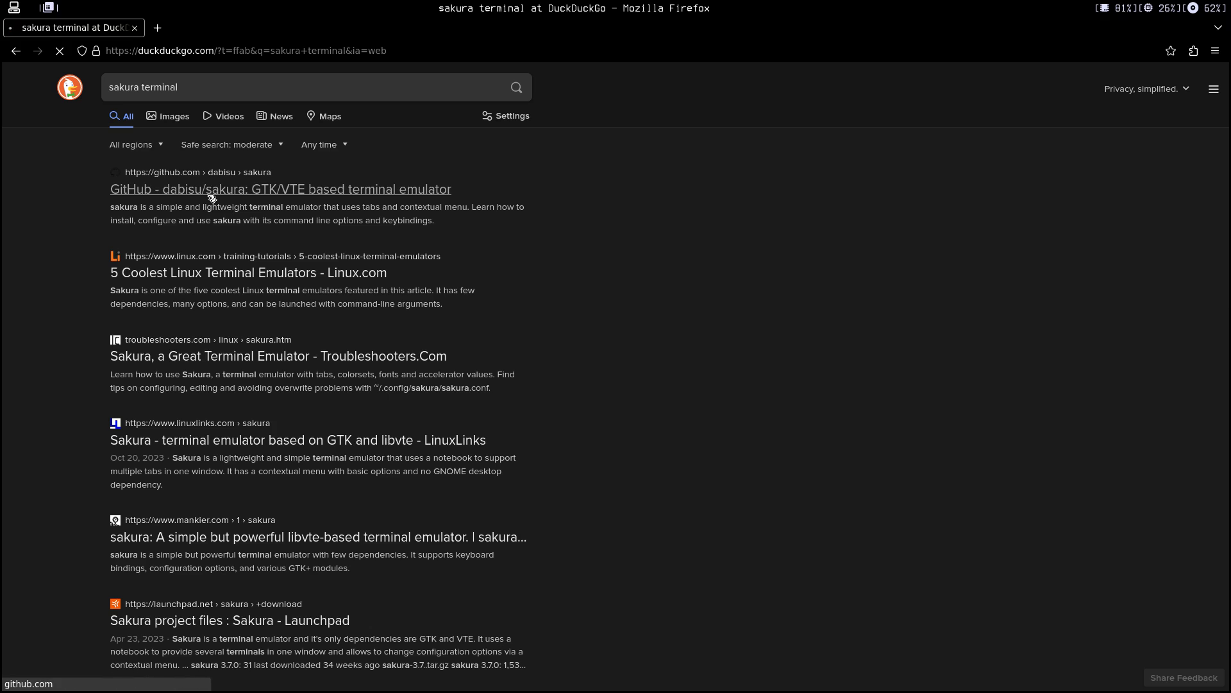
Open the dabisu/sakura GitHub result, show its HTTPS clone URL, and return to st.
click(280, 189)
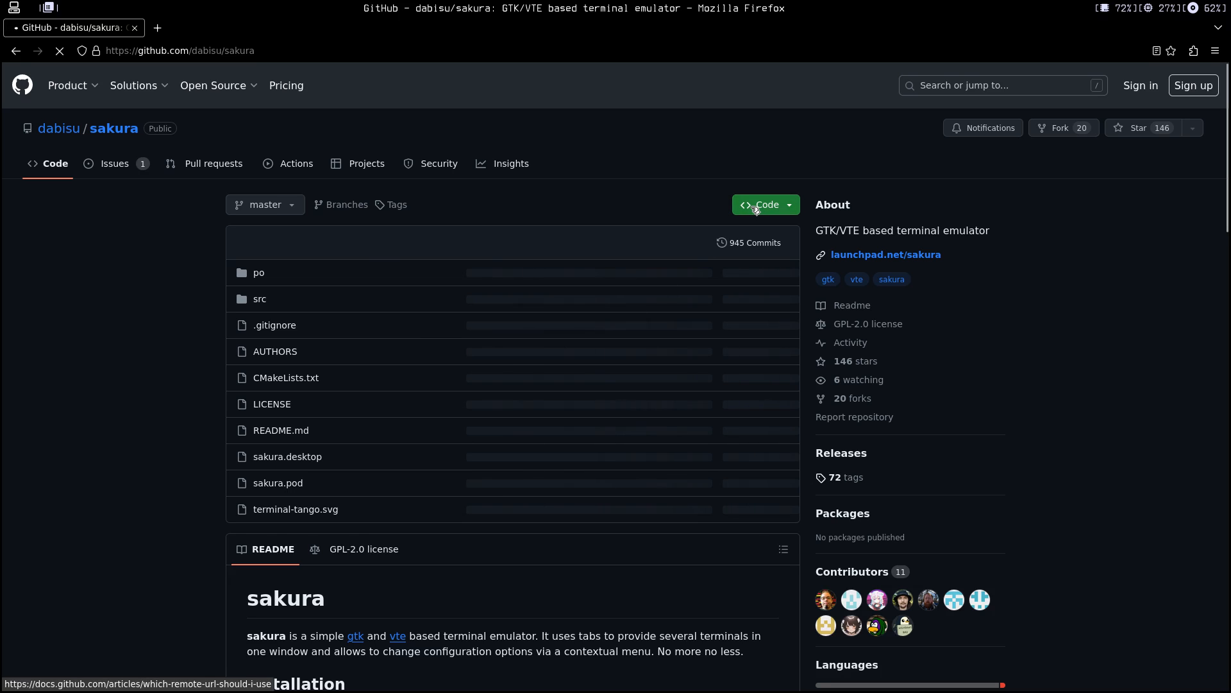
click(761, 204)
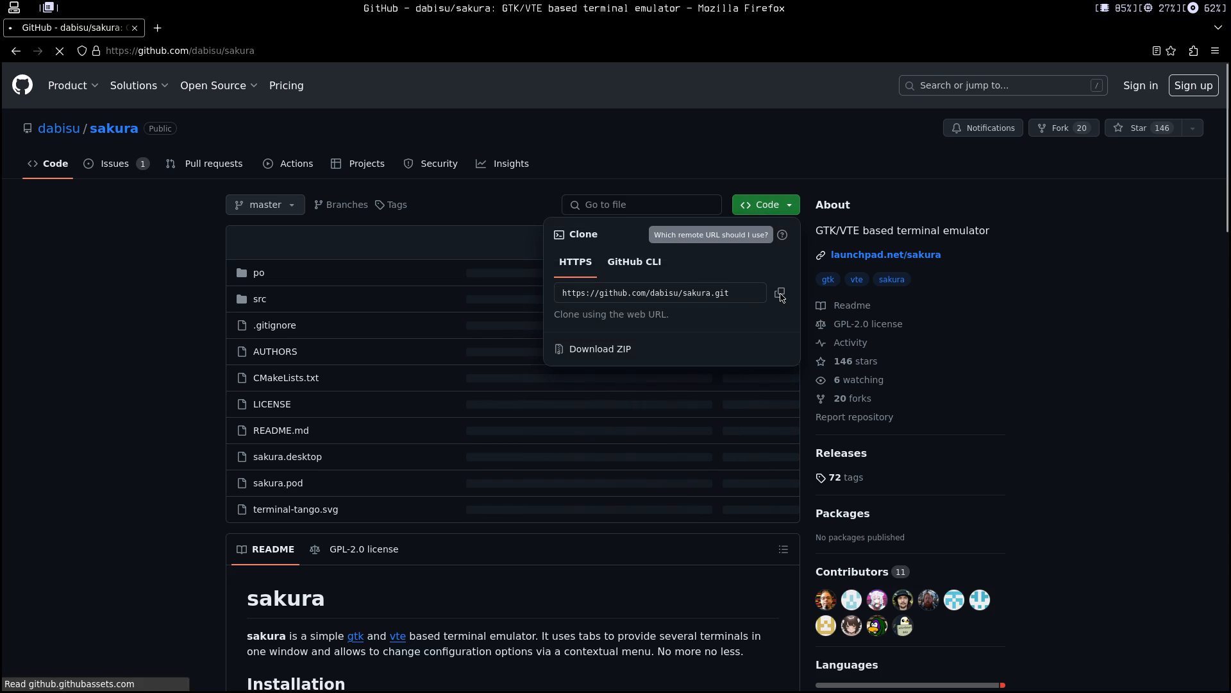
key(alt+ampersand)
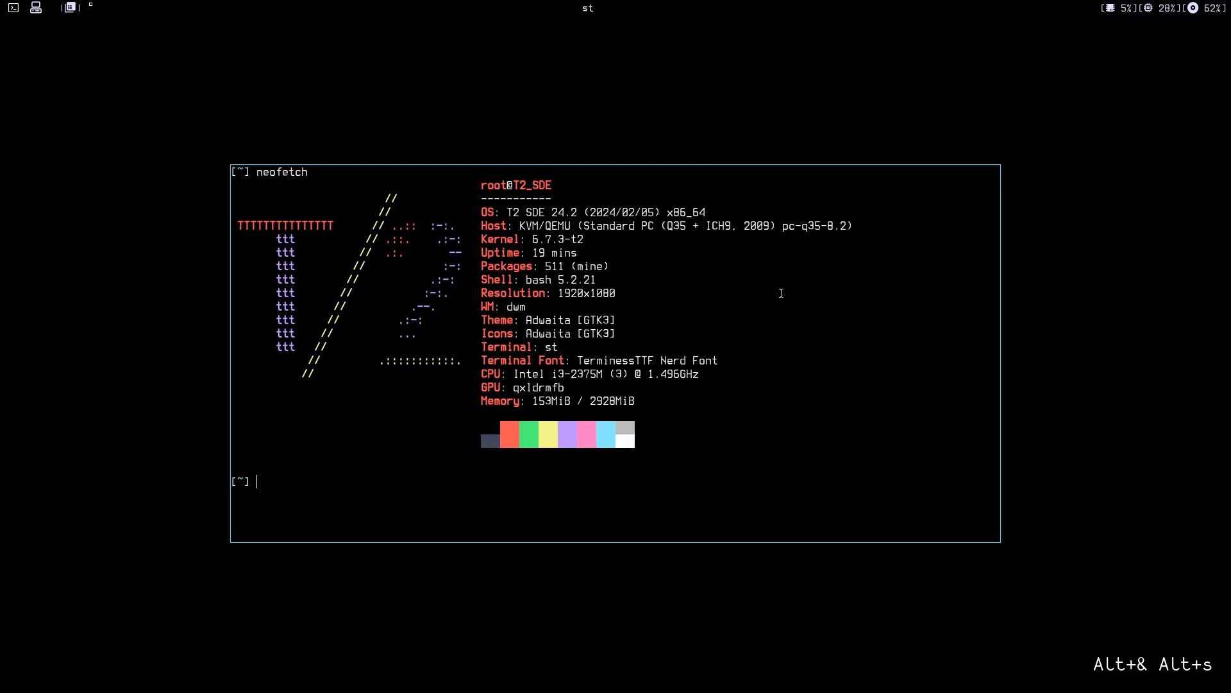
key(ctrl+l)
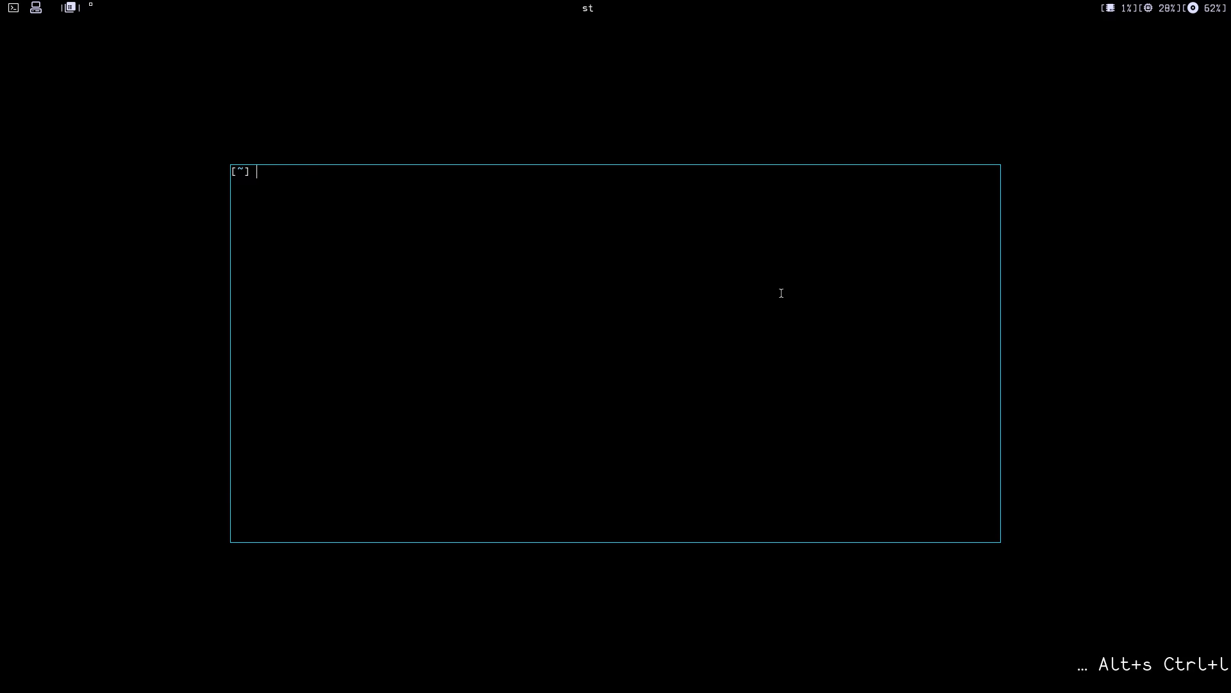
text(git l)
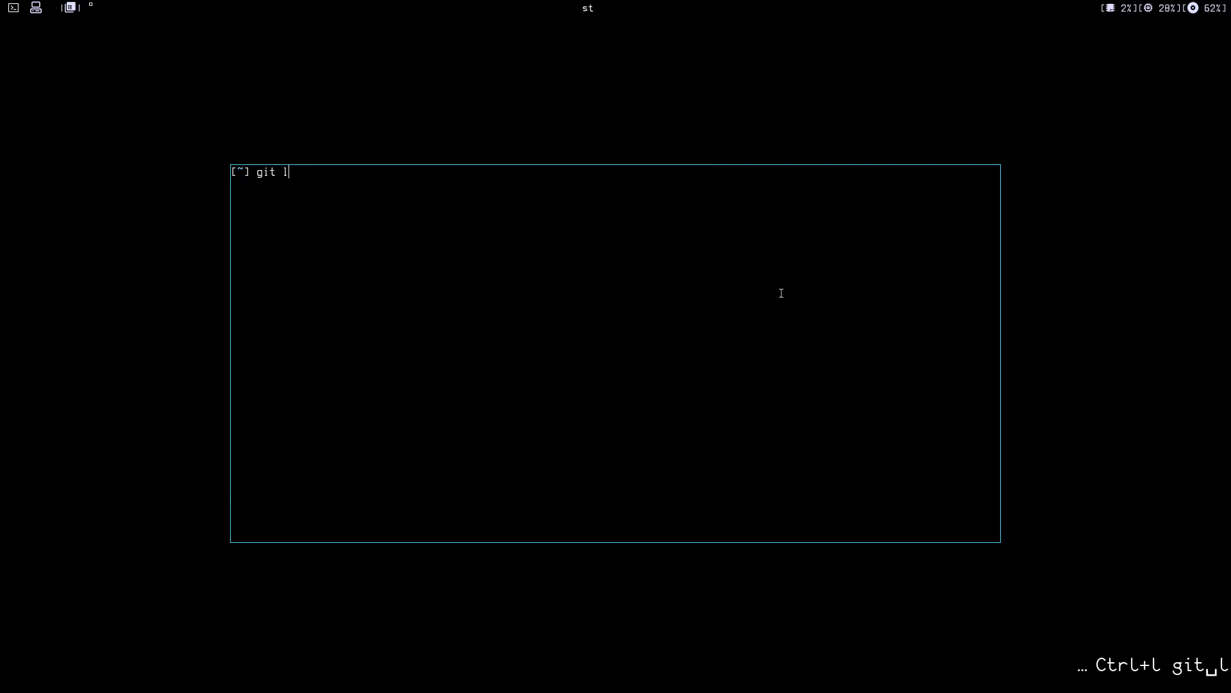
text(clone)
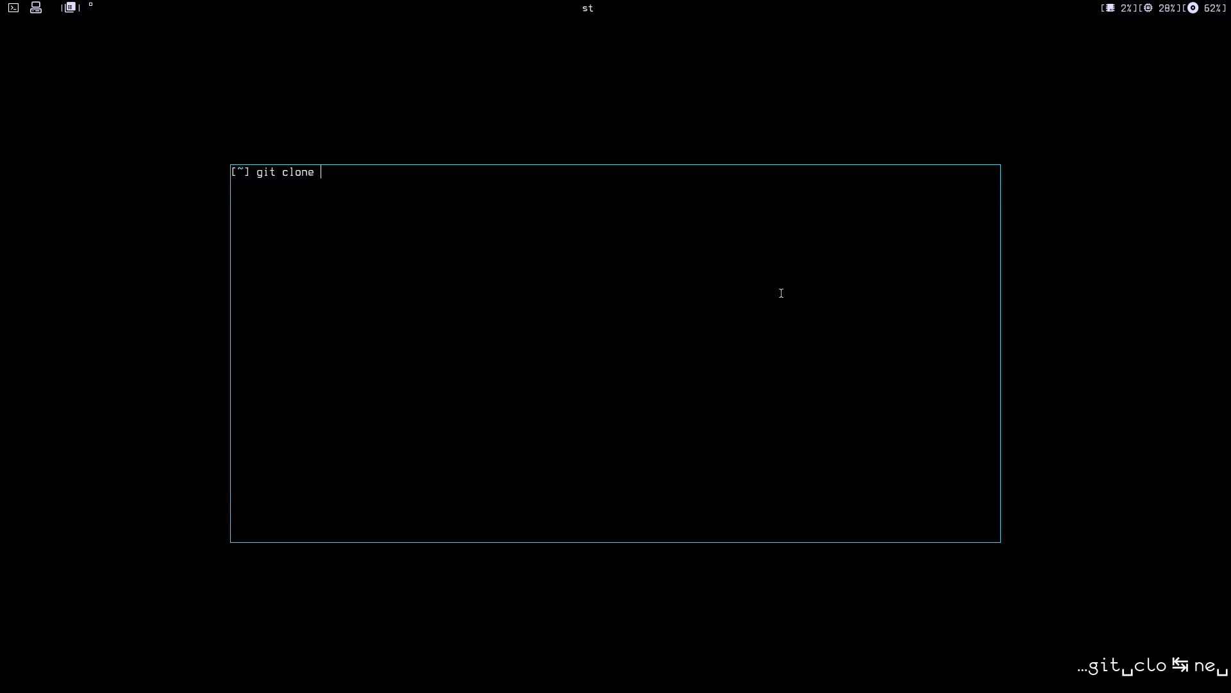
key(Return)
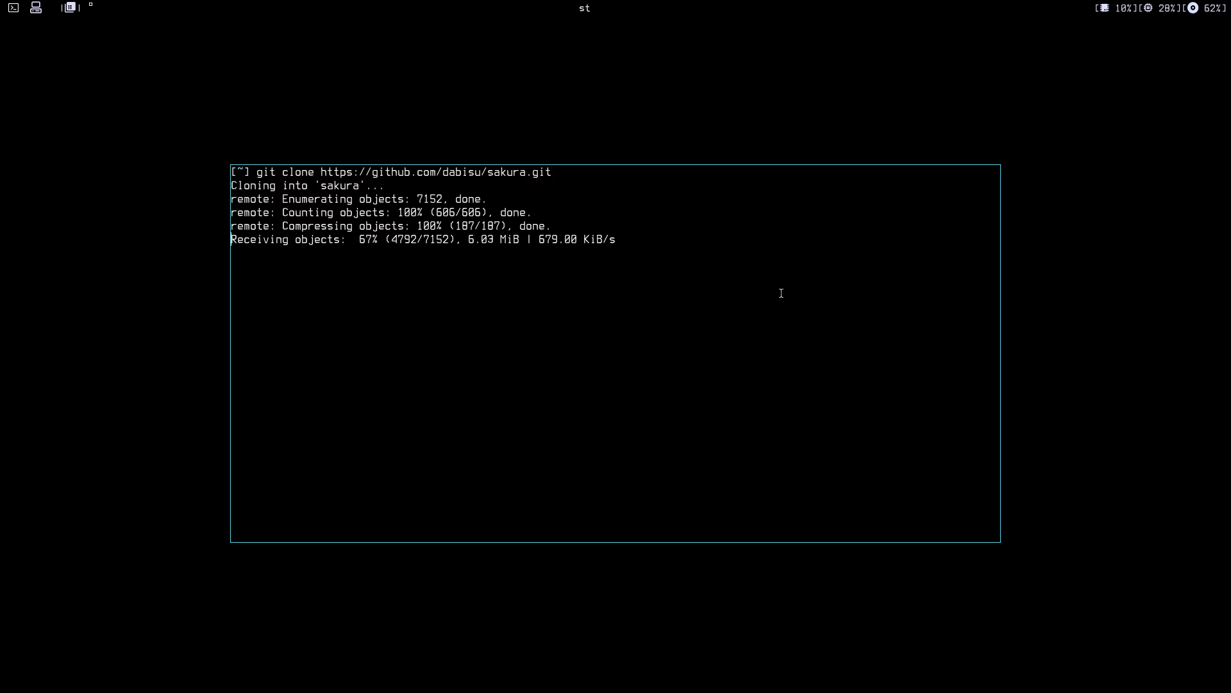
Back in Firefox, close the Code dropdown and scroll the sakura README to Usage and Keybindings.
key(alt+Tab)
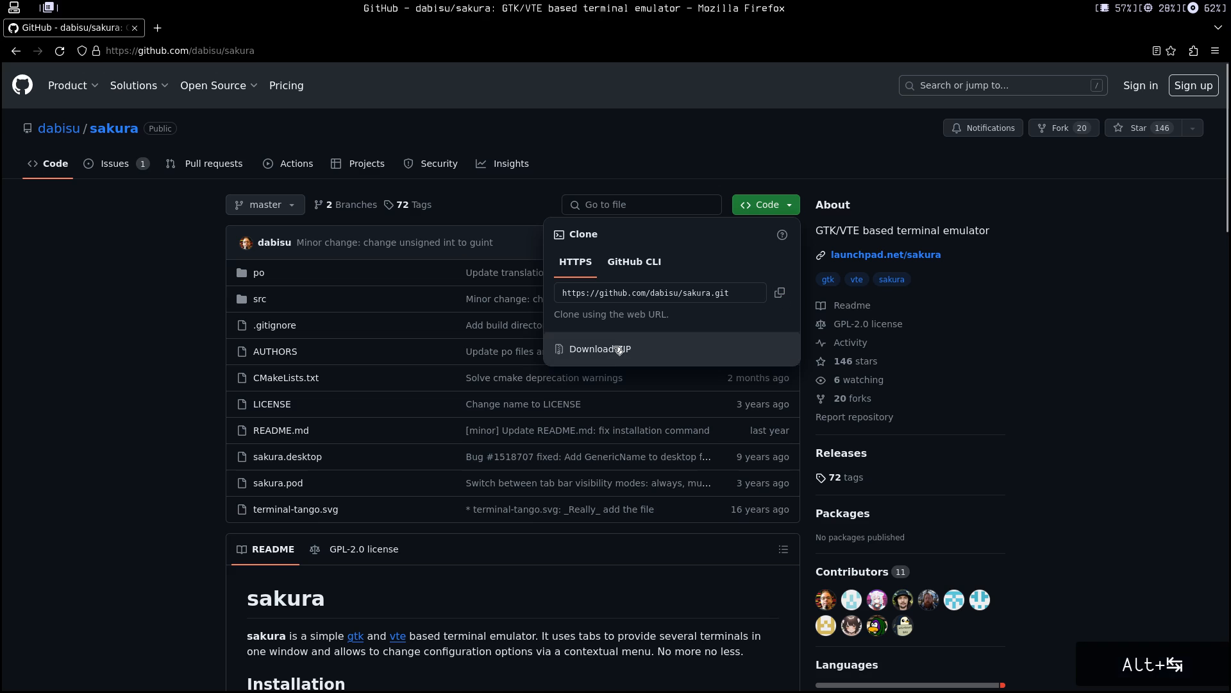
click(159, 332)
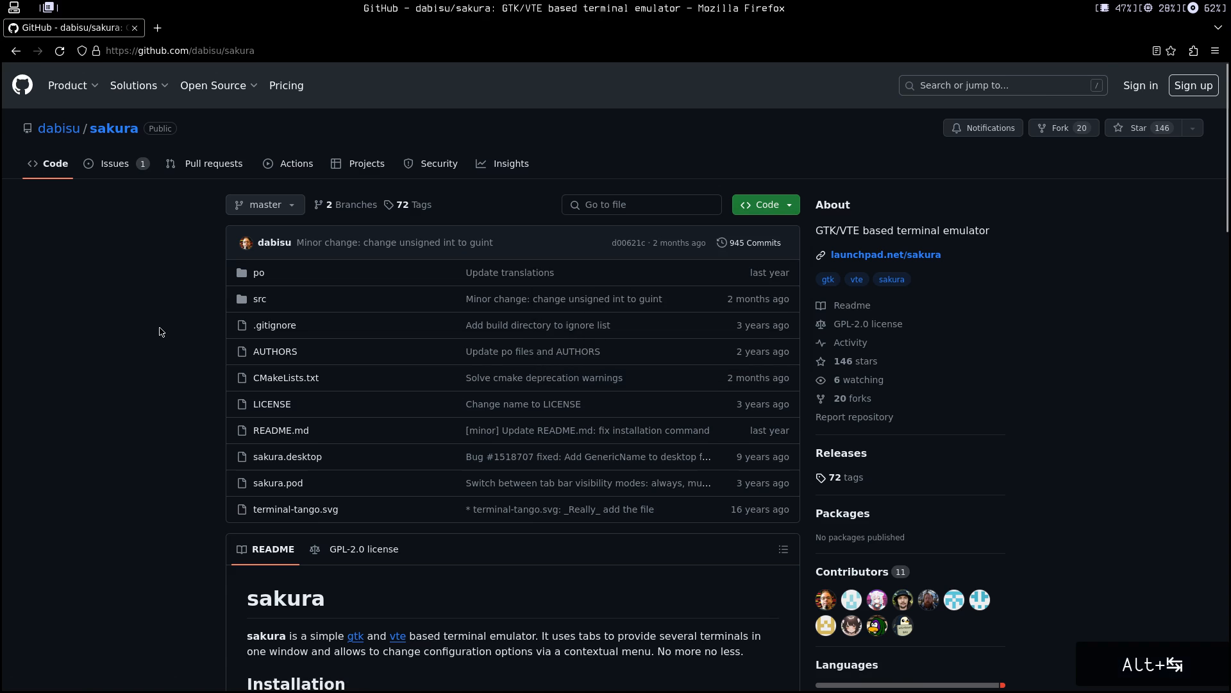
scroll(down, 3)
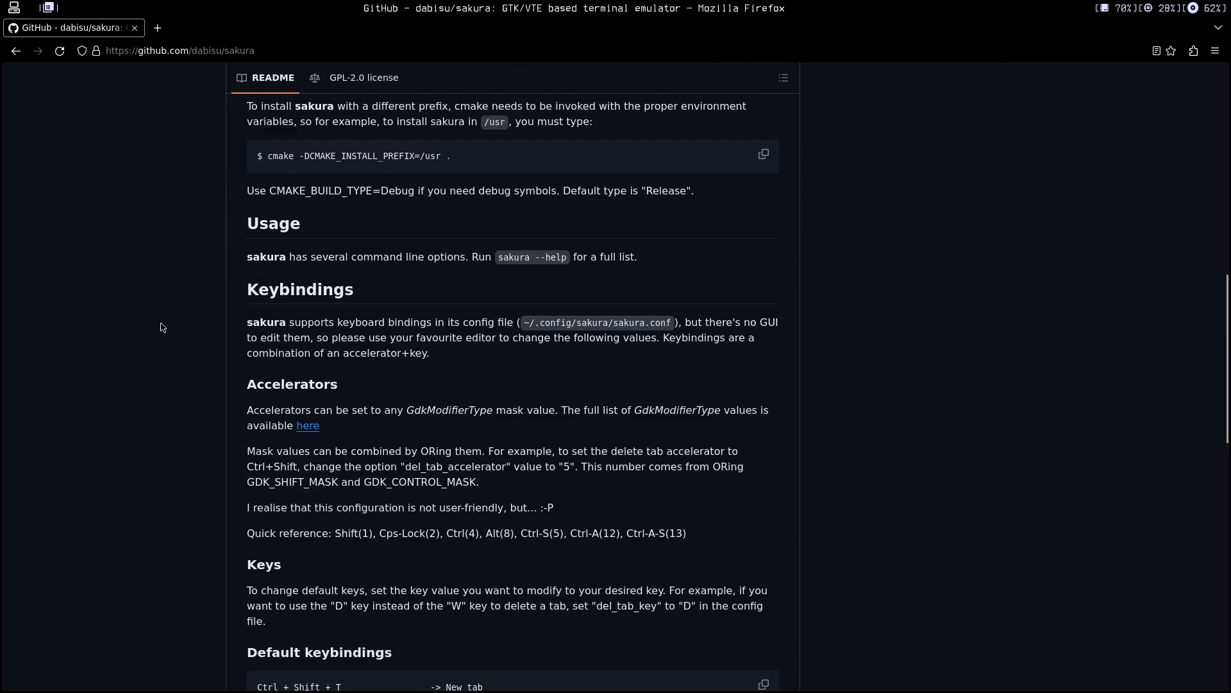
scroll(up, 3)
text(cd s)
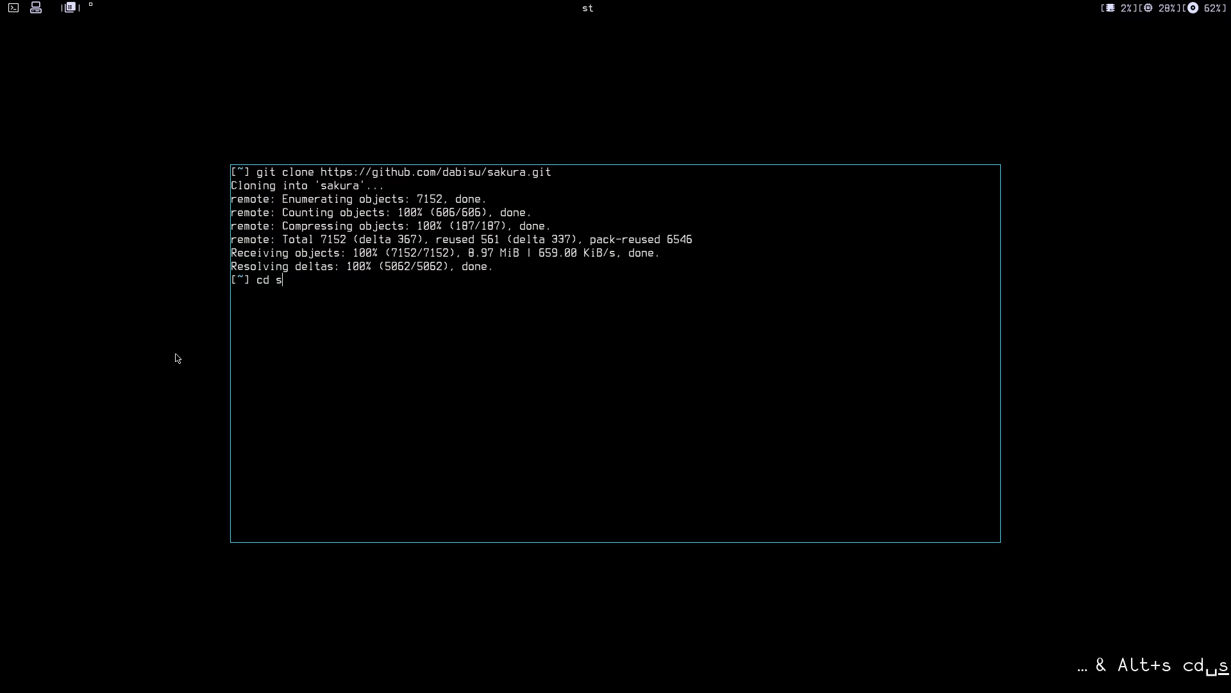
Enter the sakura folder, list its files, and run cmake . to generate build files.
key(Return)
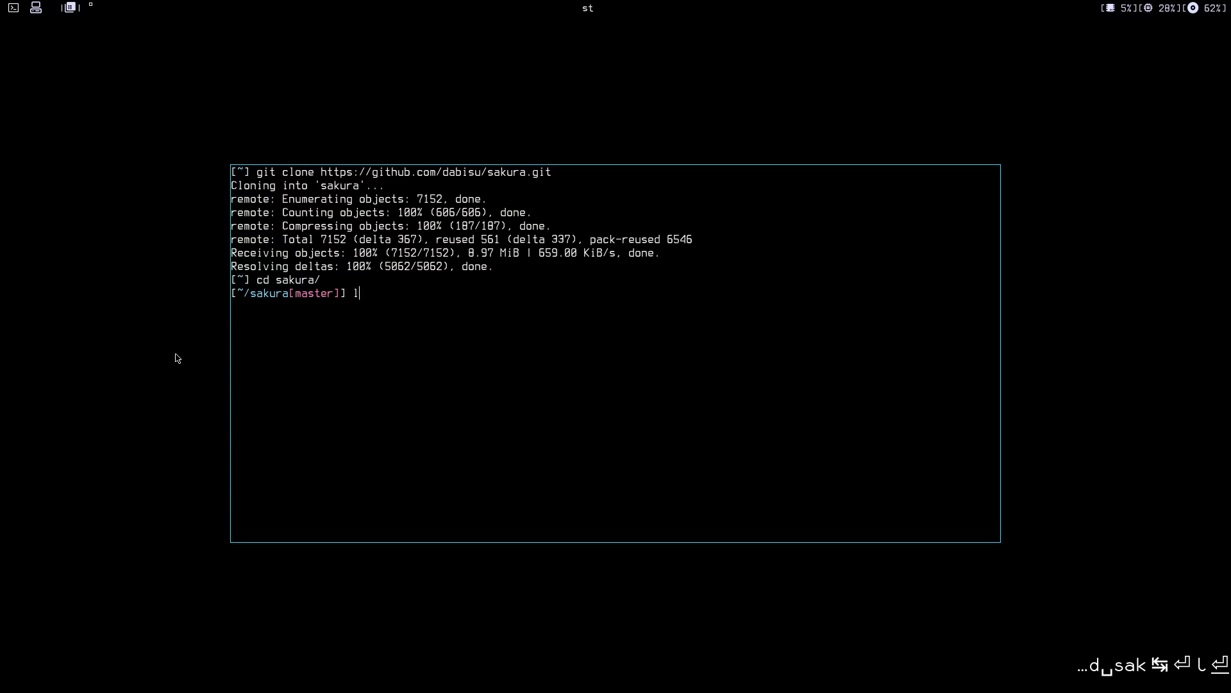
key(Return)
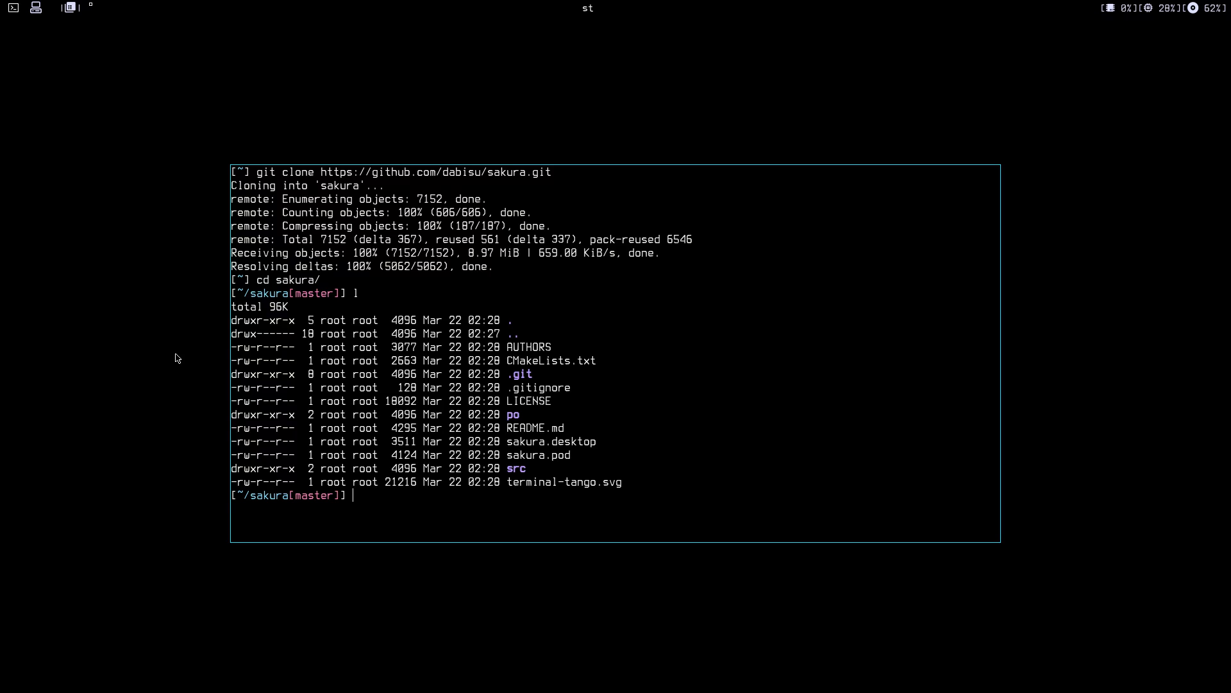
text(cmak)
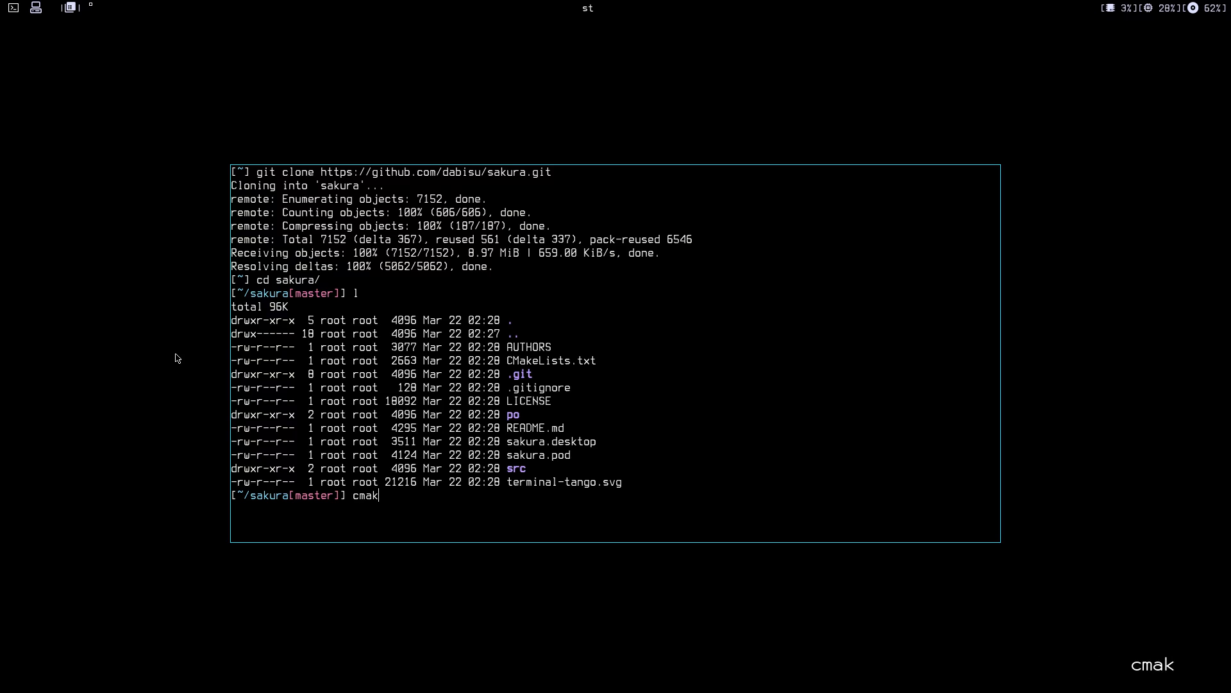
key(Return)
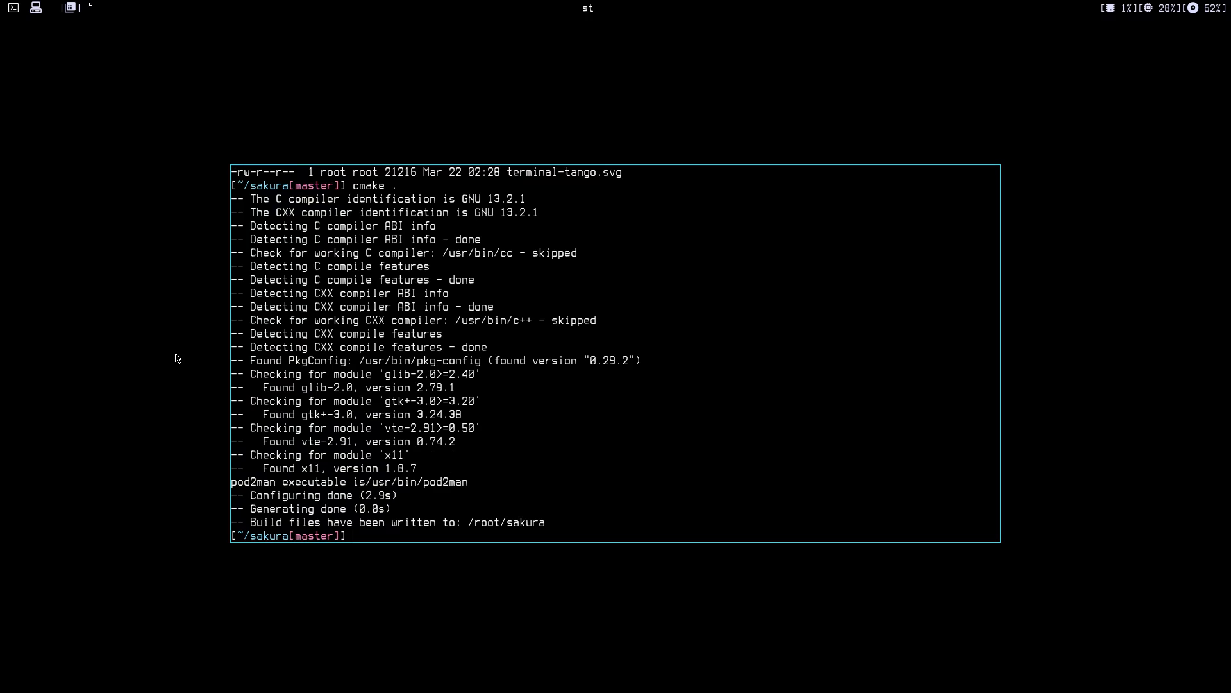
Build sakura with make and install it with sudo make install.
text(make)
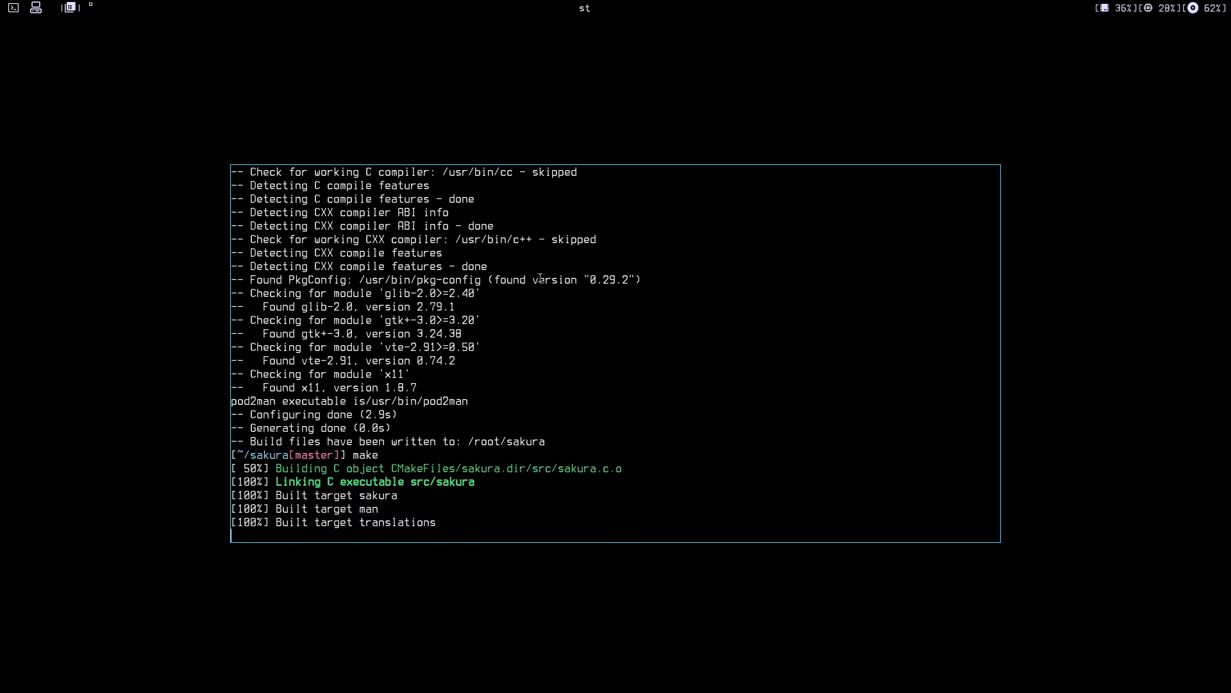
key(Return)
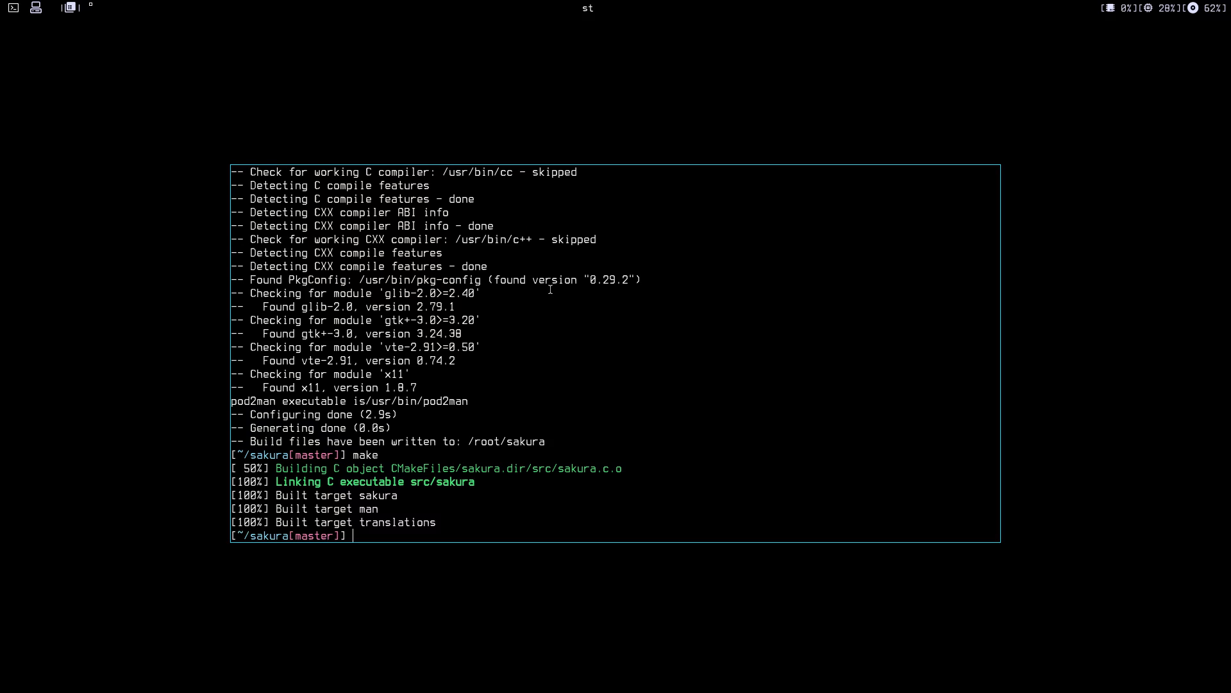
text(sudo)
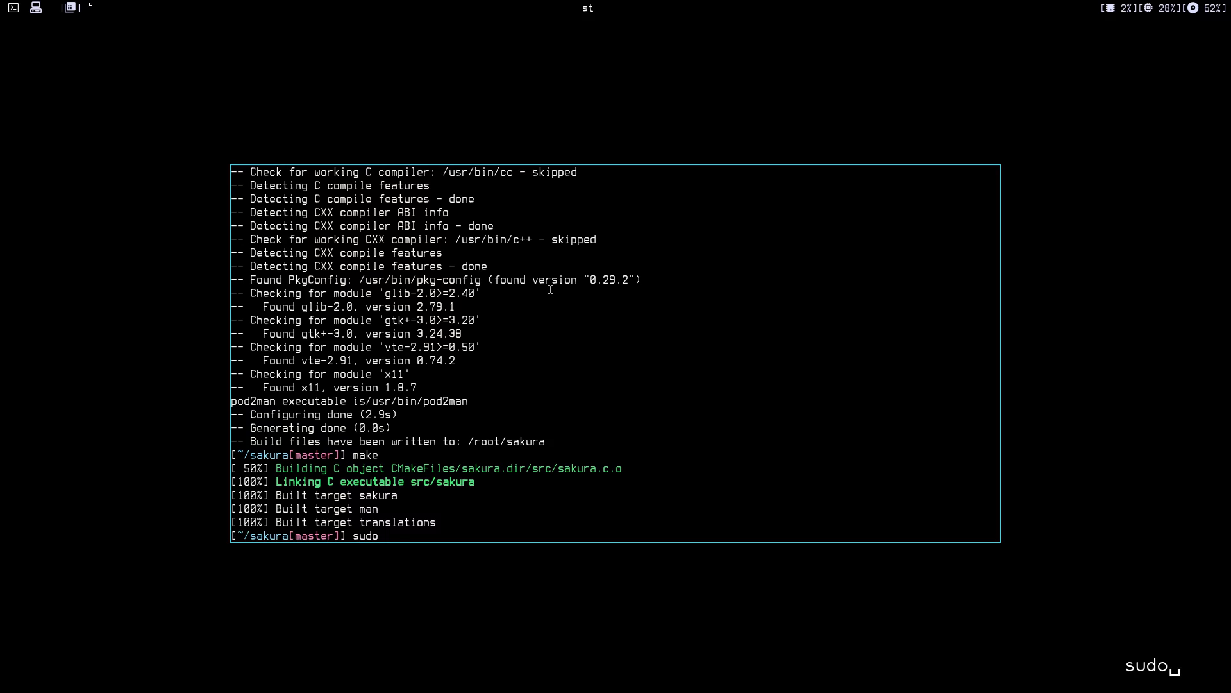
text(make)
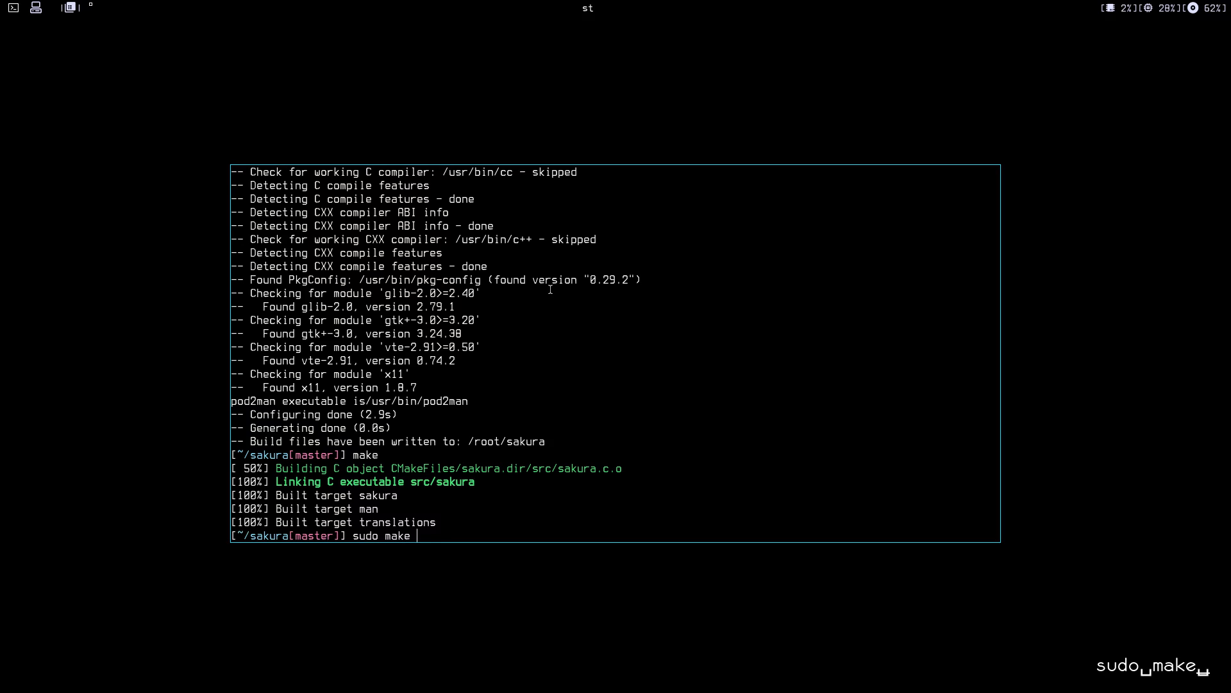
text(instal)
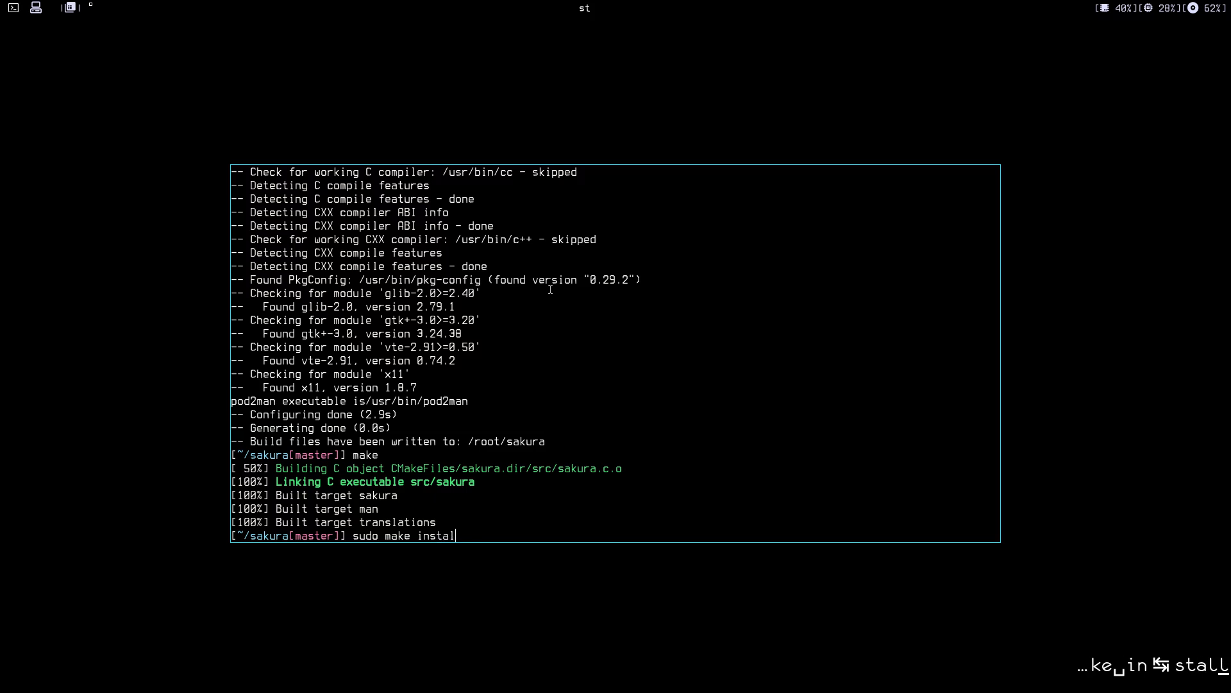
key(Return)
text(sak)
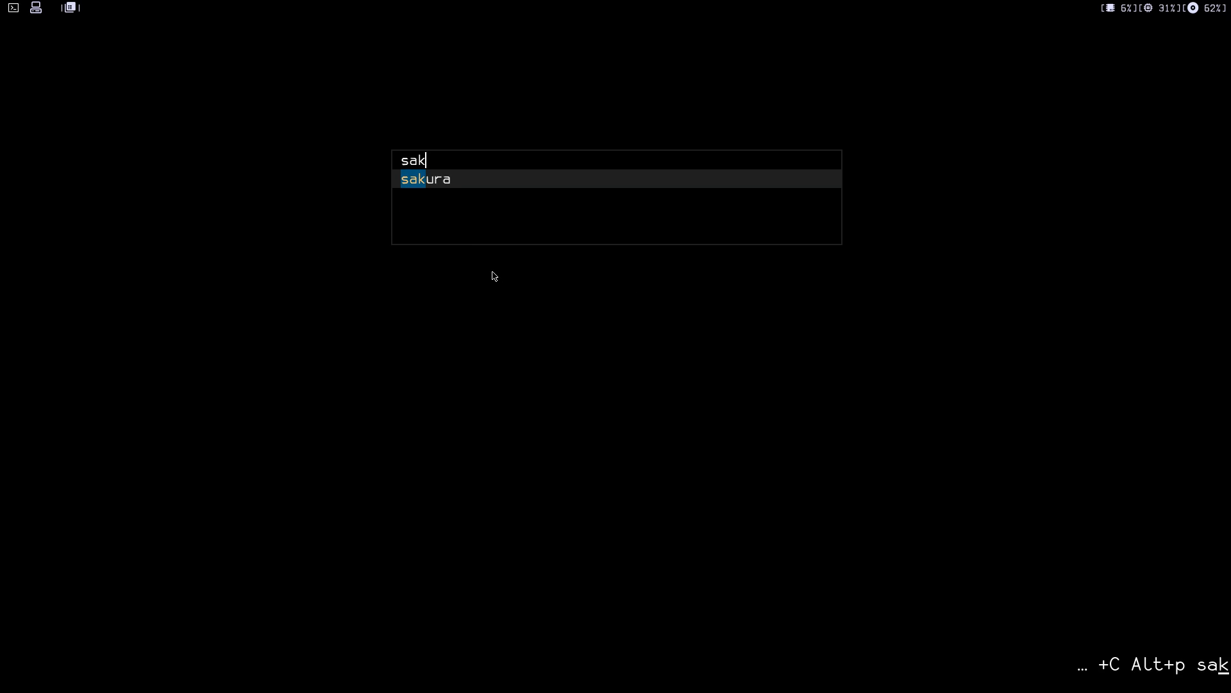
Launch the newly installed Sakura terminal from the application launcher.
key(Return)
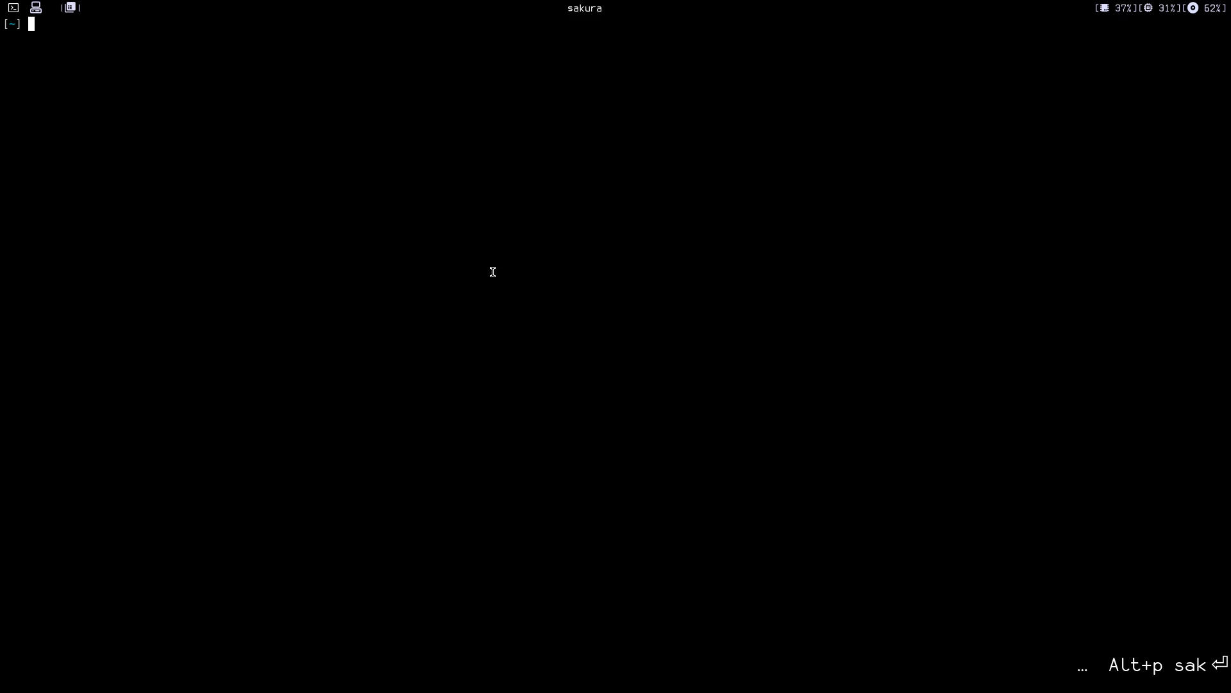
mouse_move(315, 183)
text(neofetch)
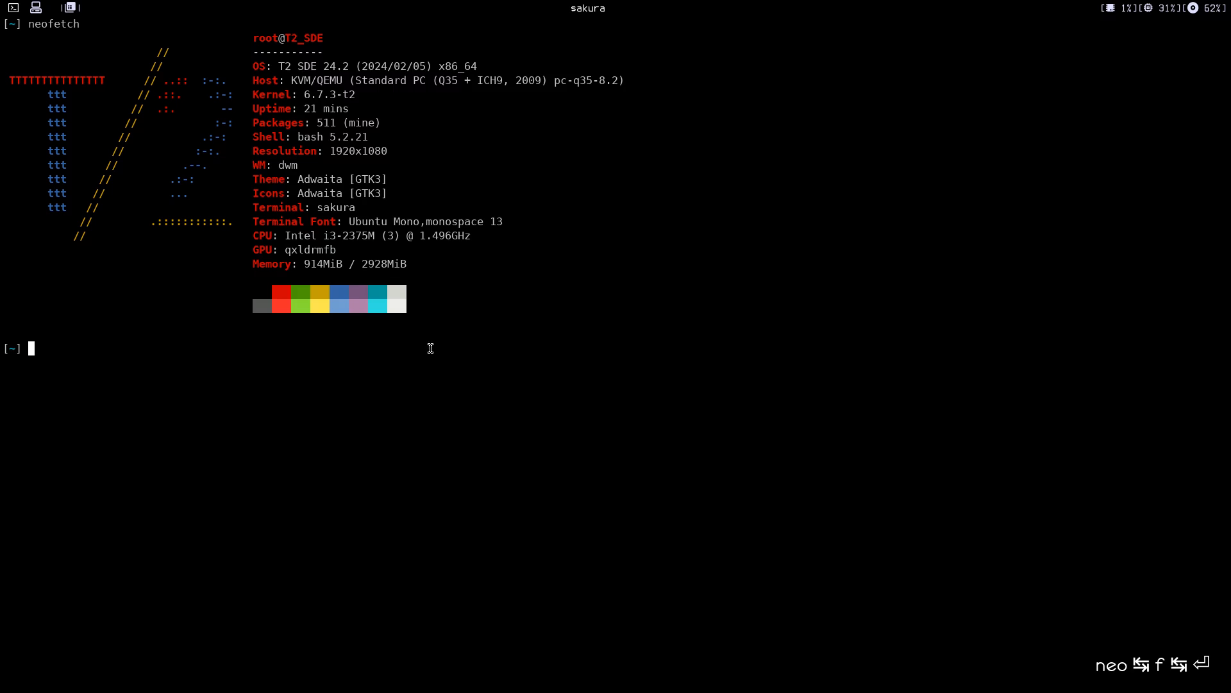
Uncheck Set urgent bell in Sakura's Options menu, then open Select font.
right_click(420, 353)
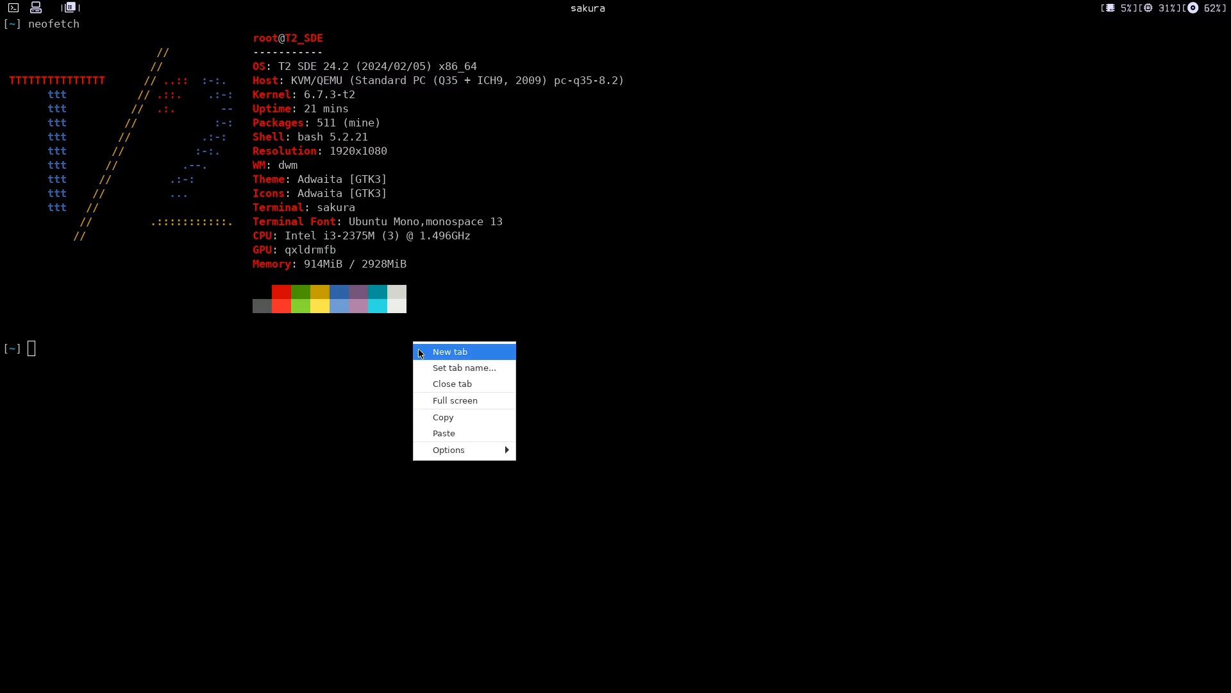
mouse_move(405, 451)
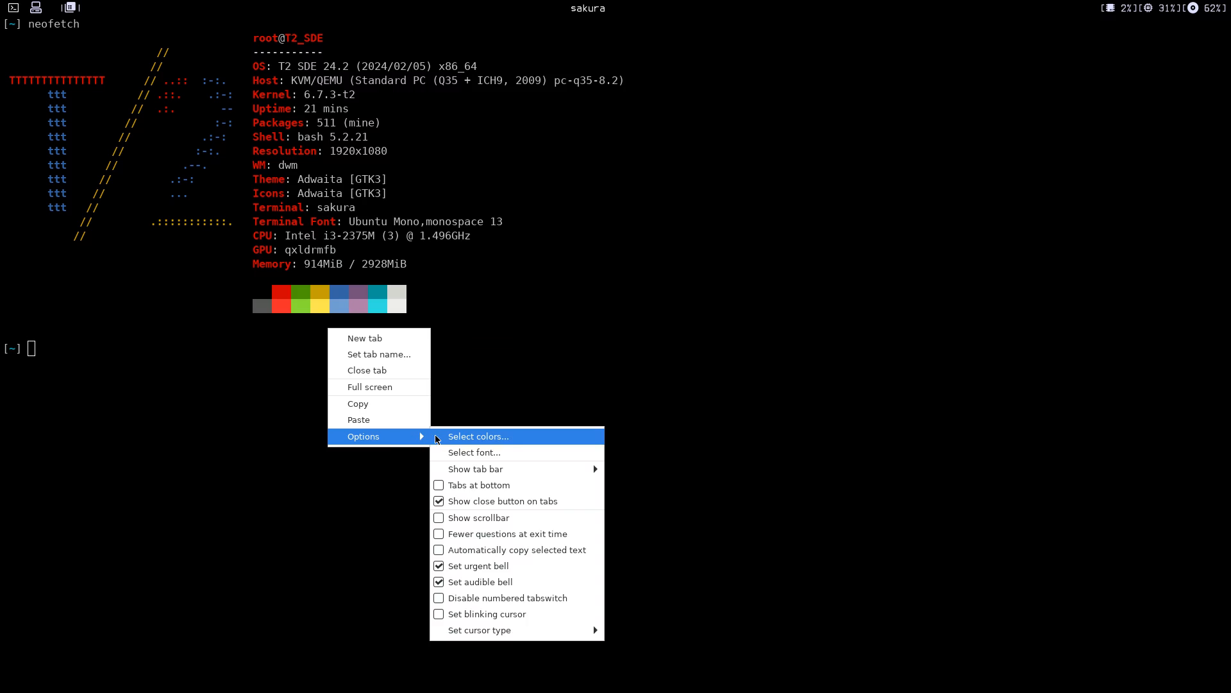
mouse_move(379, 402)
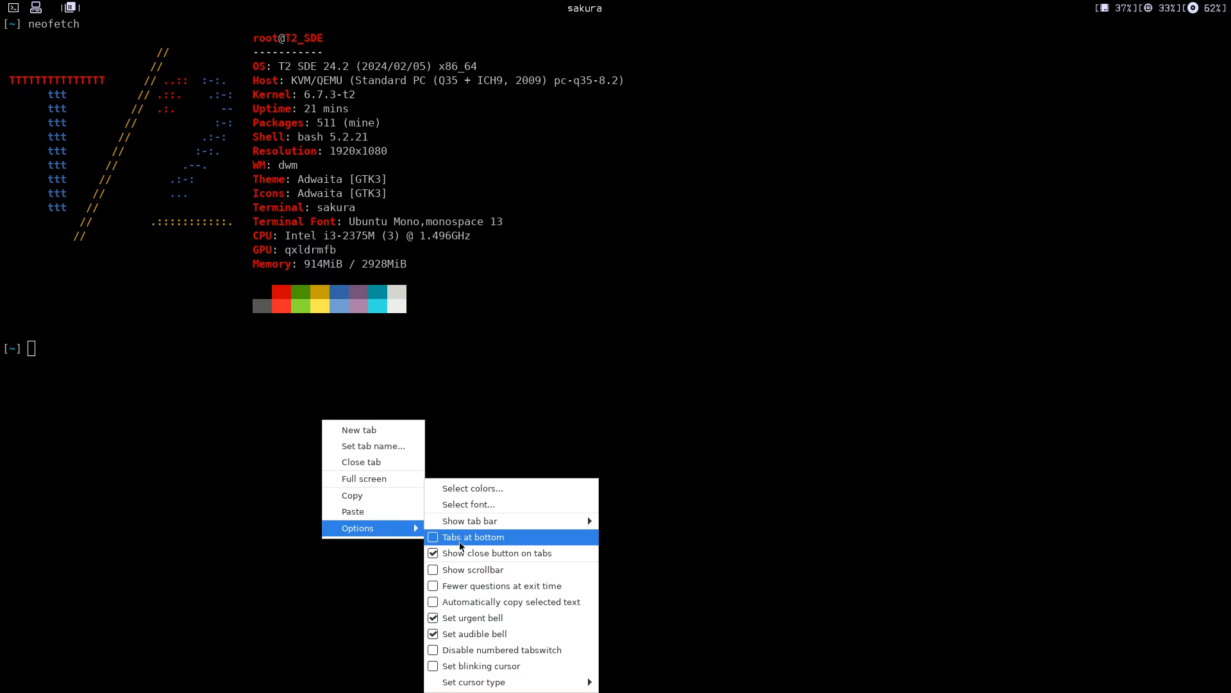
mouse_move(474, 617)
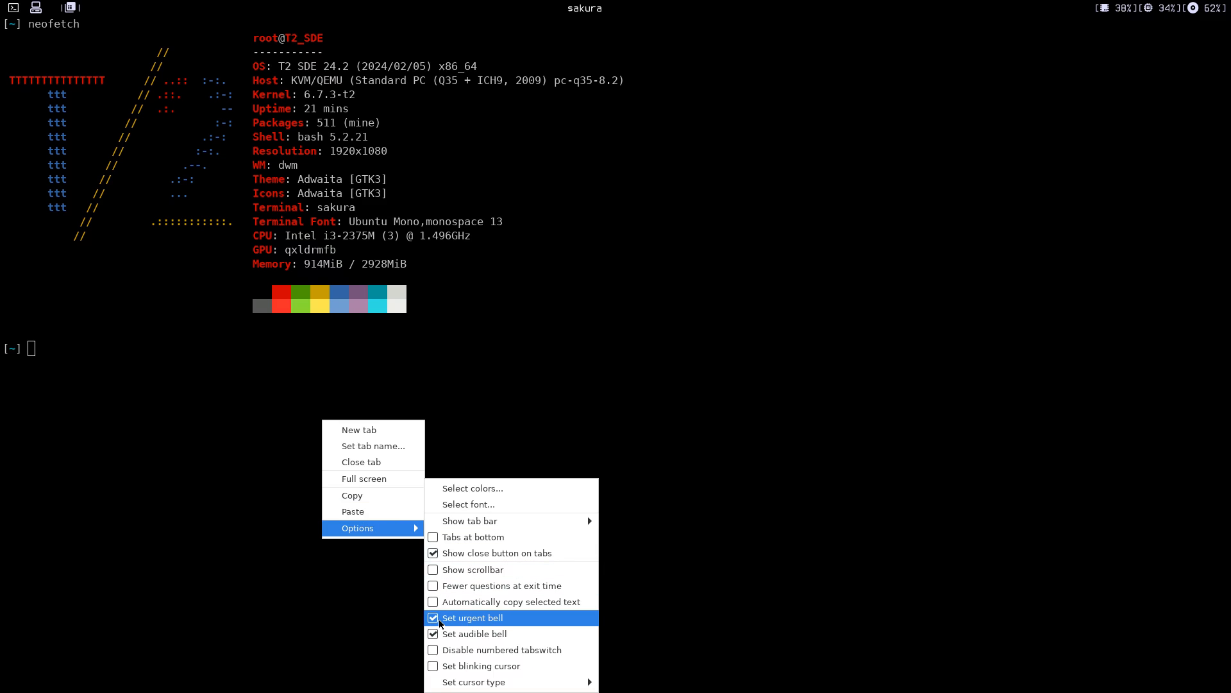
mouse_move(461, 623)
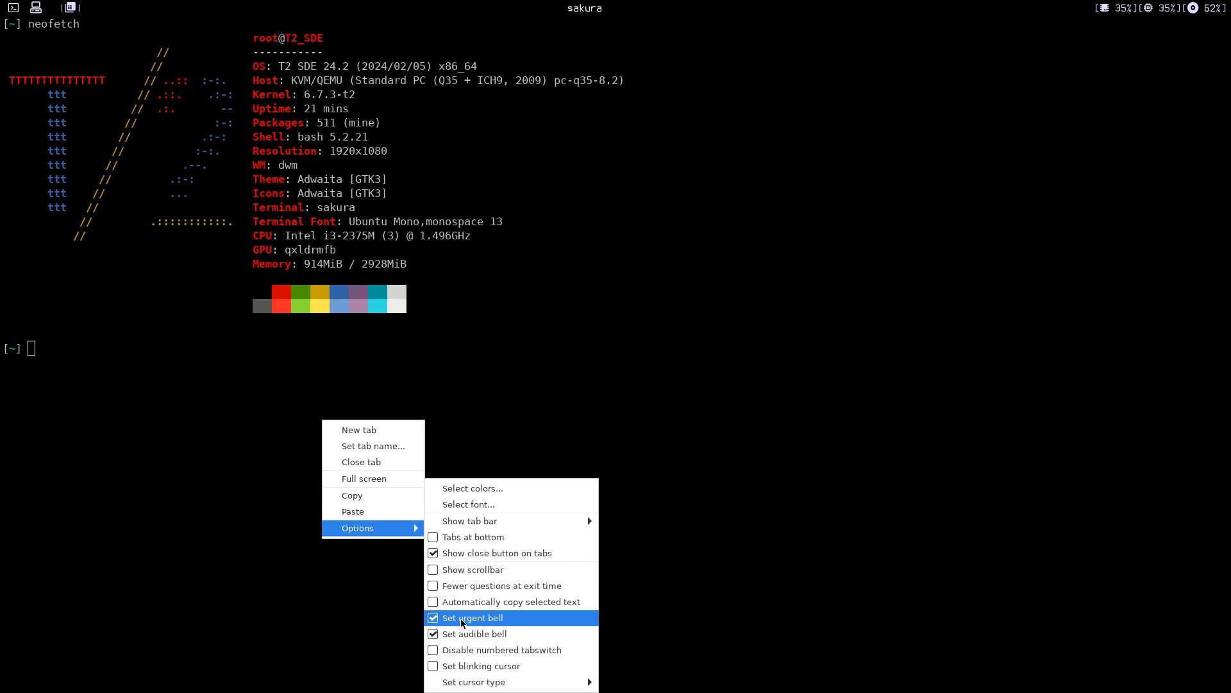
click(471, 617)
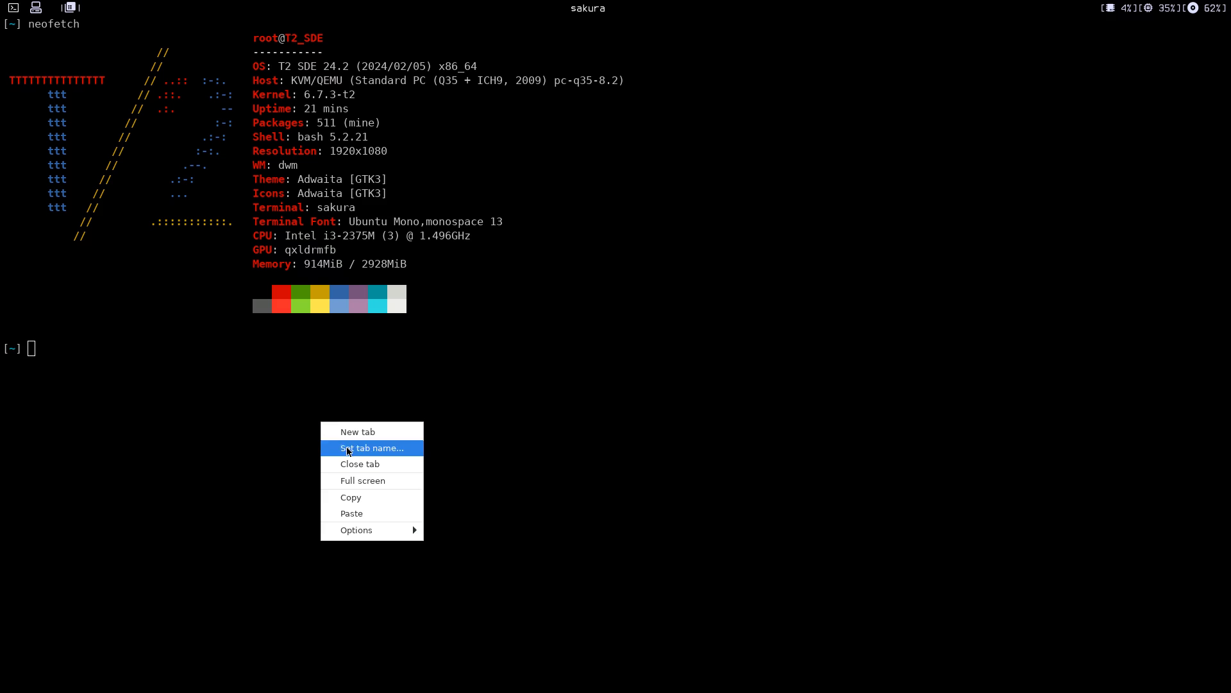
click(356, 529)
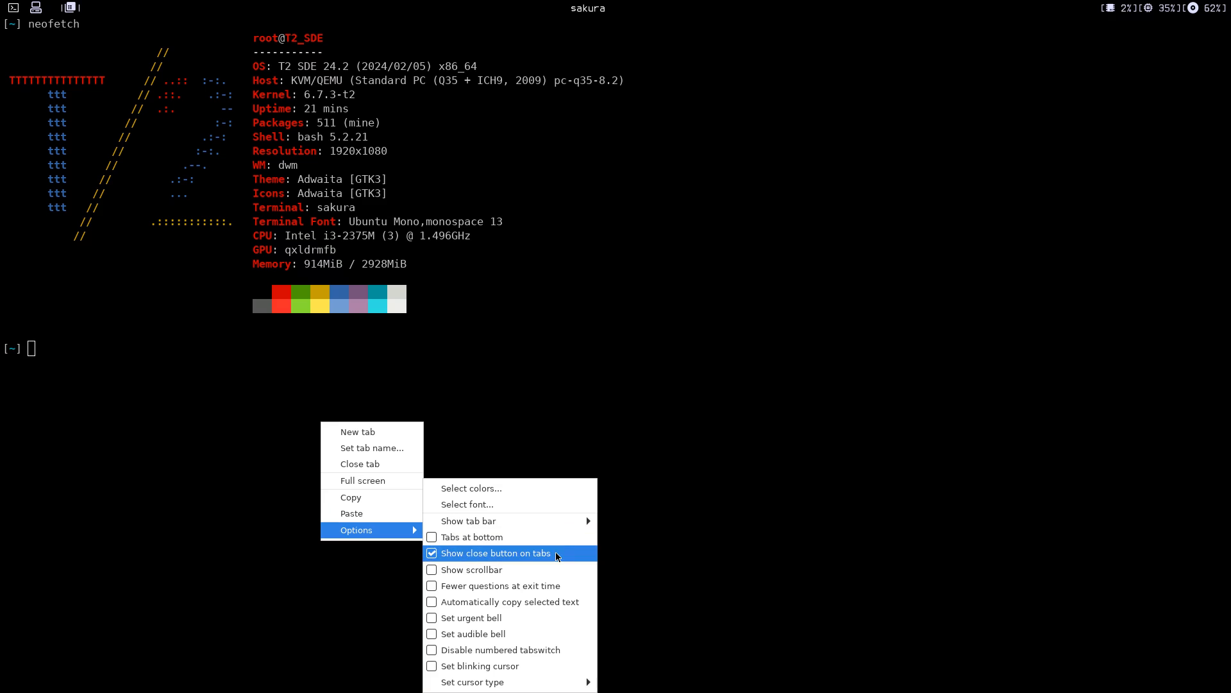
mouse_move(511, 504)
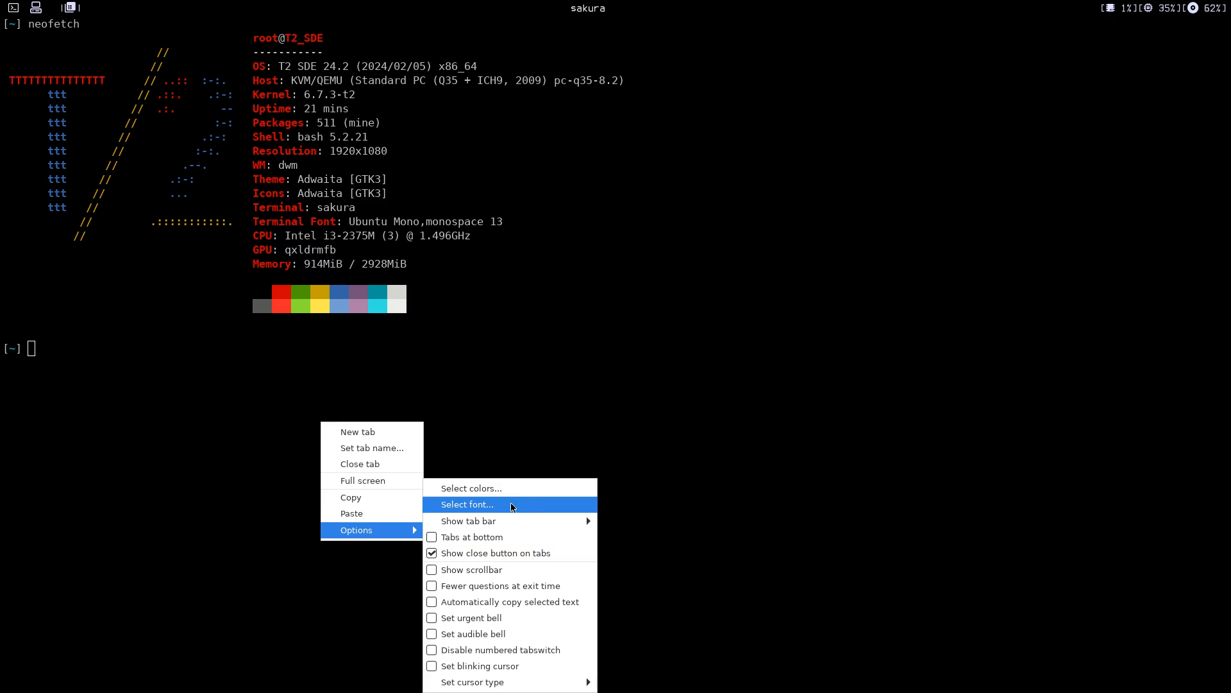
click(466, 504)
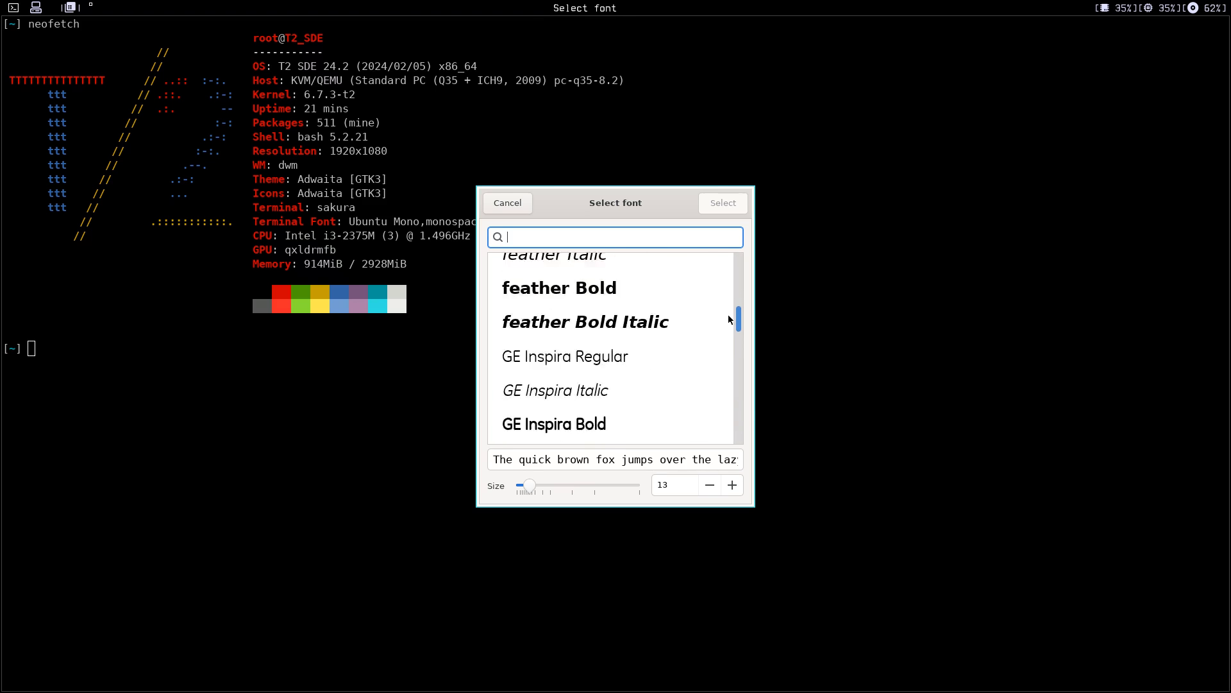
Set the terminal font to ProFontIIx NF Regular at size 14.
scroll(up, 3)
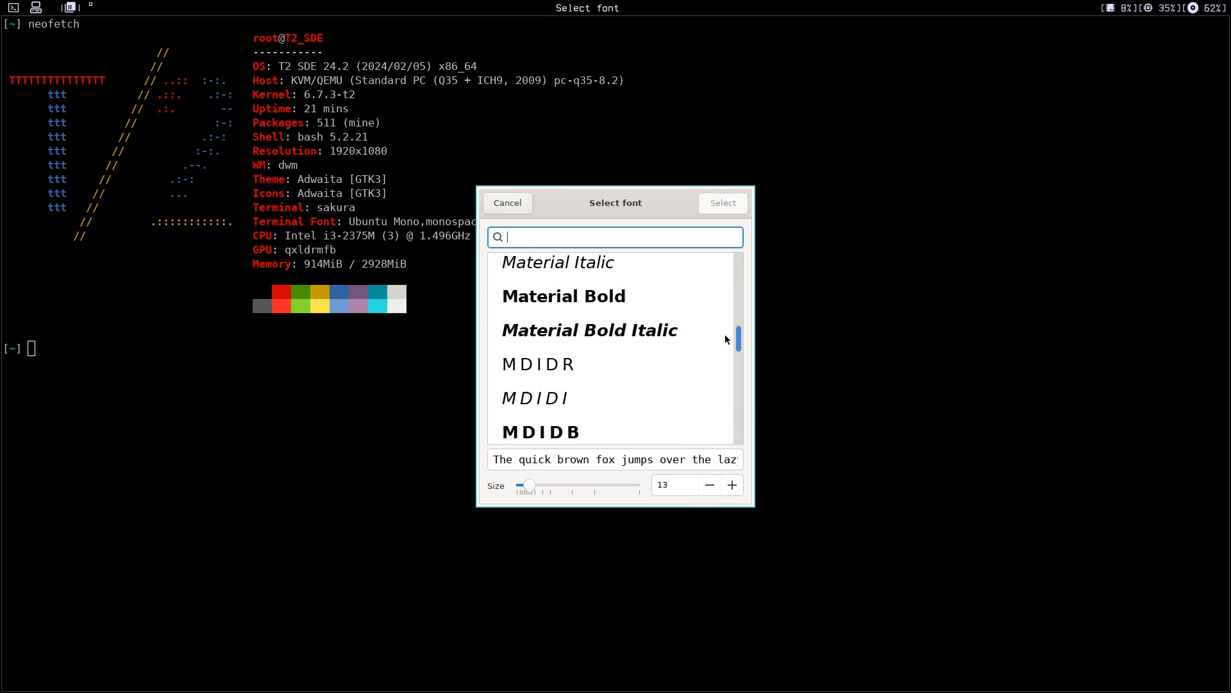
scroll(down, 3)
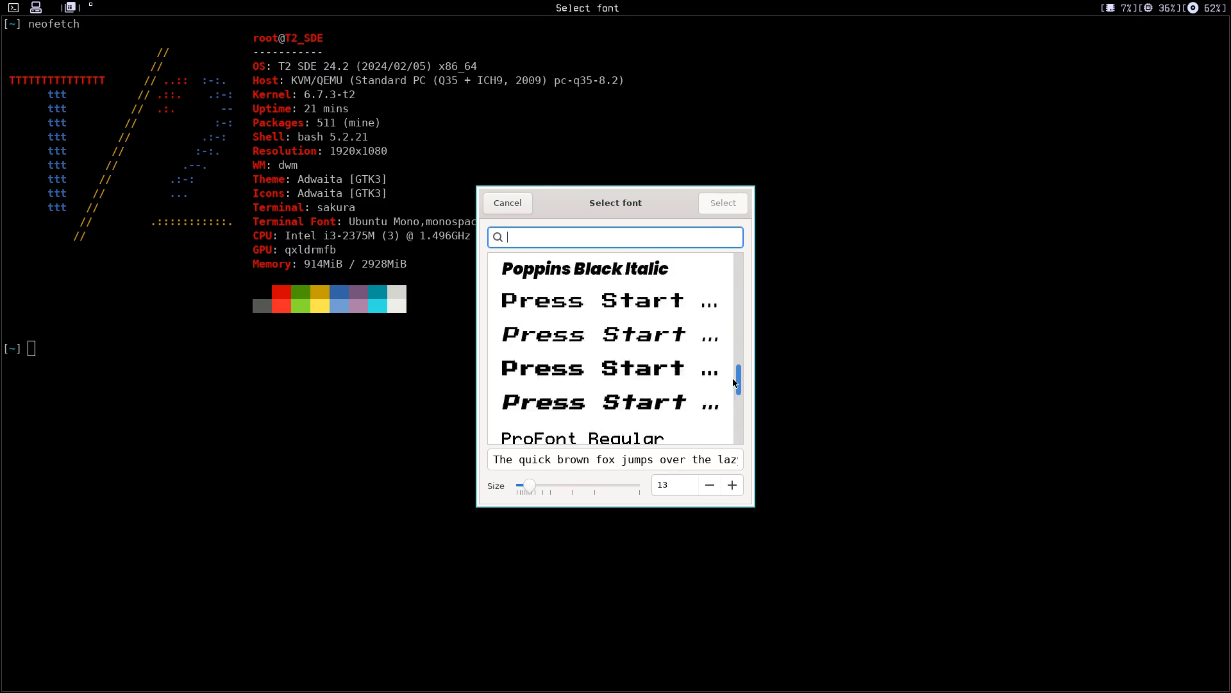
scroll(down, 3)
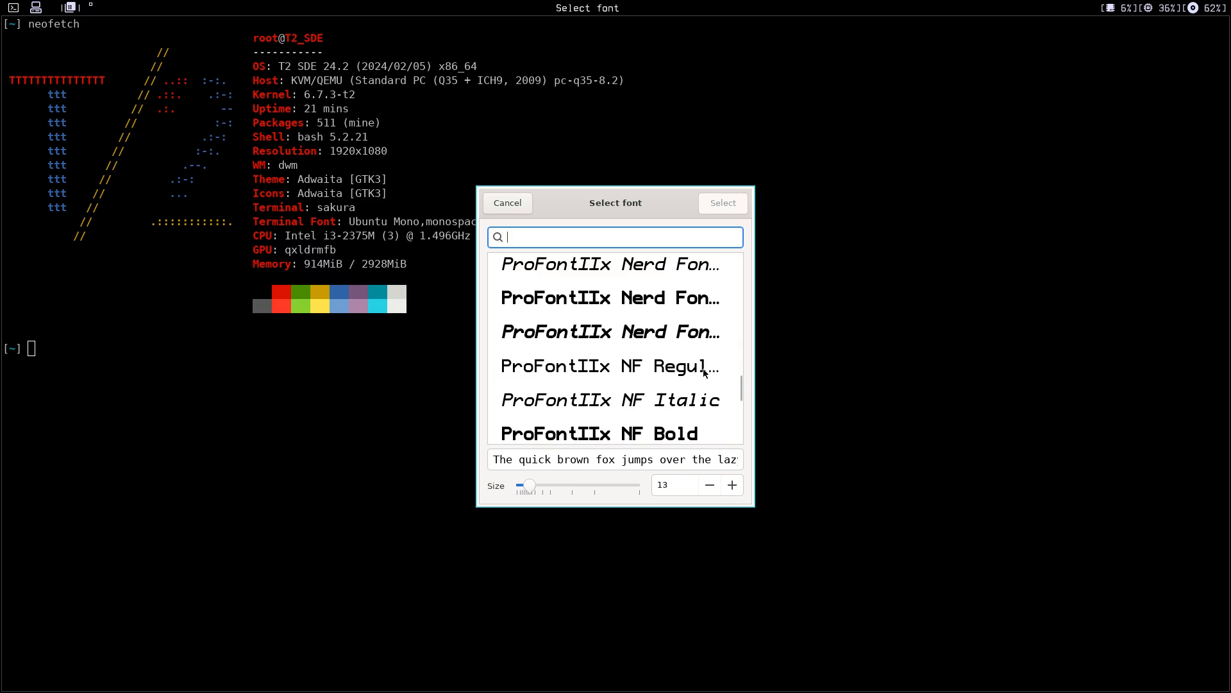
click(613, 366)
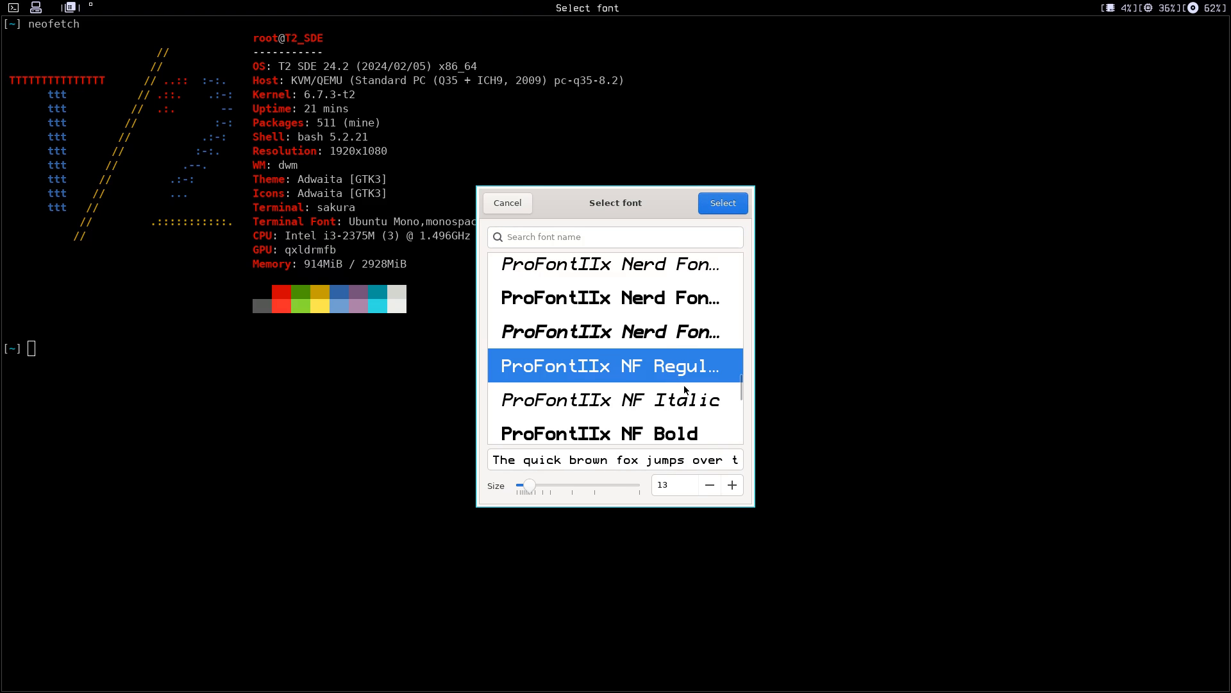
click(732, 485)
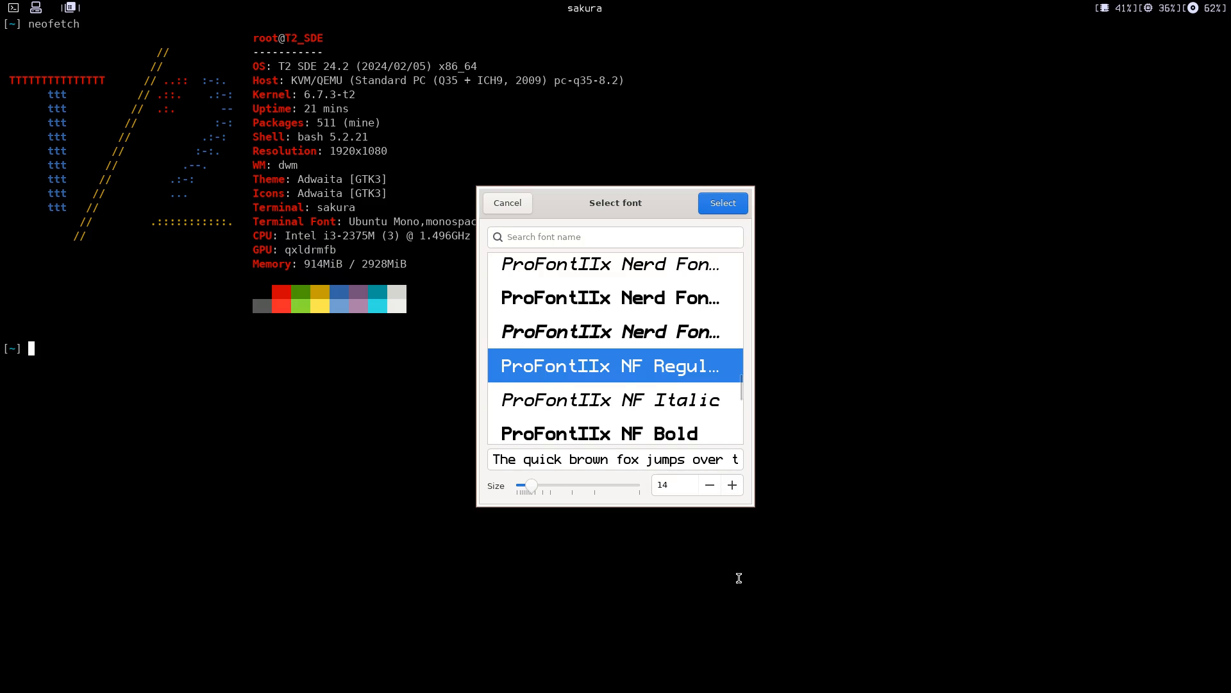
mouse_move(741, 263)
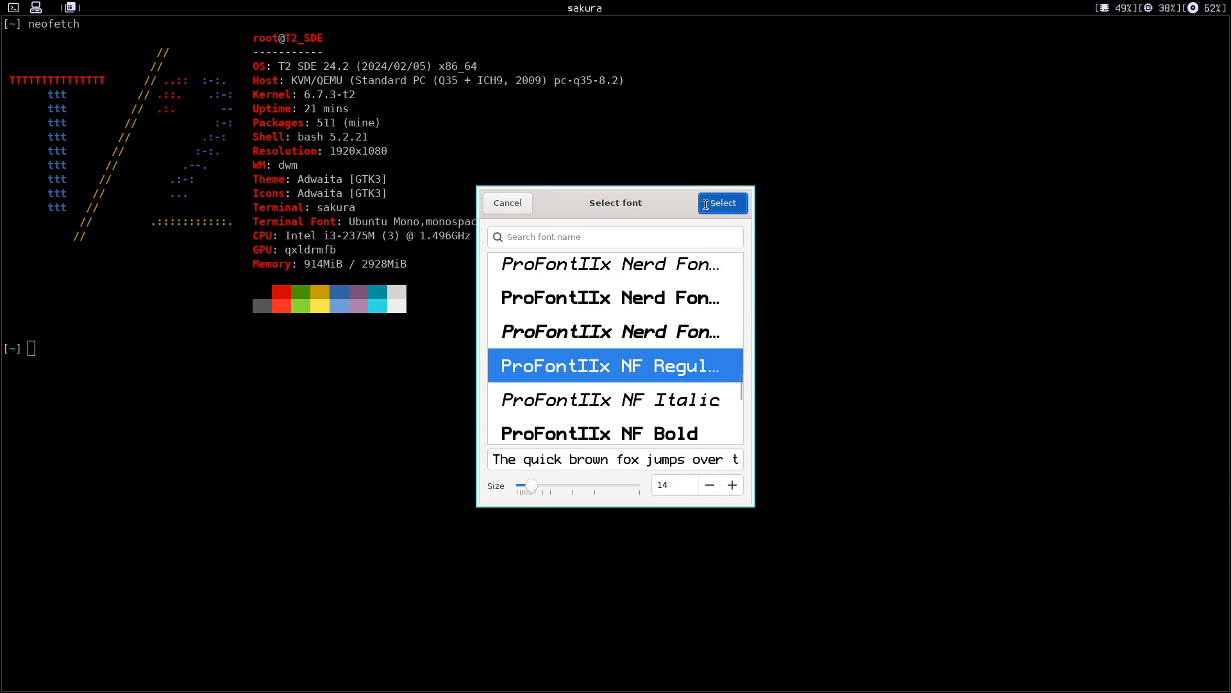
click(720, 202)
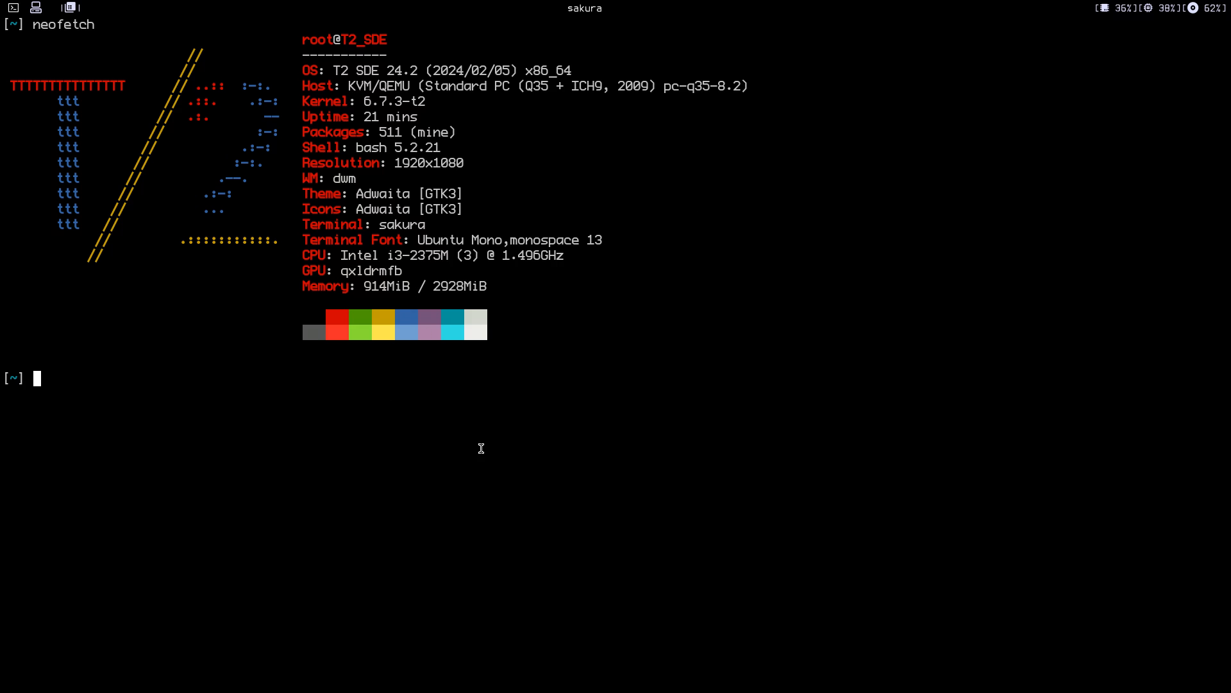
In Select colors, set a white foreground, a blue cursor, and bright colours for bold text.
right_click(481, 448)
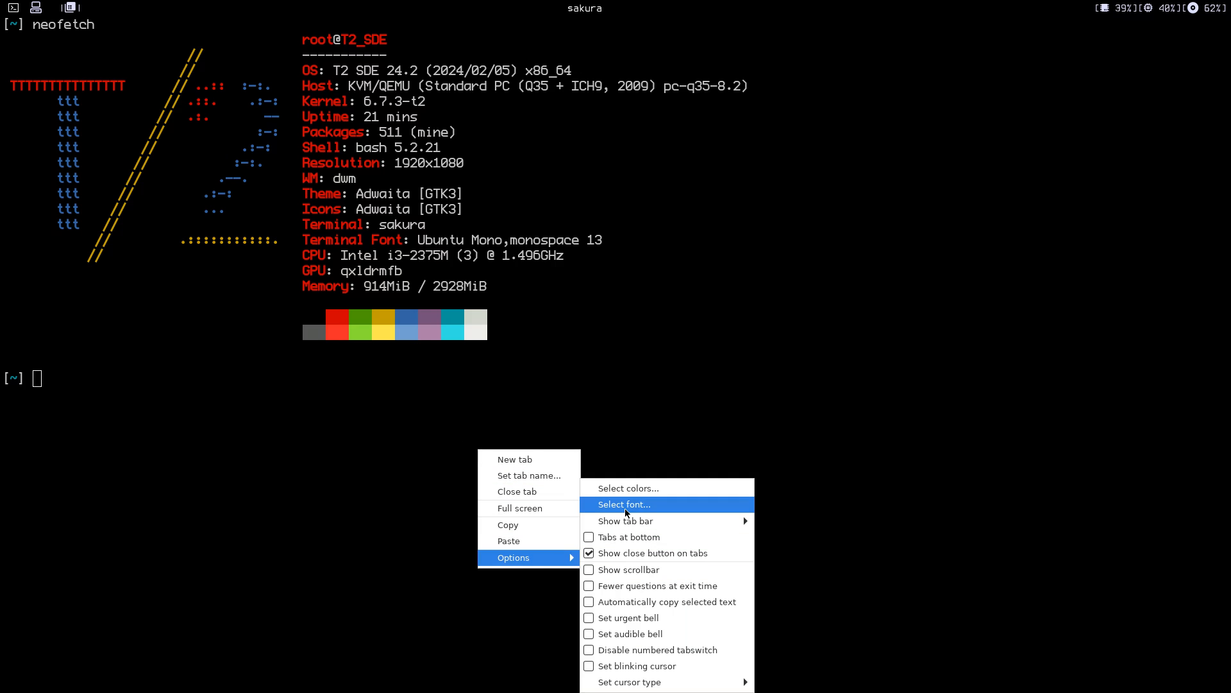
click(628, 488)
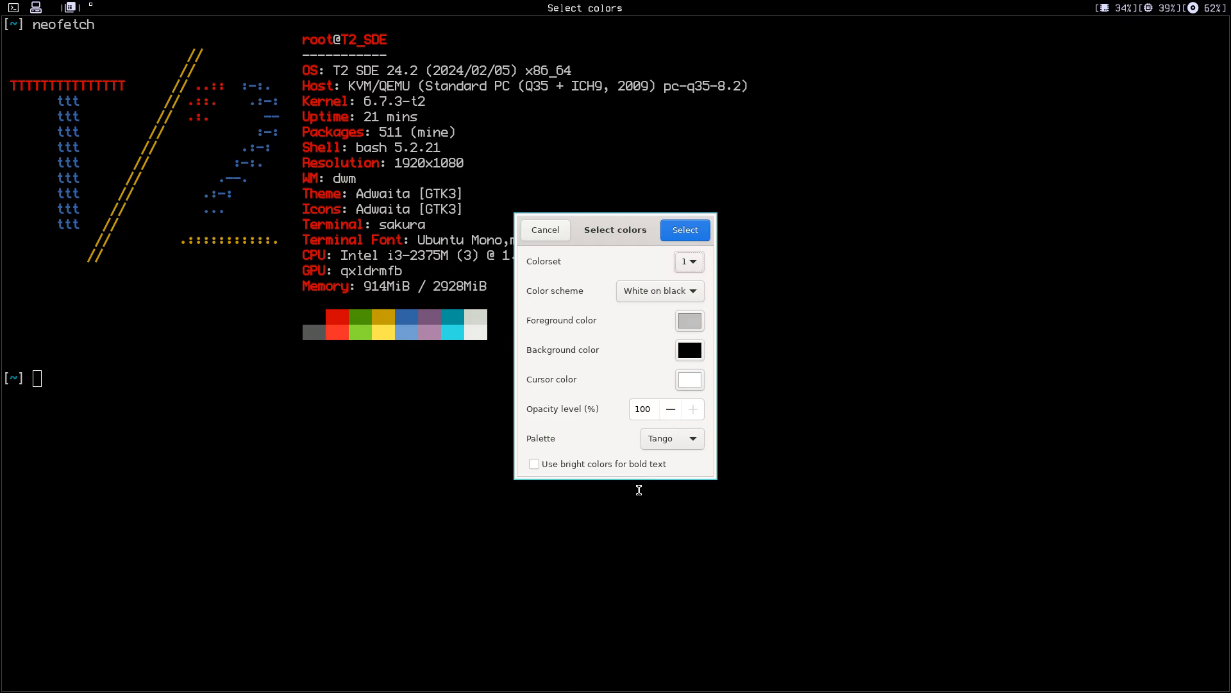
mouse_move(666, 368)
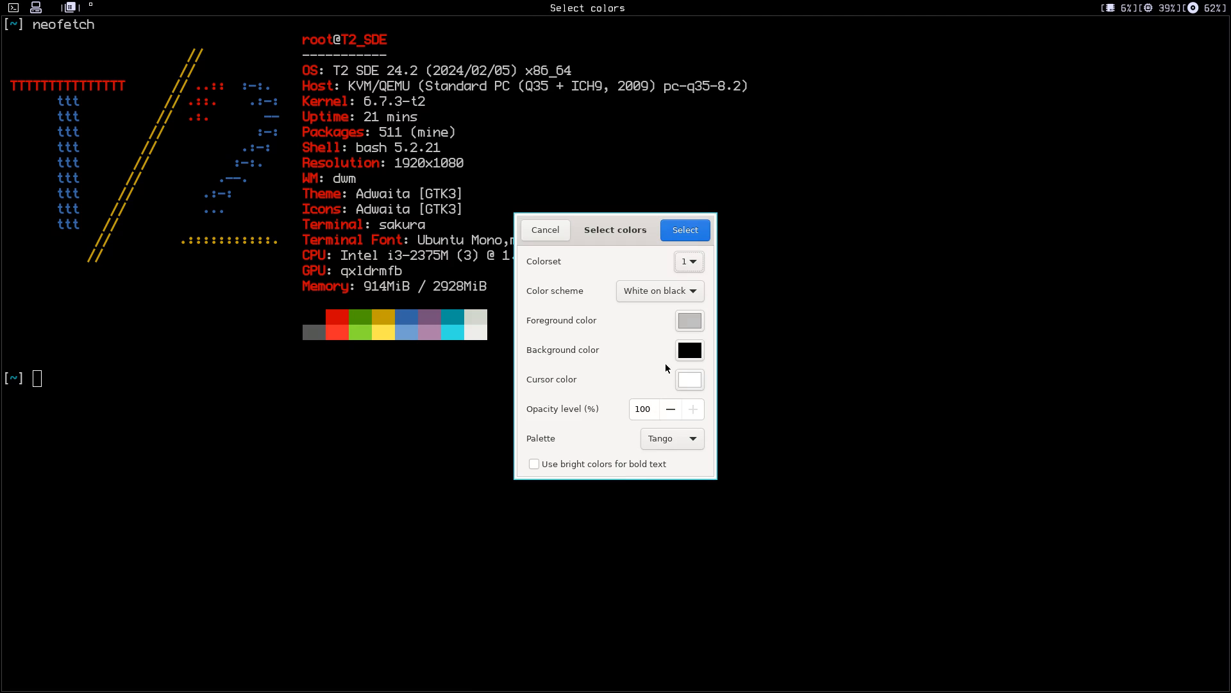
mouse_move(690, 320)
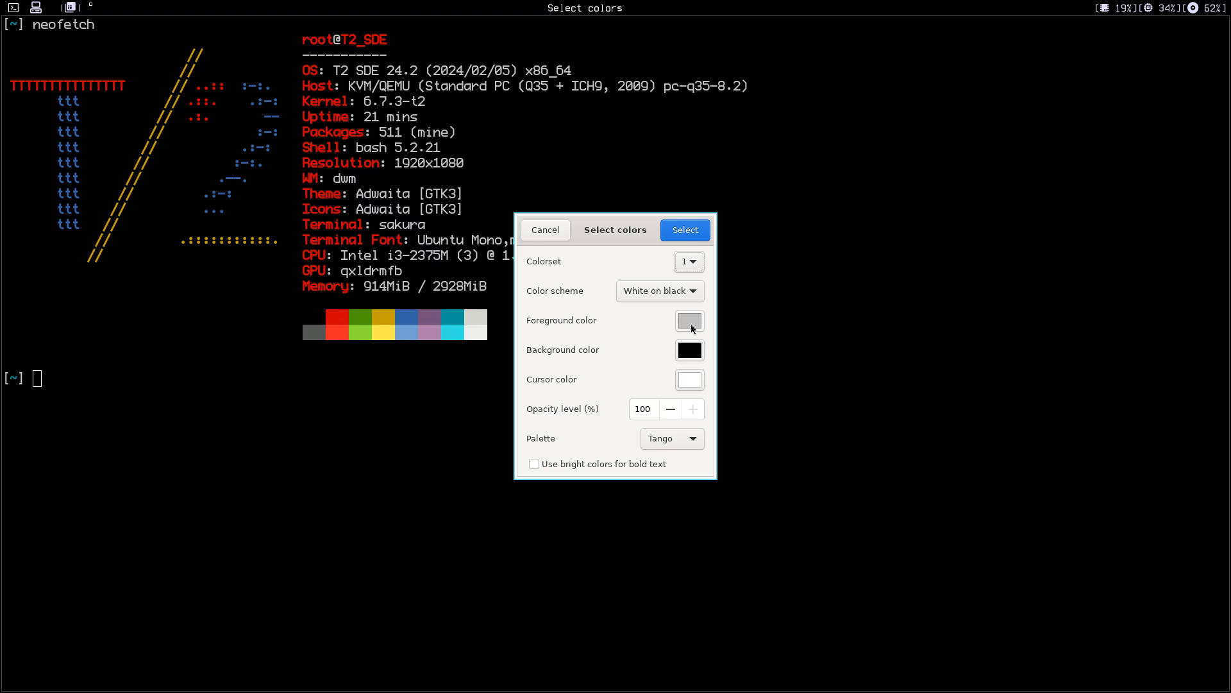
click(689, 321)
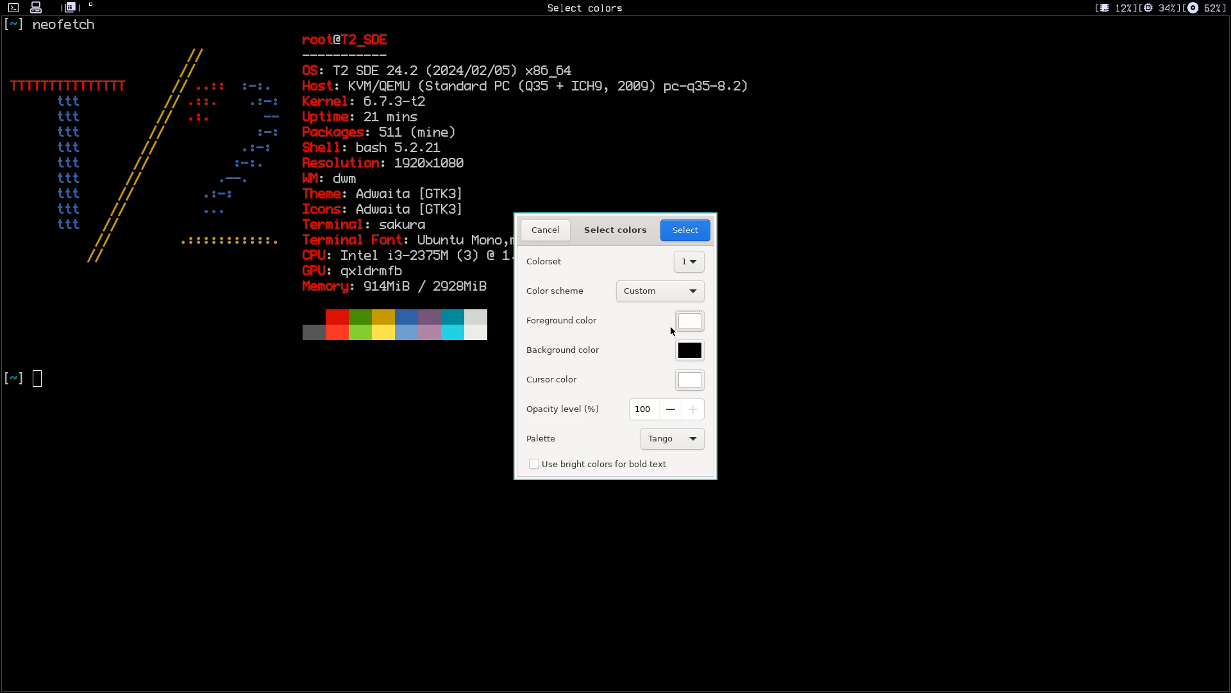
mouse_move(689, 379)
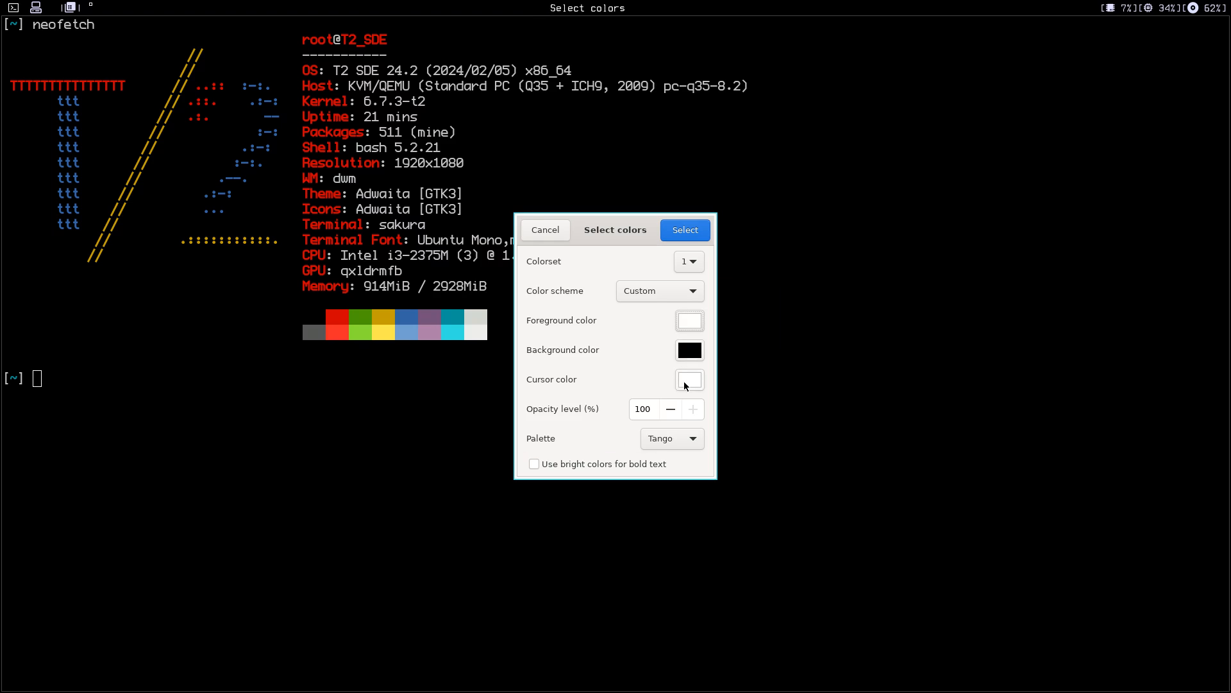
click(689, 380)
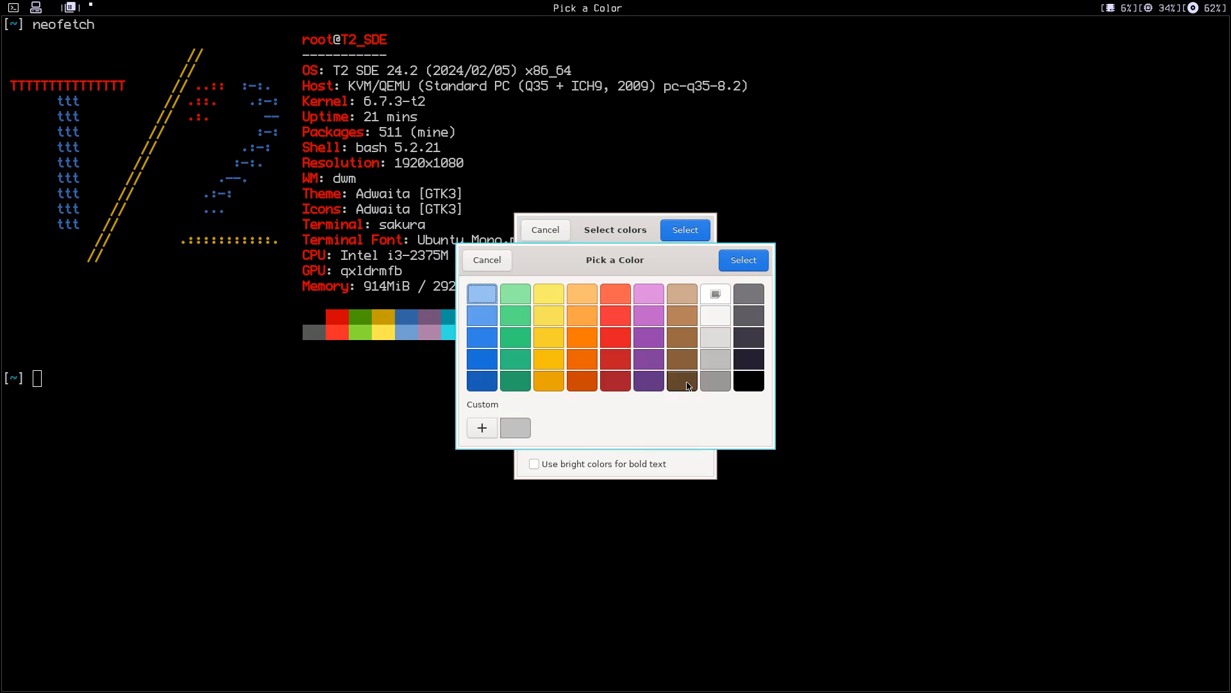
click(481, 337)
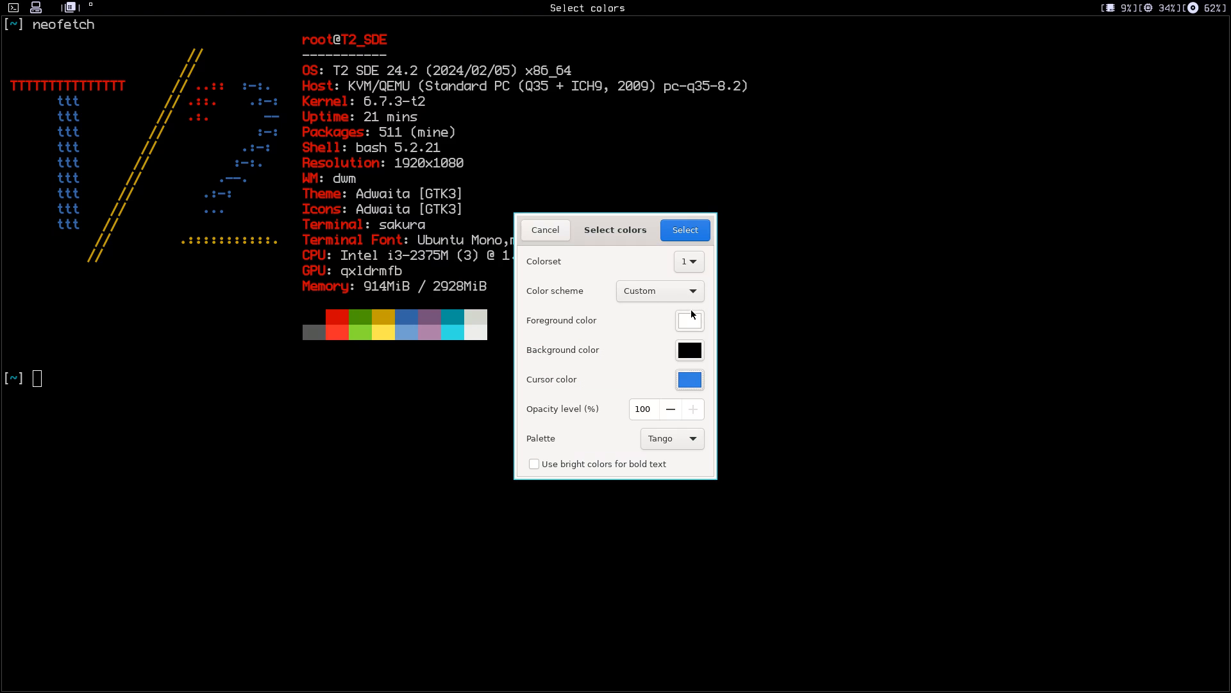
mouse_move(578, 421)
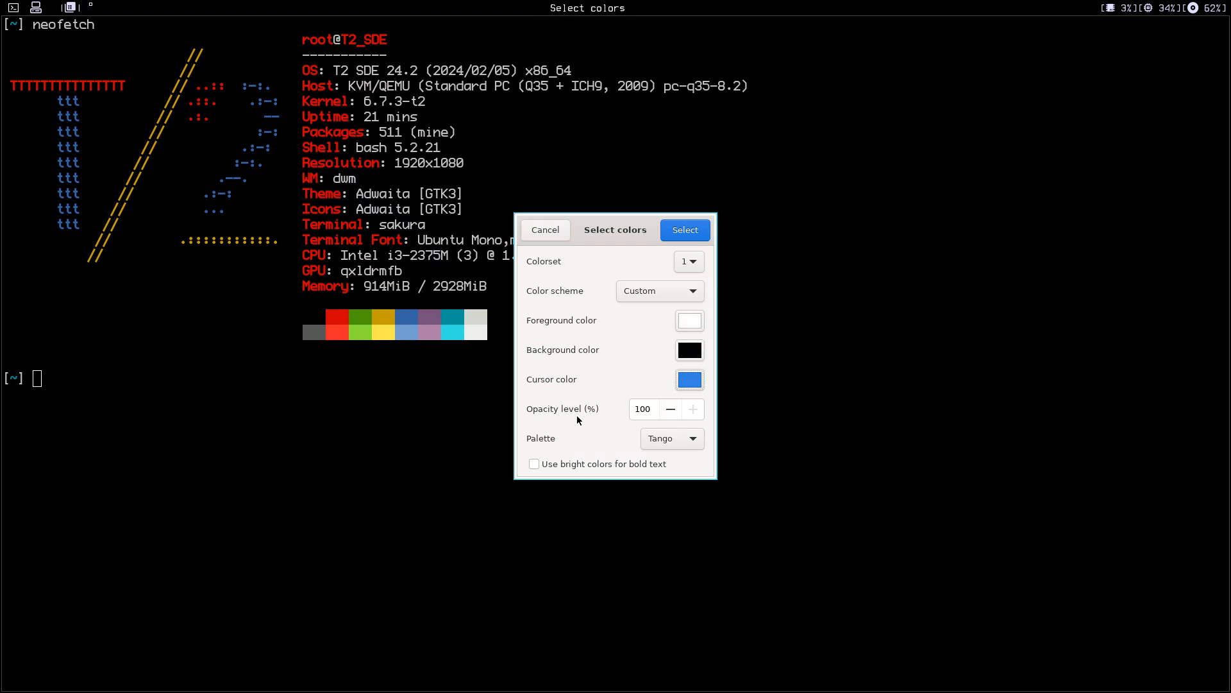
mouse_move(649, 415)
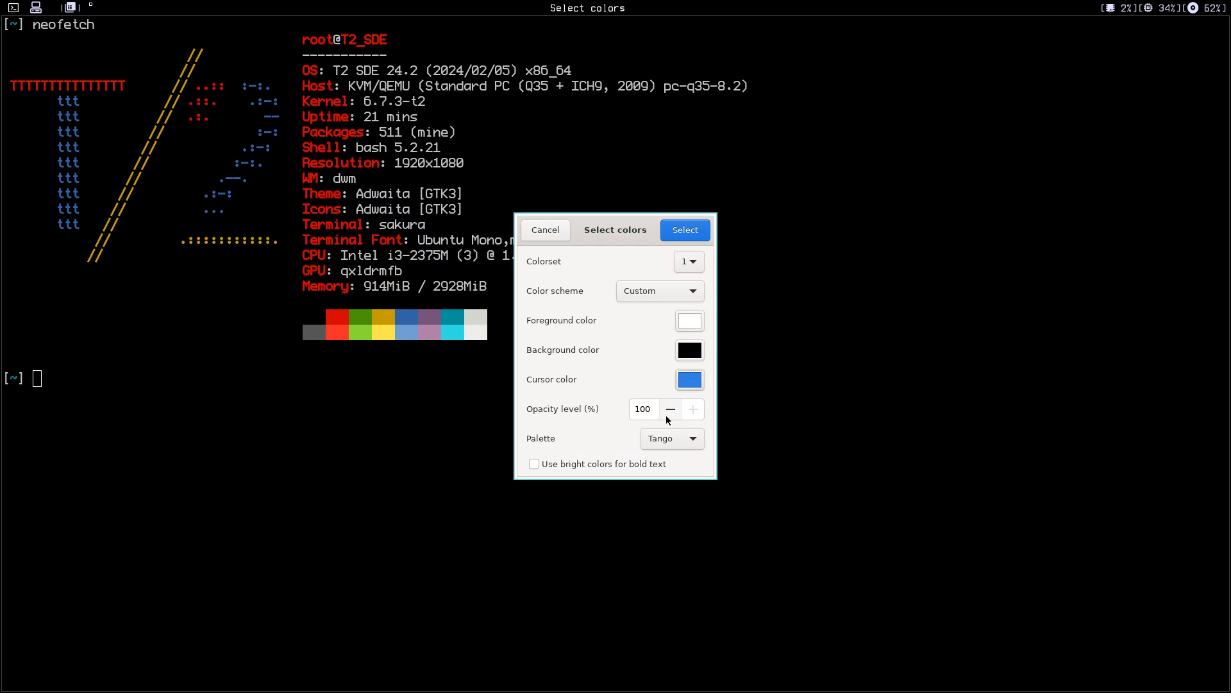
click(644, 409)
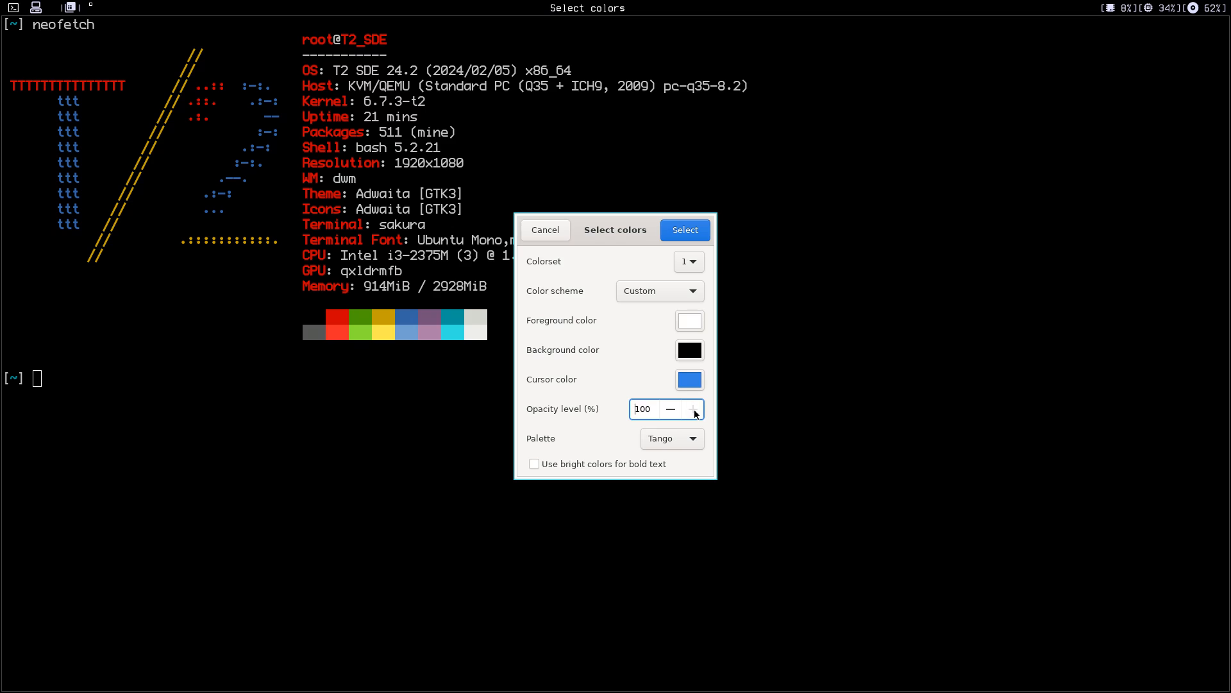
mouse_move(664, 446)
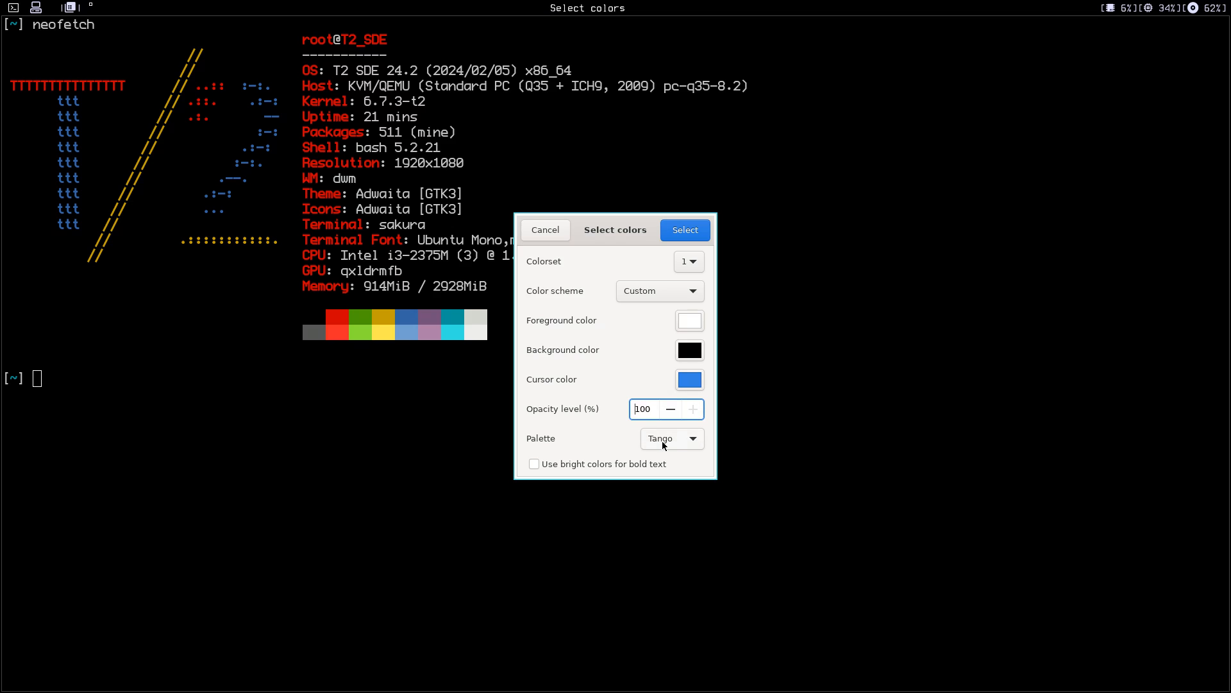
mouse_move(619, 468)
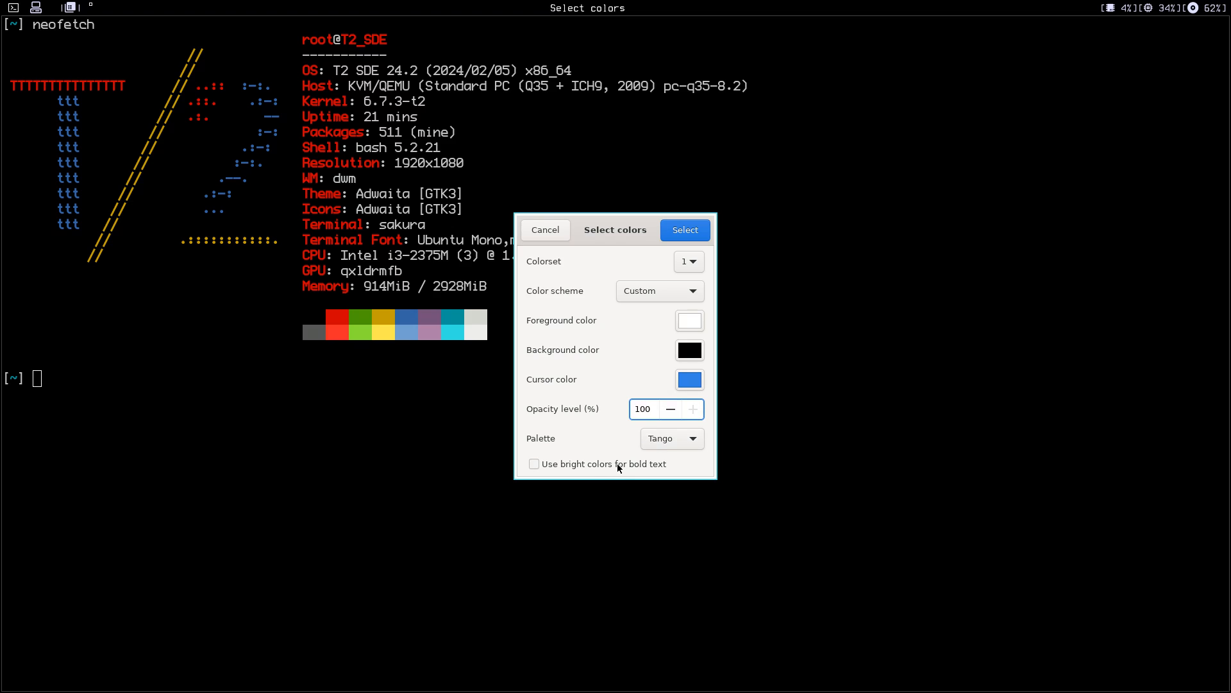
click(535, 464)
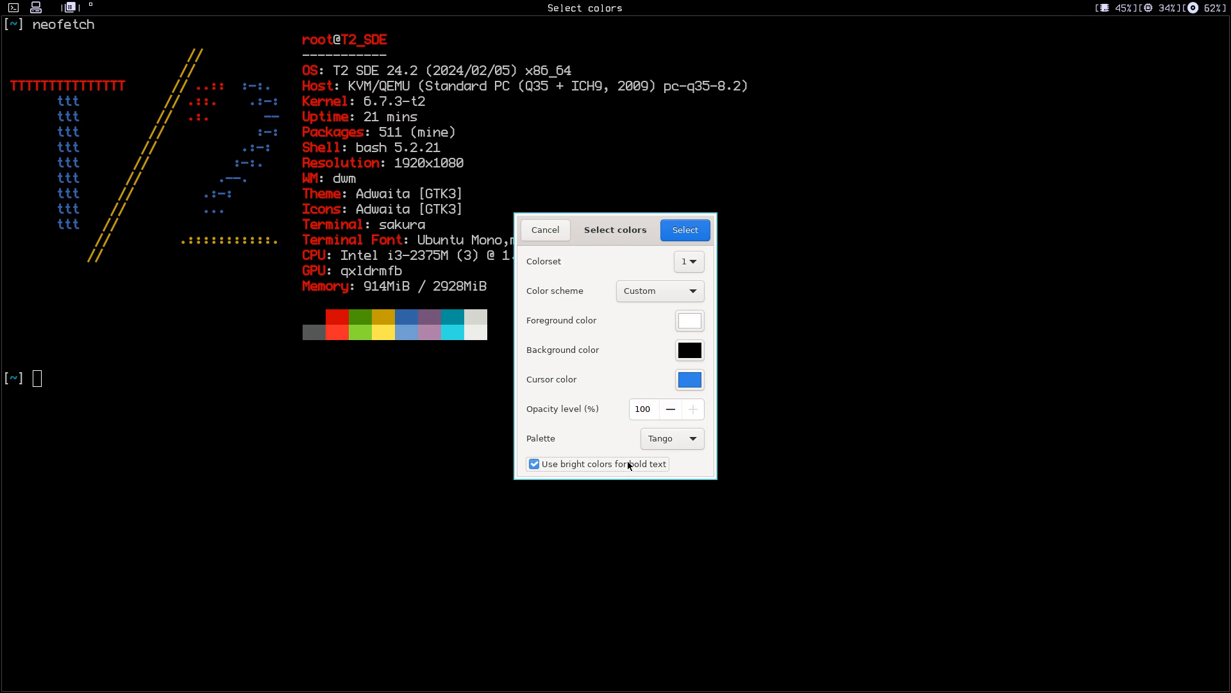
Choose the Tango palette, keep the Custom colour scheme, and apply the colours.
click(671, 438)
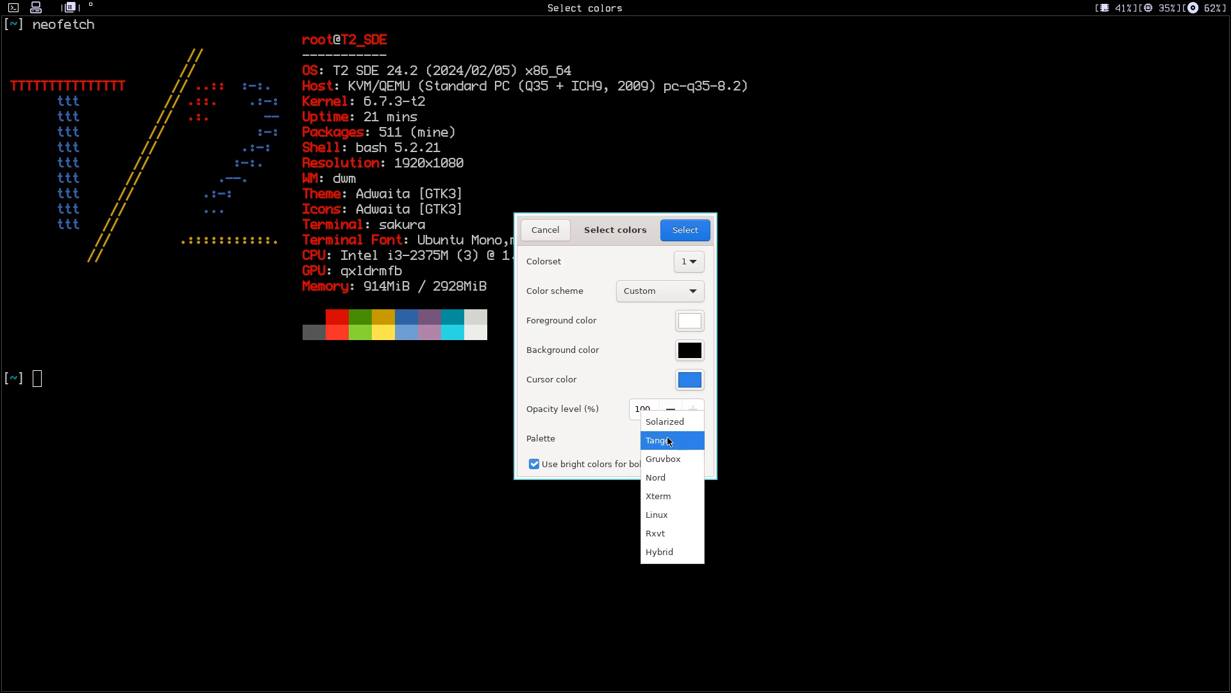
mouse_move(668, 476)
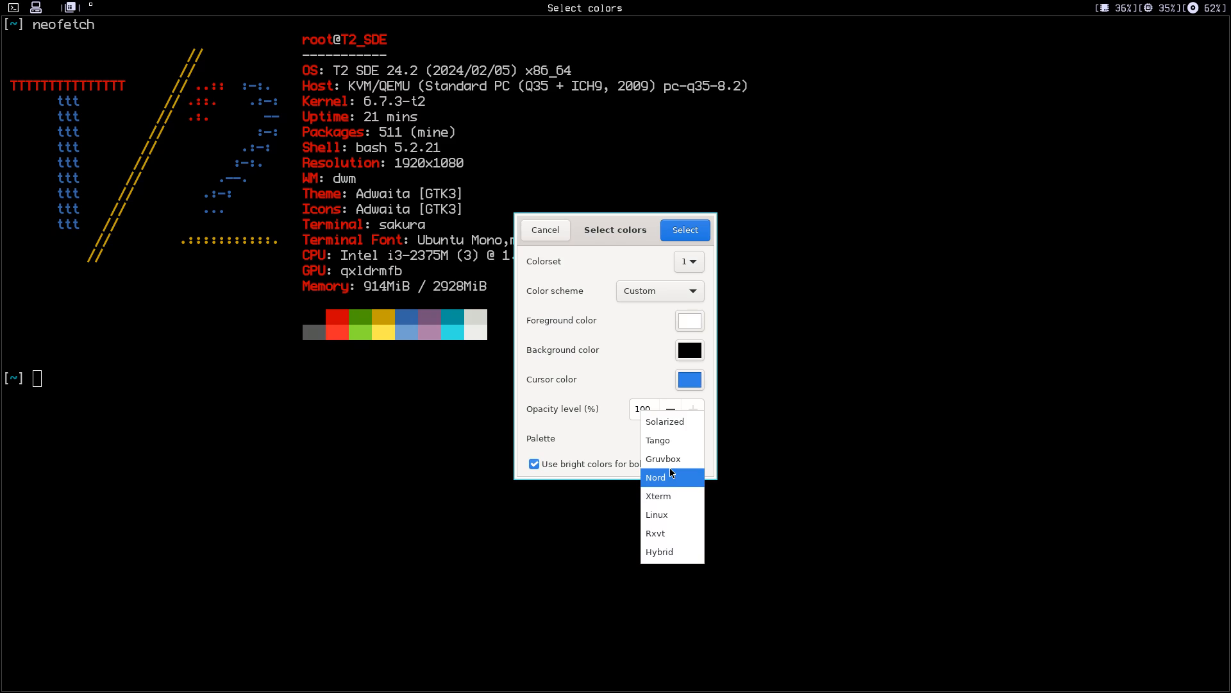
mouse_move(669, 422)
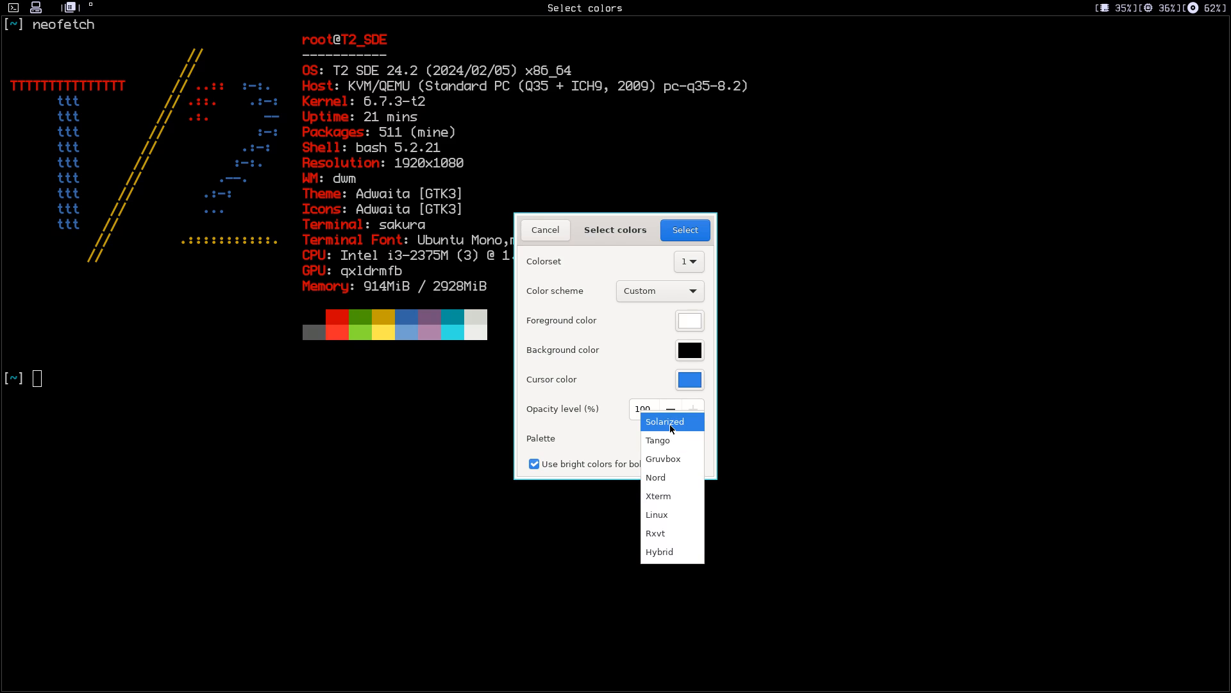
mouse_move(662, 458)
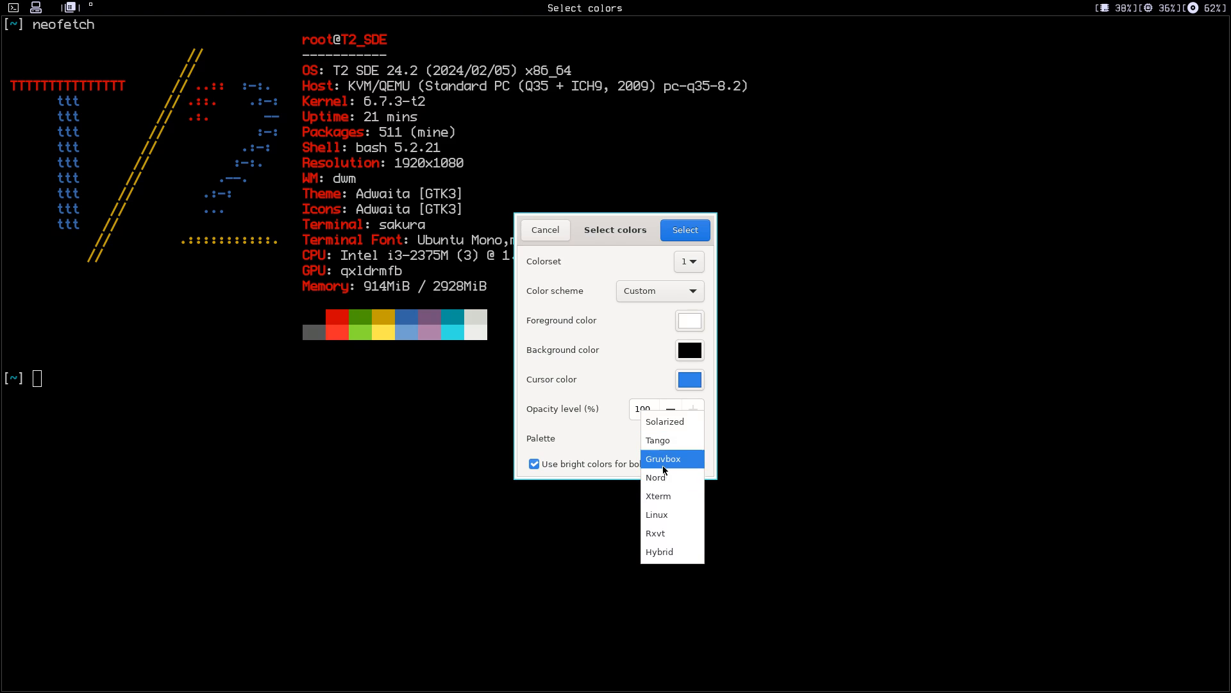
mouse_move(676, 514)
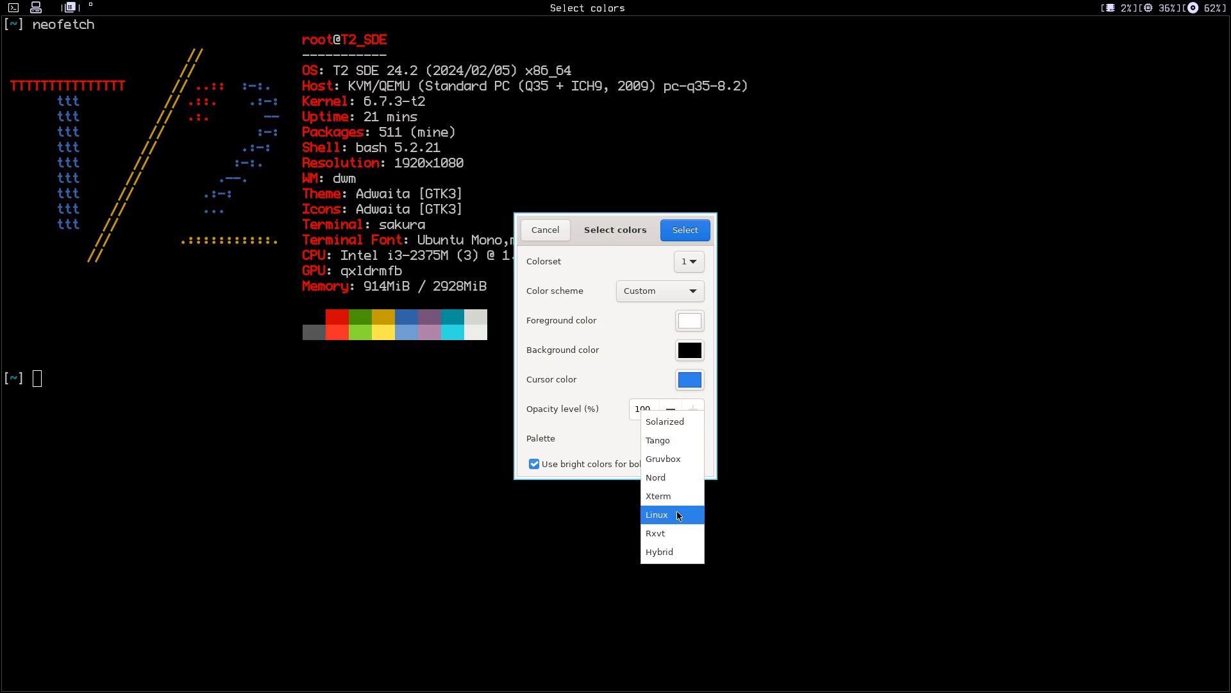
mouse_move(633, 503)
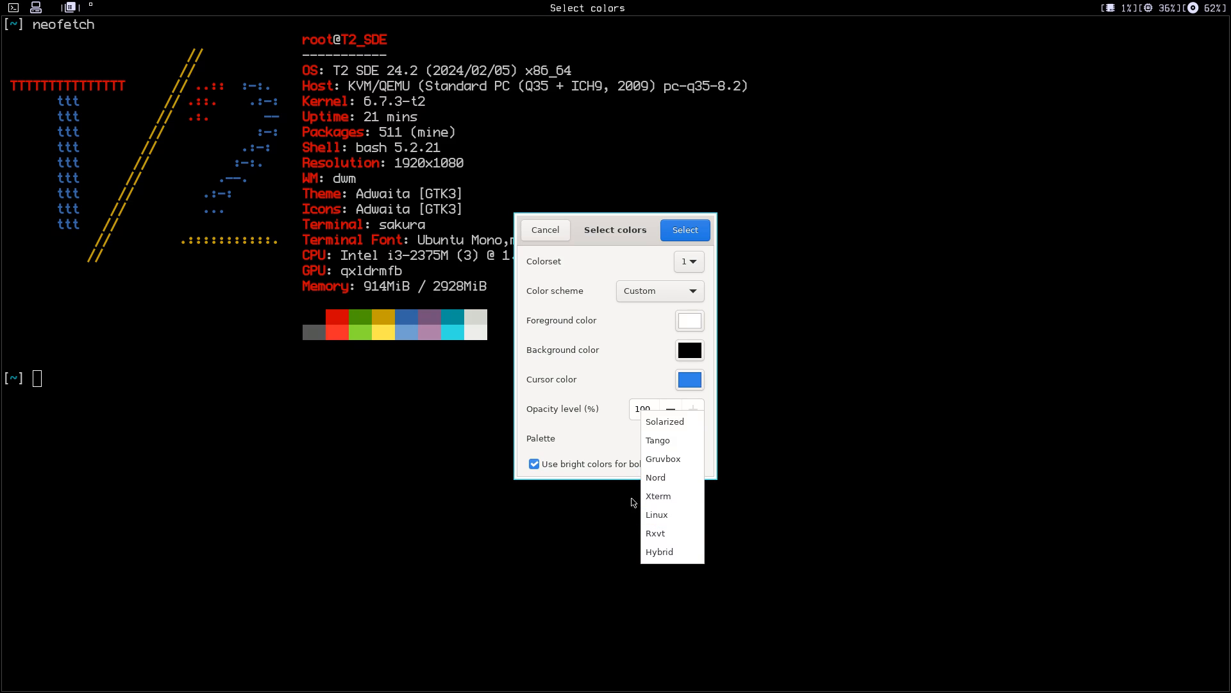
mouse_move(669, 440)
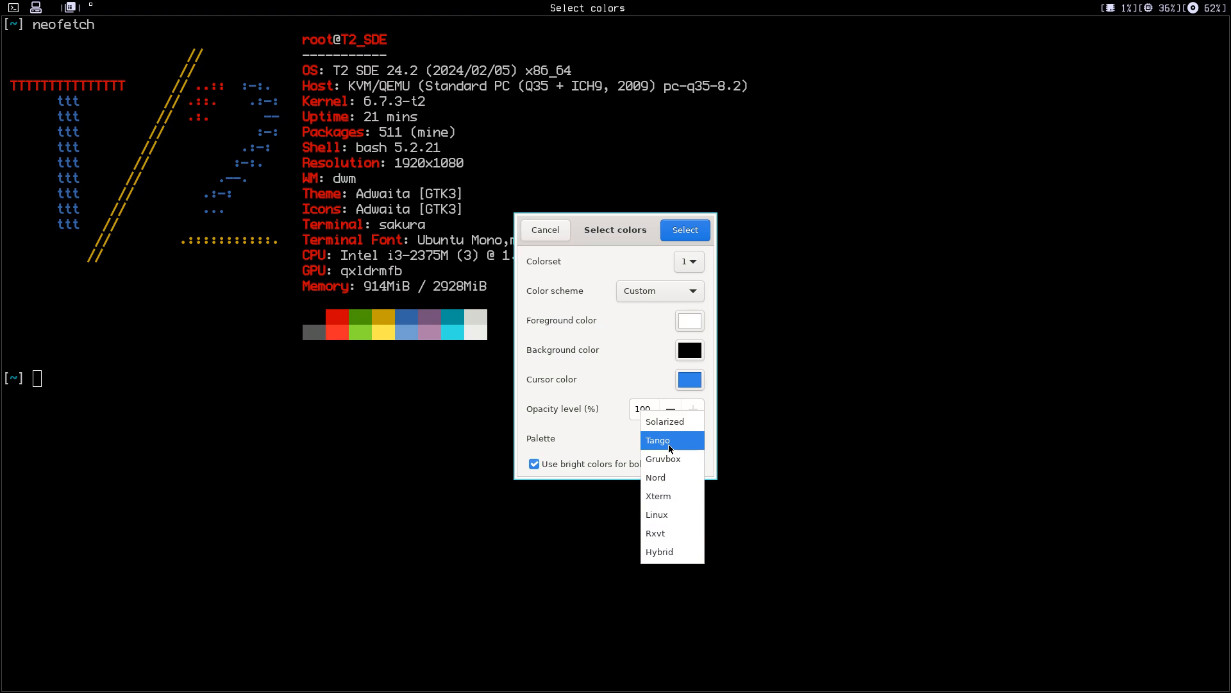
click(658, 440)
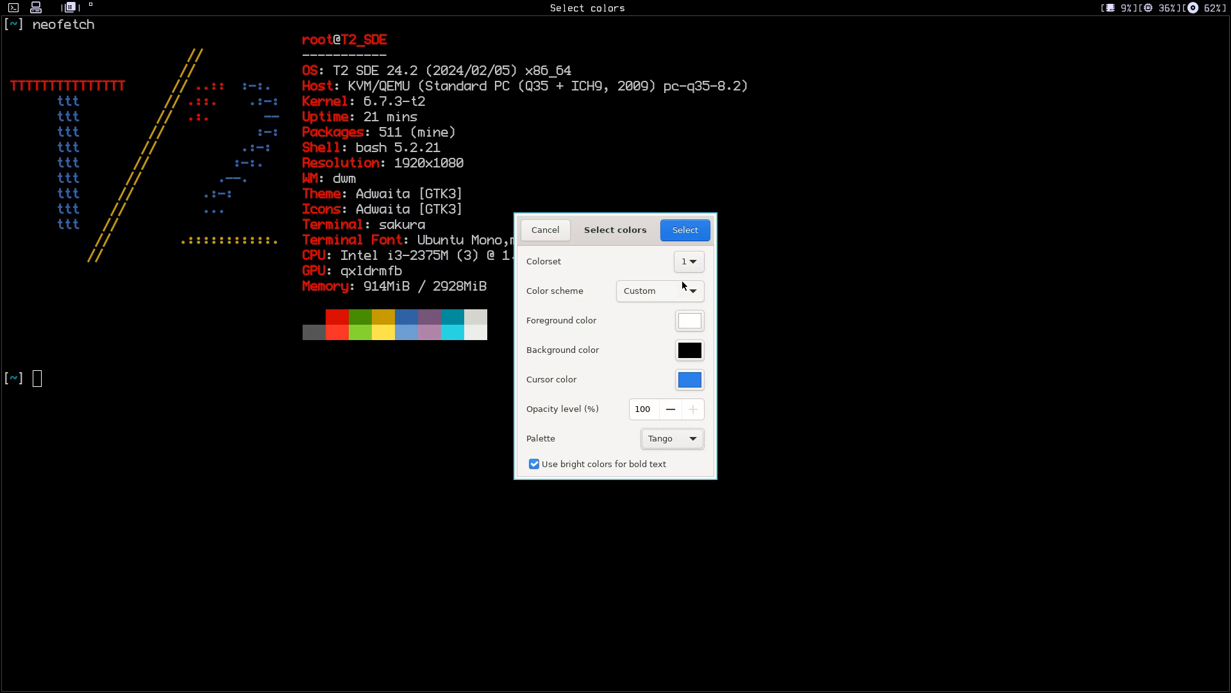
click(660, 291)
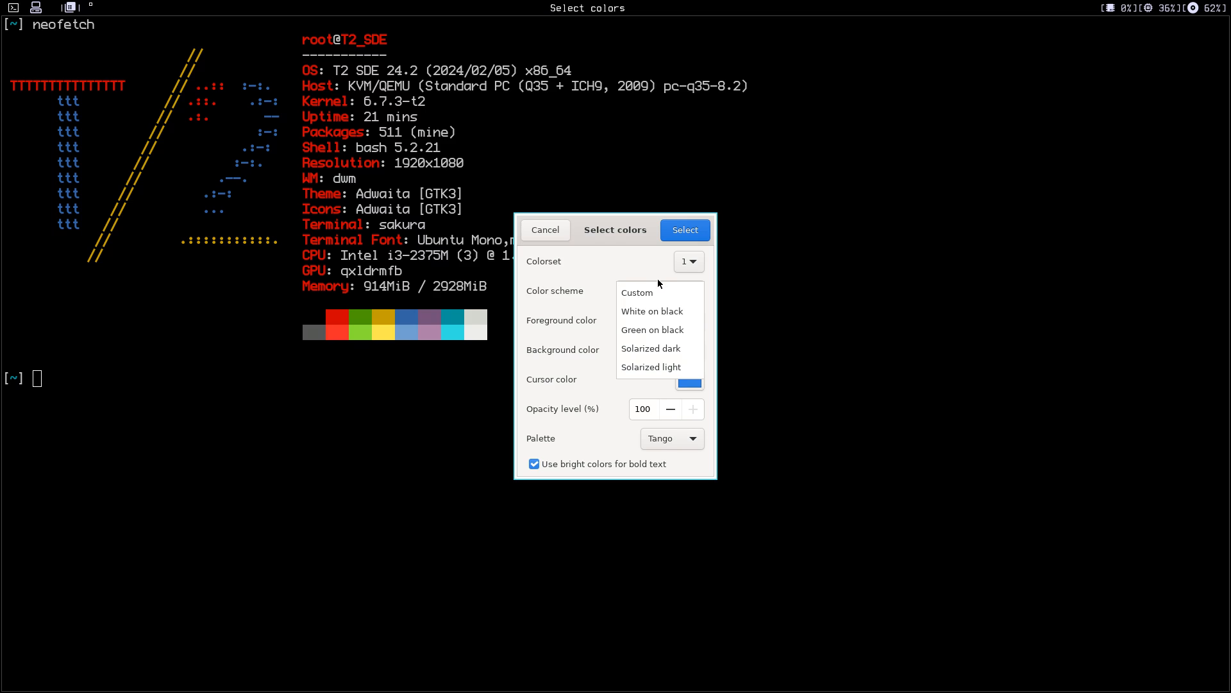
click(637, 292)
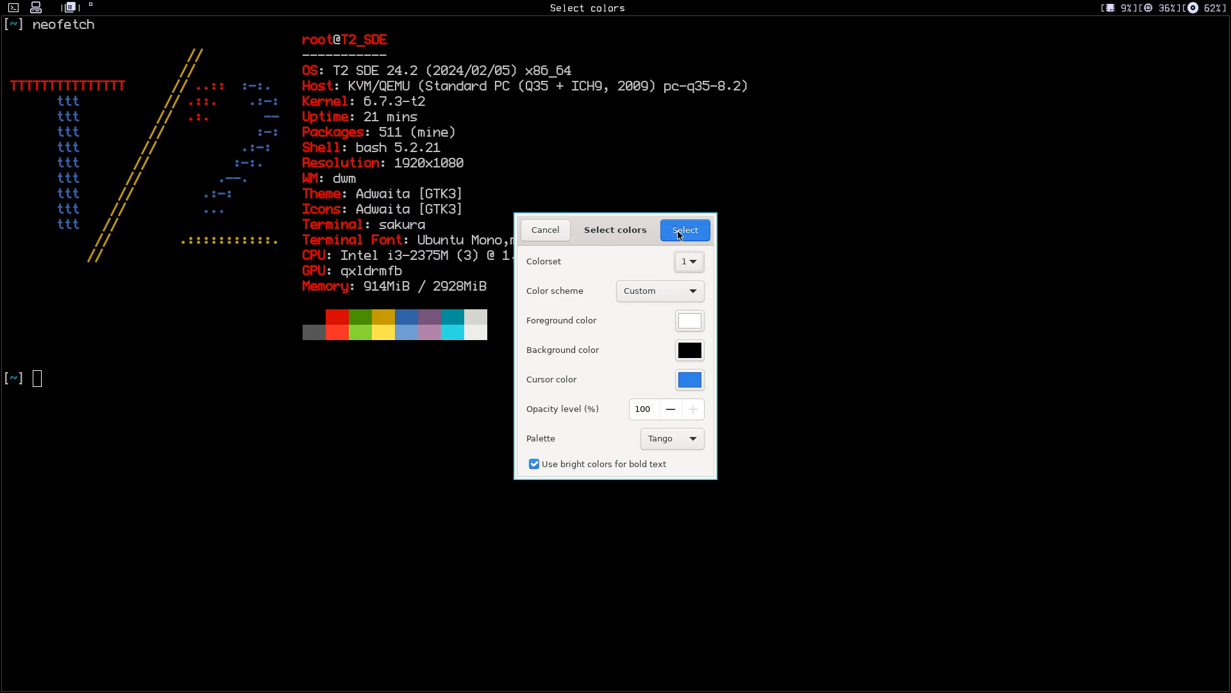
click(683, 229)
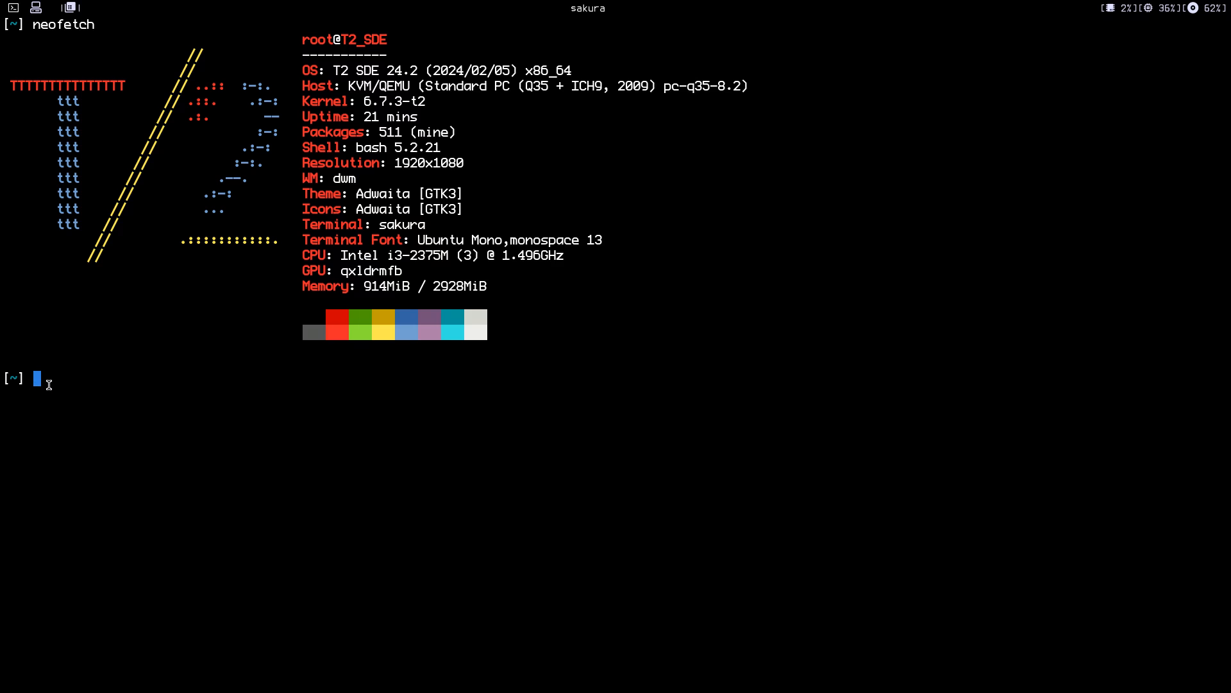
Clear the screen with Ctrl+L and turn off close buttons on tabs in Options.
key(ctrl+l)
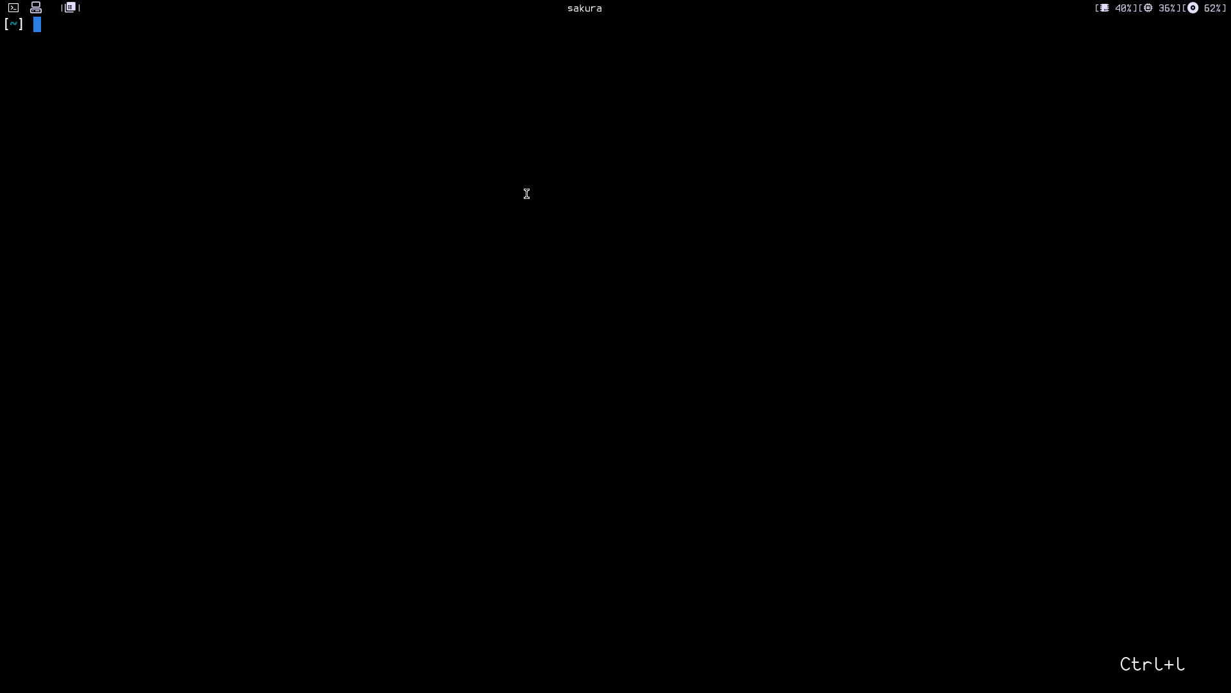
right_click(526, 194)
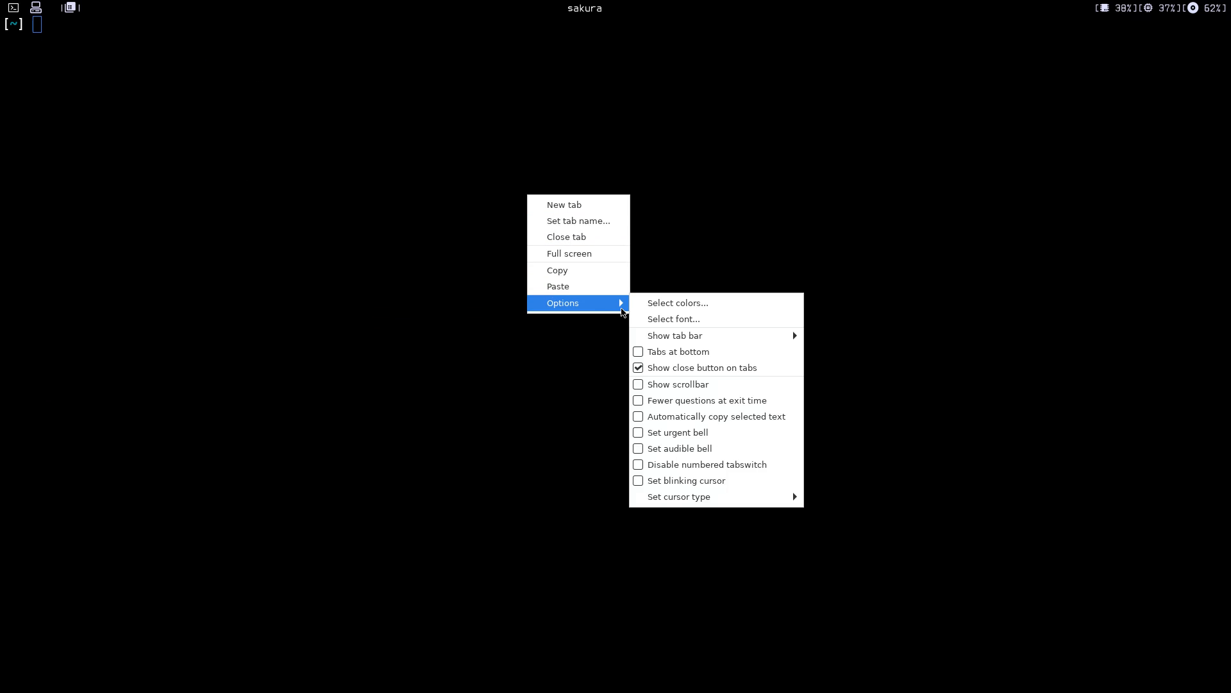
mouse_move(661, 368)
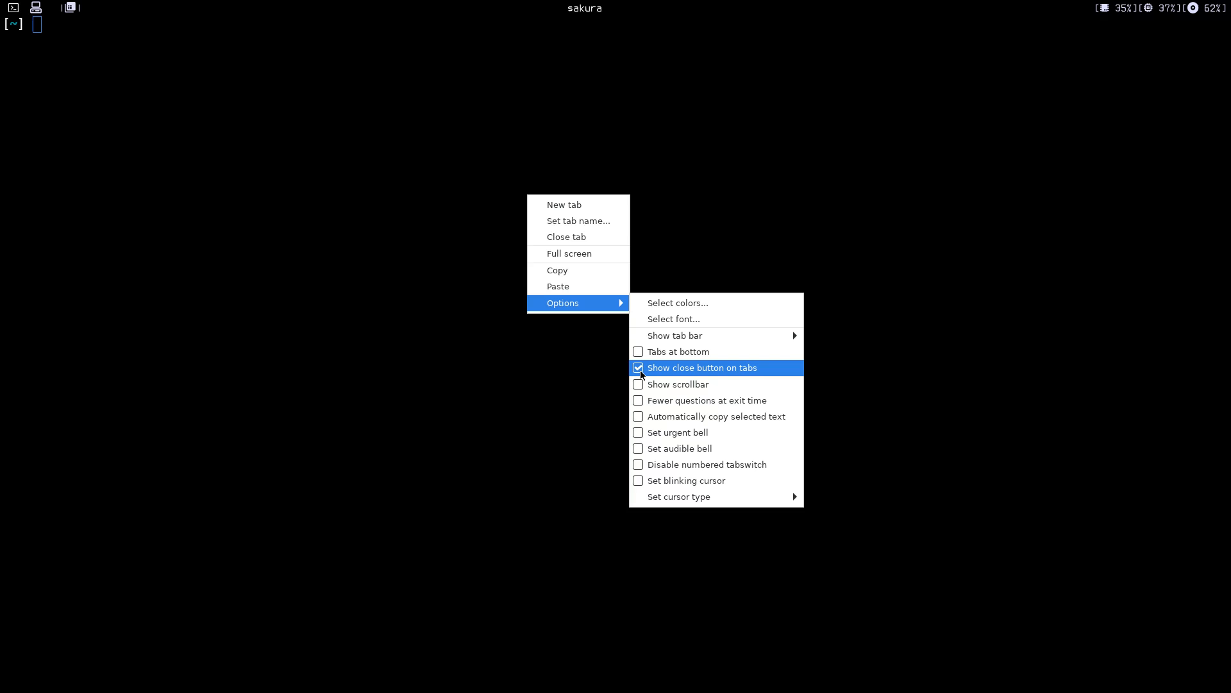
mouse_move(773, 496)
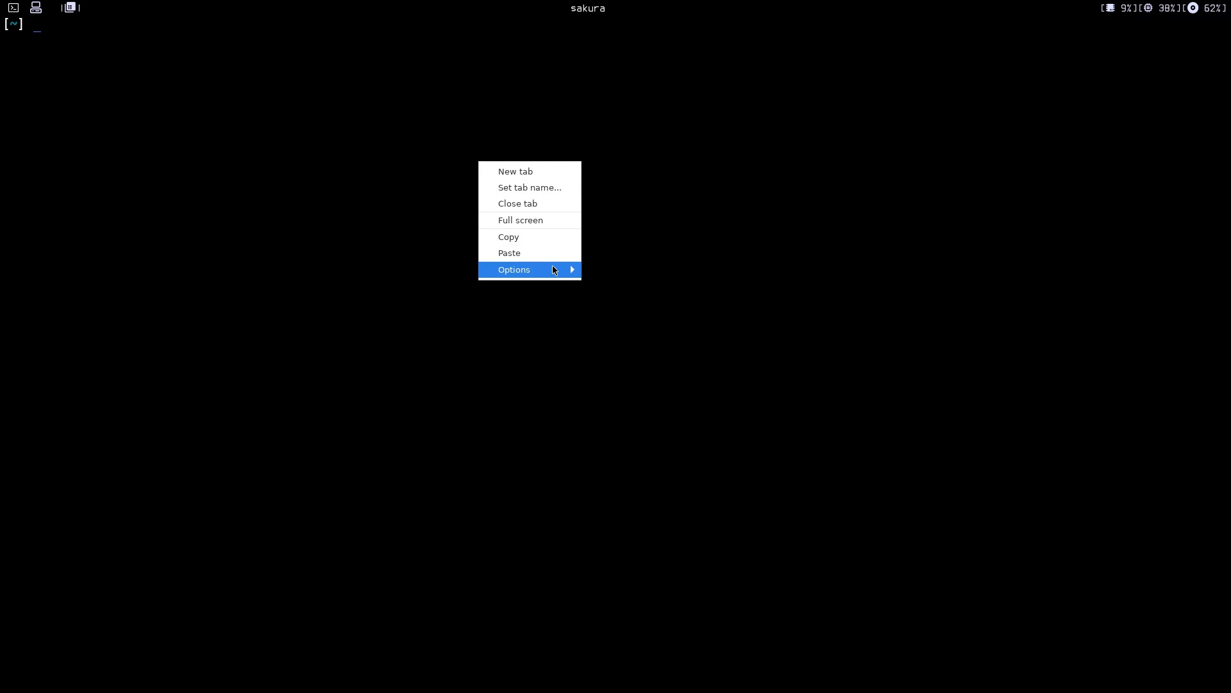
click(514, 269)
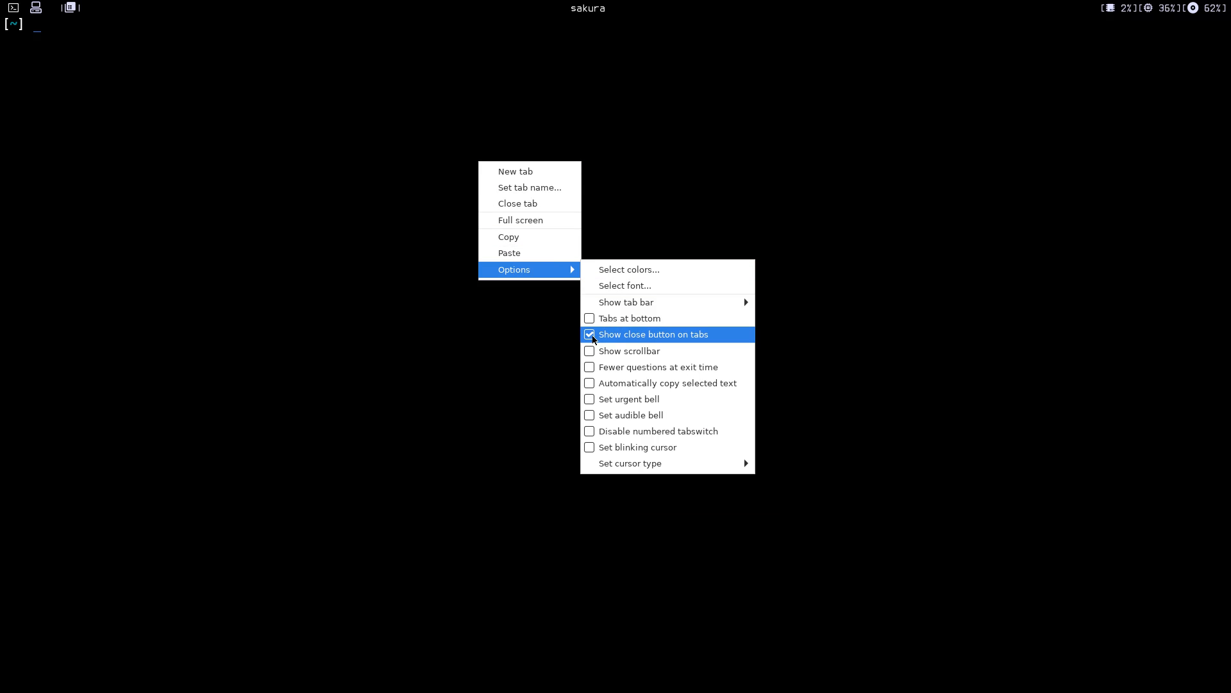
mouse_move(622, 341)
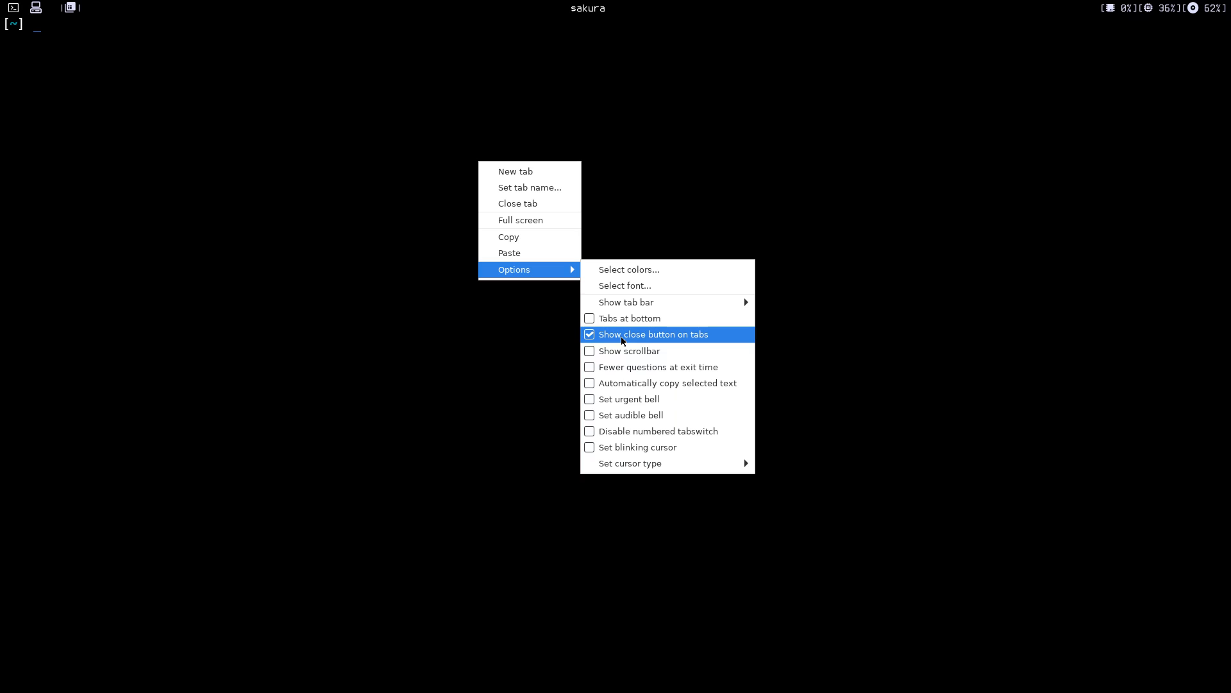
mouse_move(620, 345)
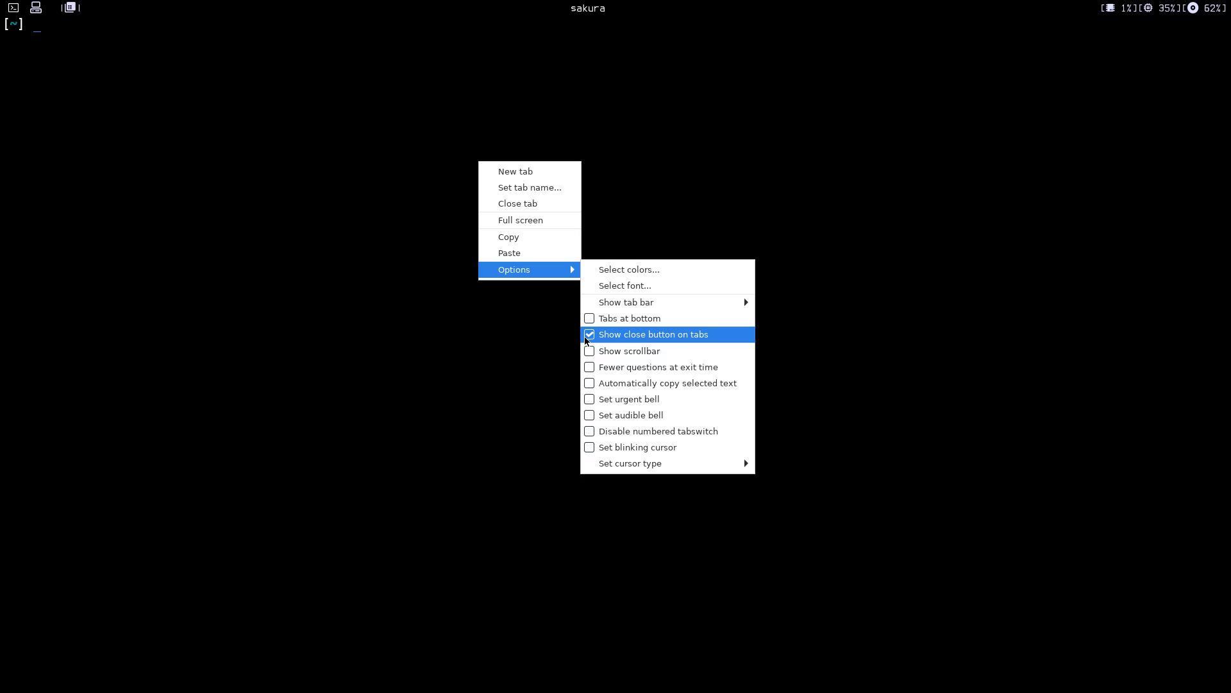
click(652, 333)
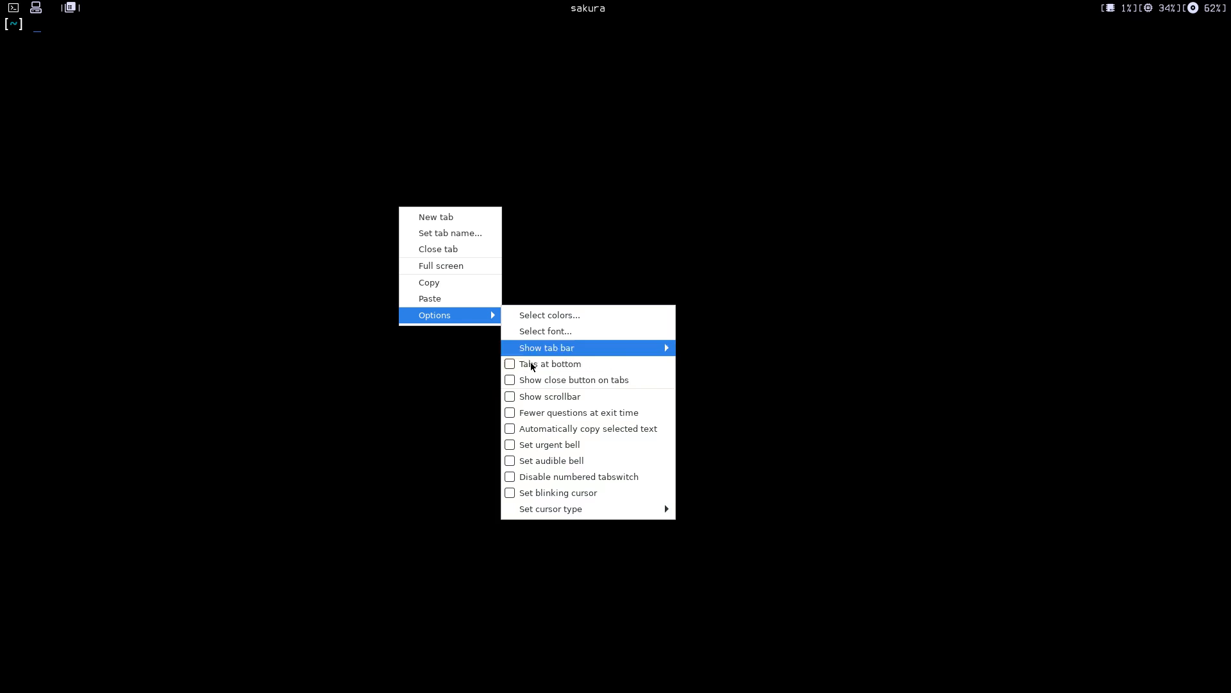
mouse_move(566, 492)
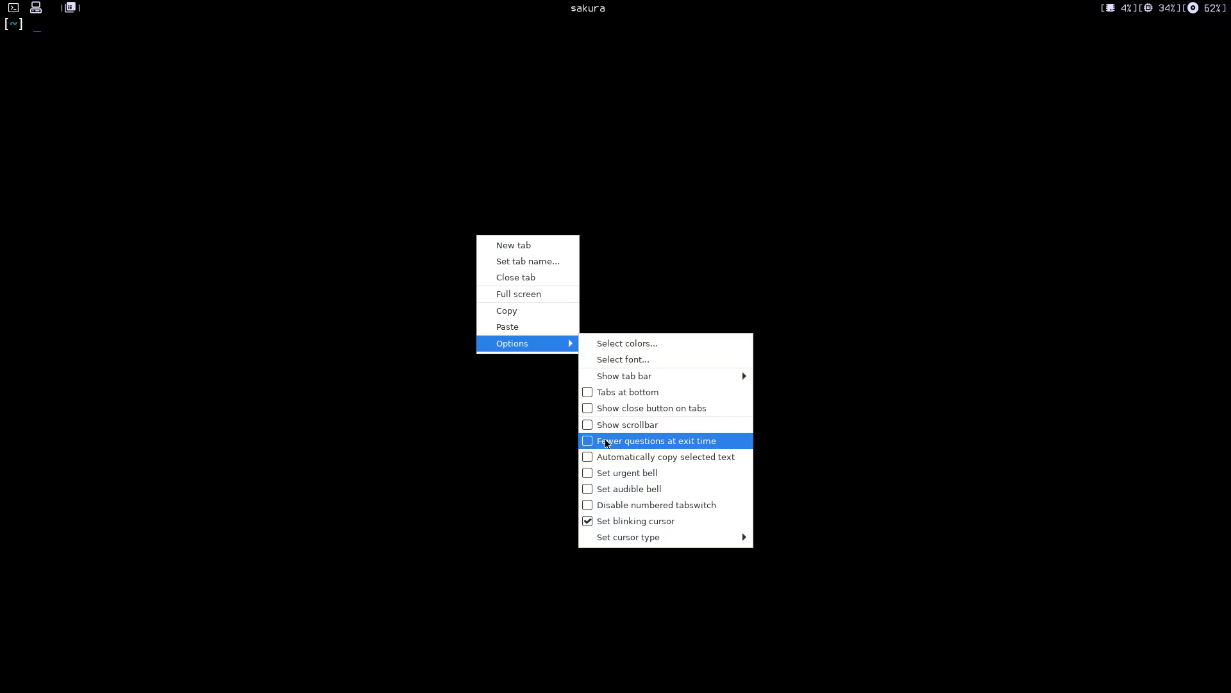
mouse_move(590, 456)
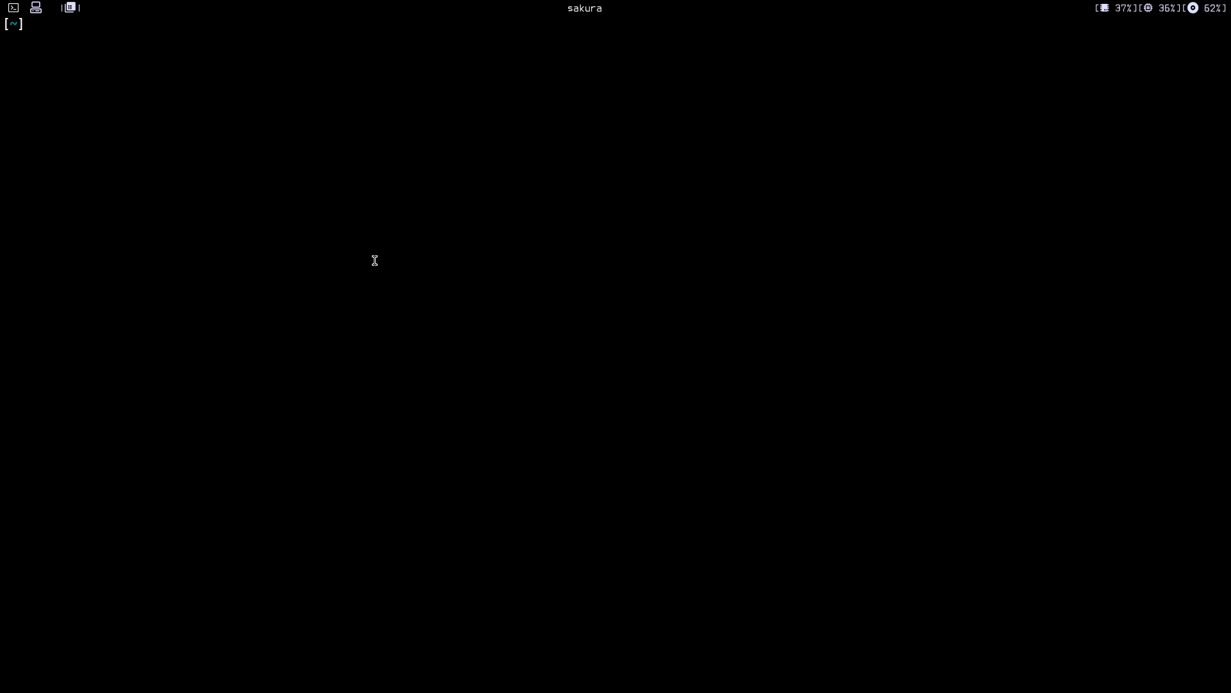
Enter the command vim .config/sakura/sakura.conf at the prompt.
text(vim .config/sa)
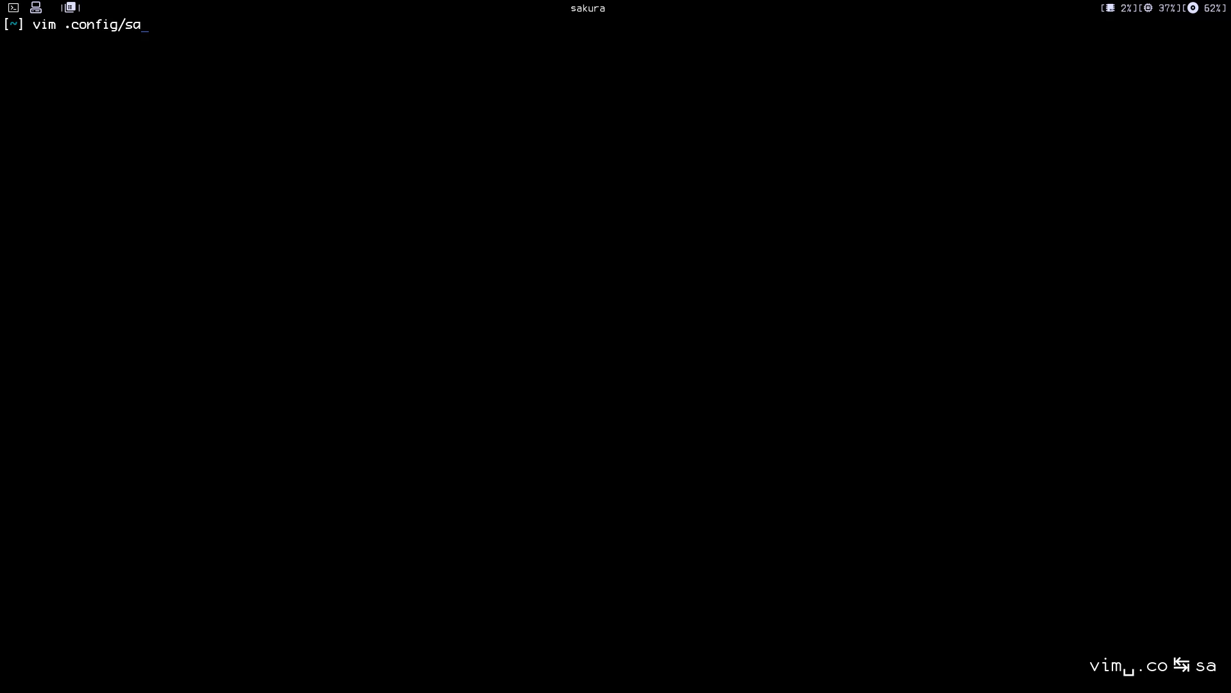
text(kura/sakura.conf)
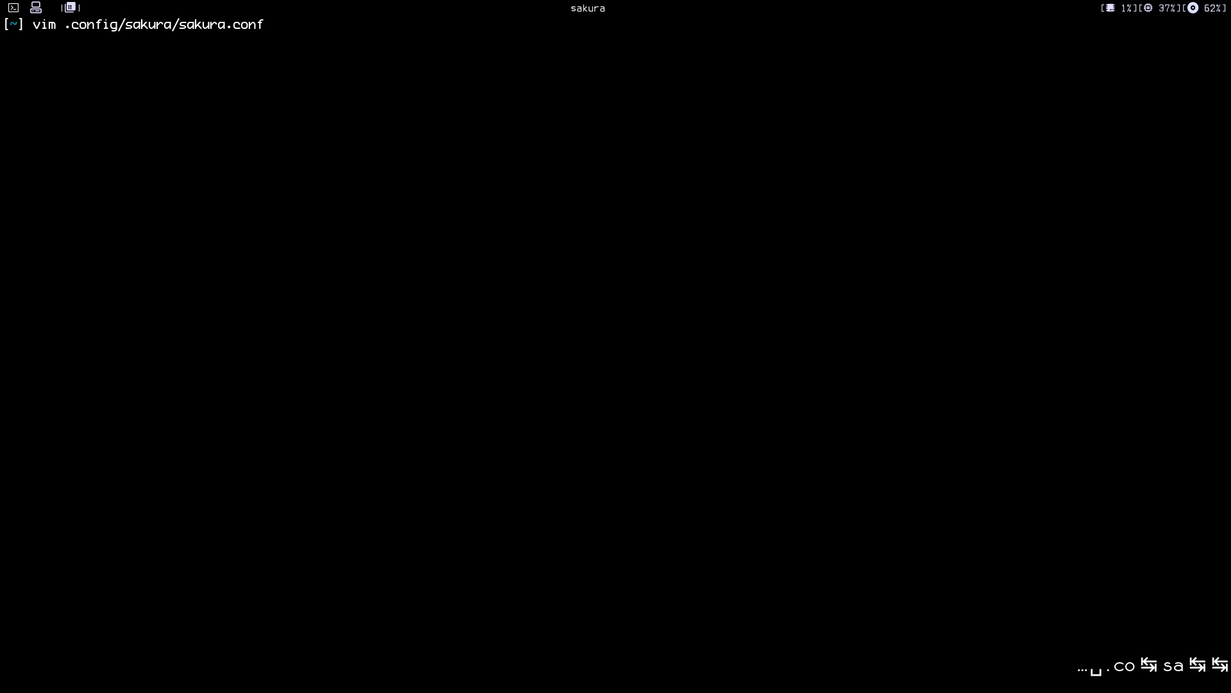
key(Return)
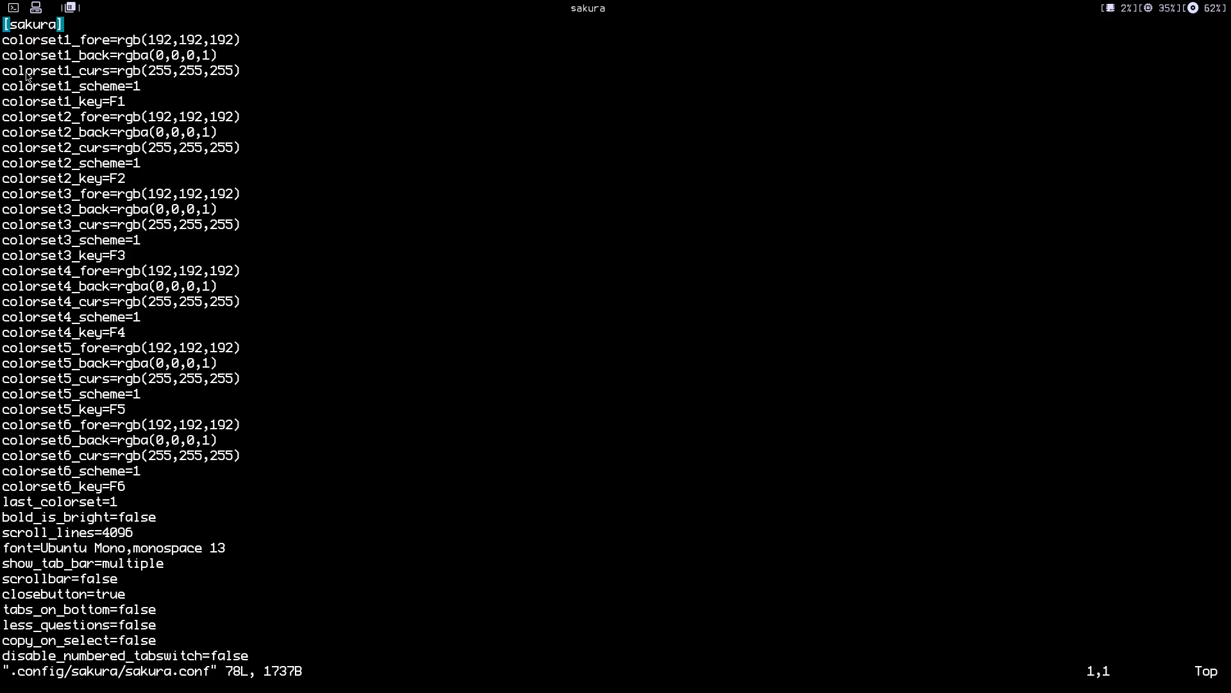
mouse_move(122, 109)
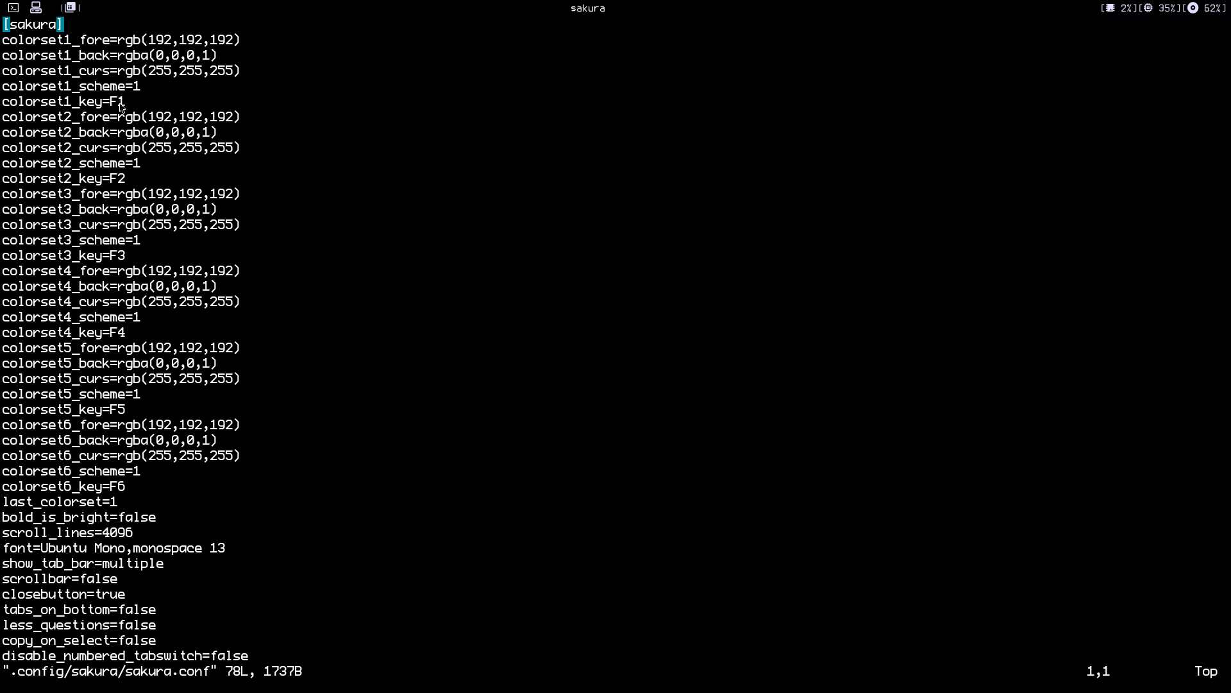
mouse_move(116, 149)
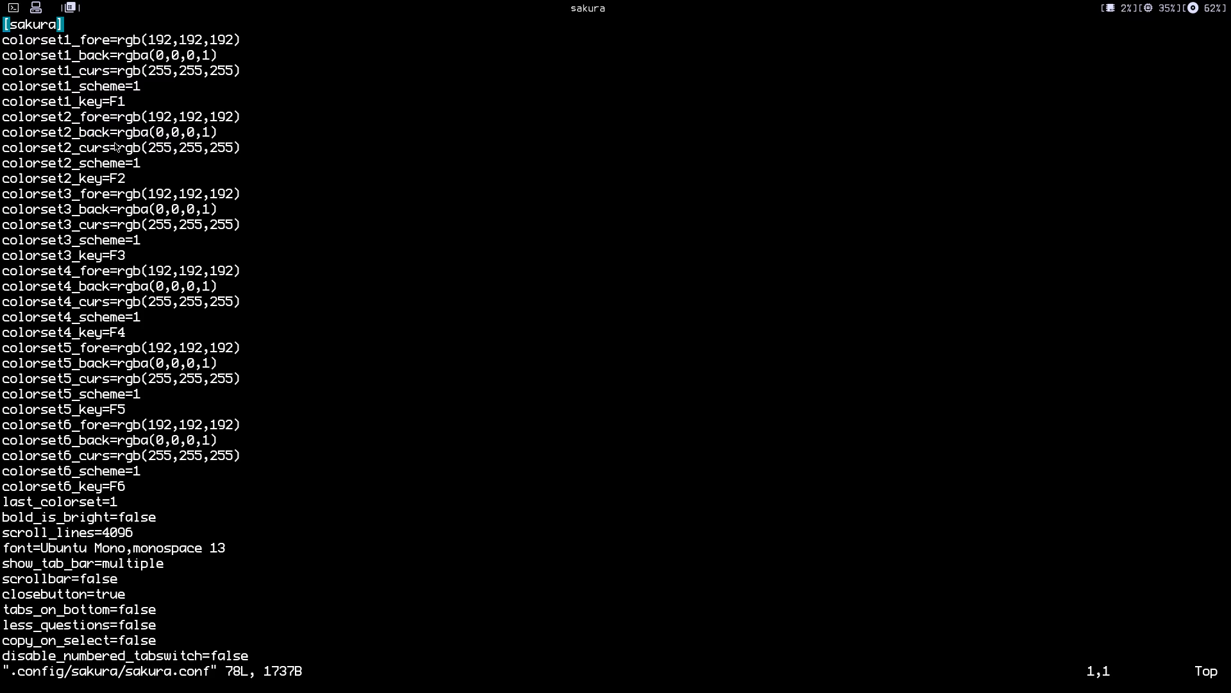
mouse_move(143, 482)
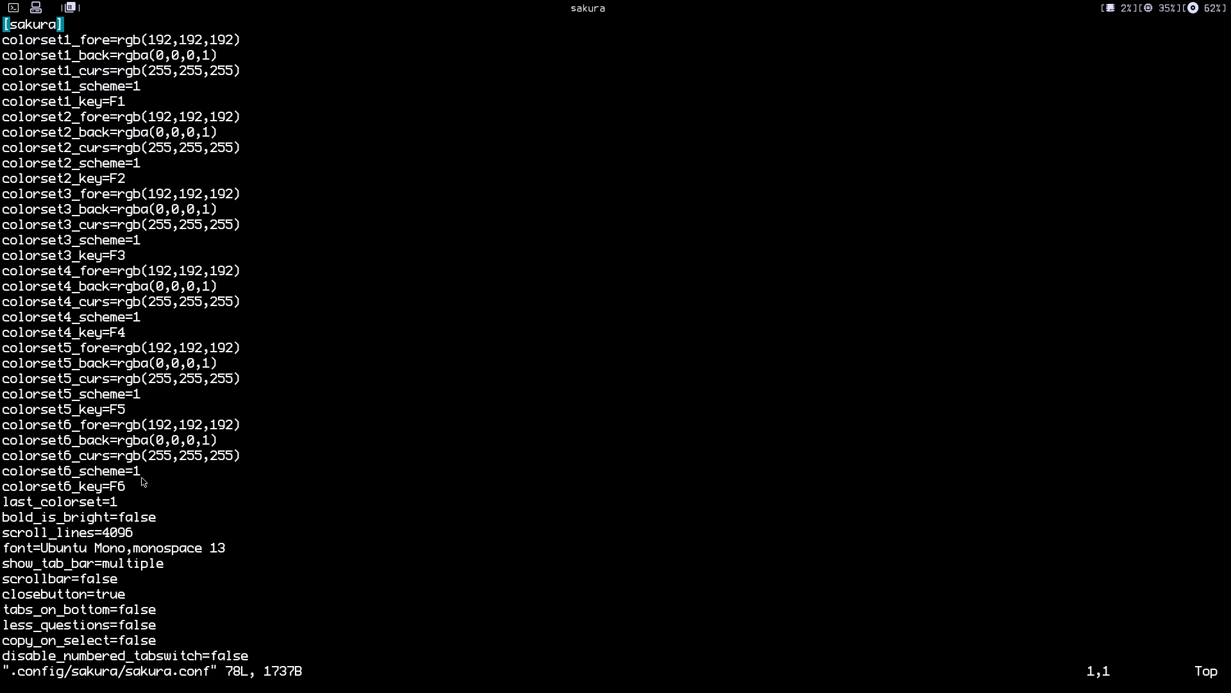
mouse_move(122, 440)
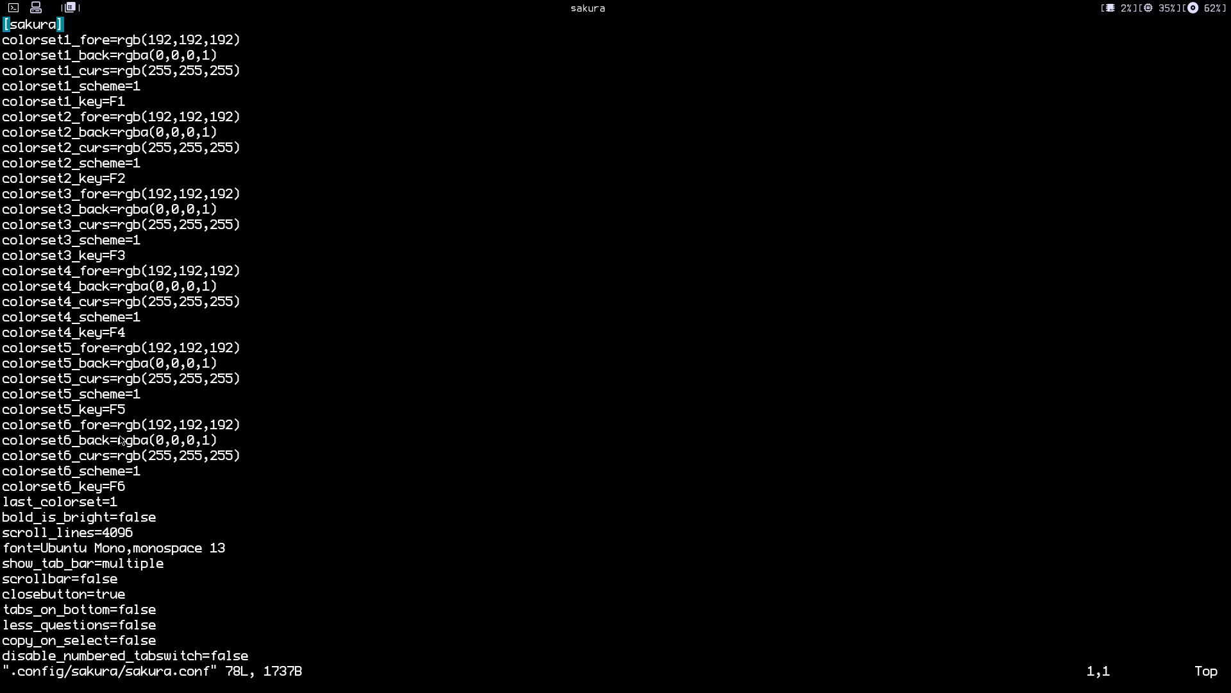
mouse_move(146, 454)
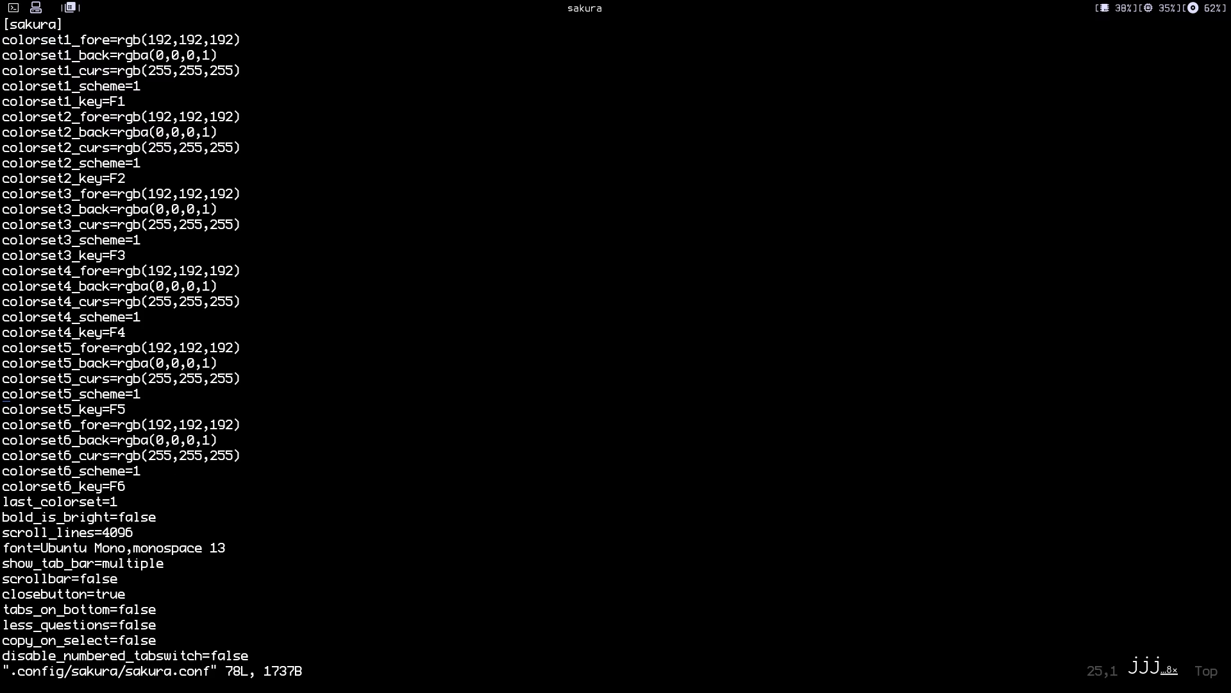
key(j)
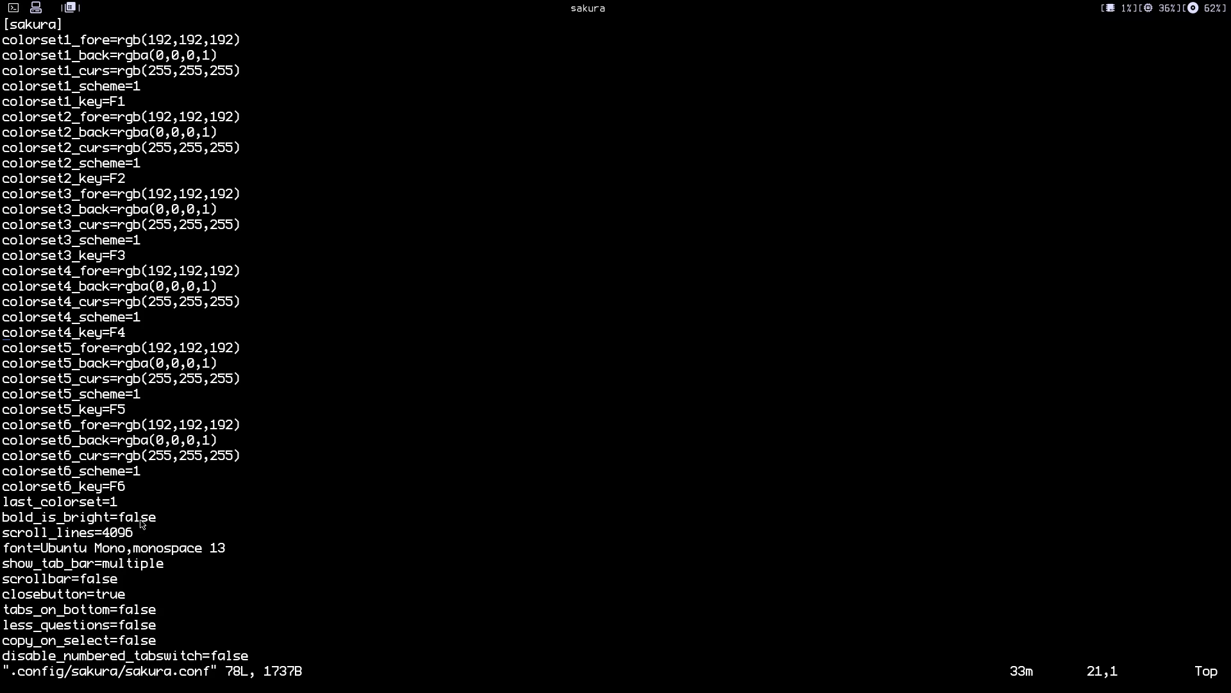
mouse_move(113, 508)
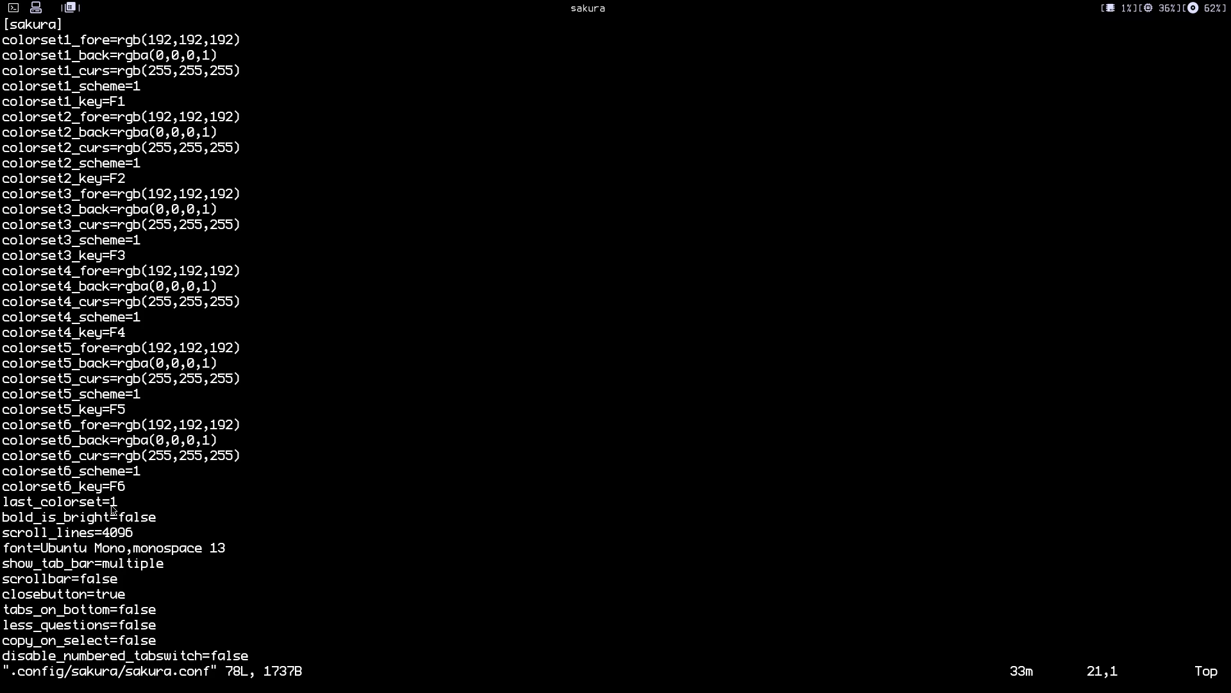
mouse_move(140, 526)
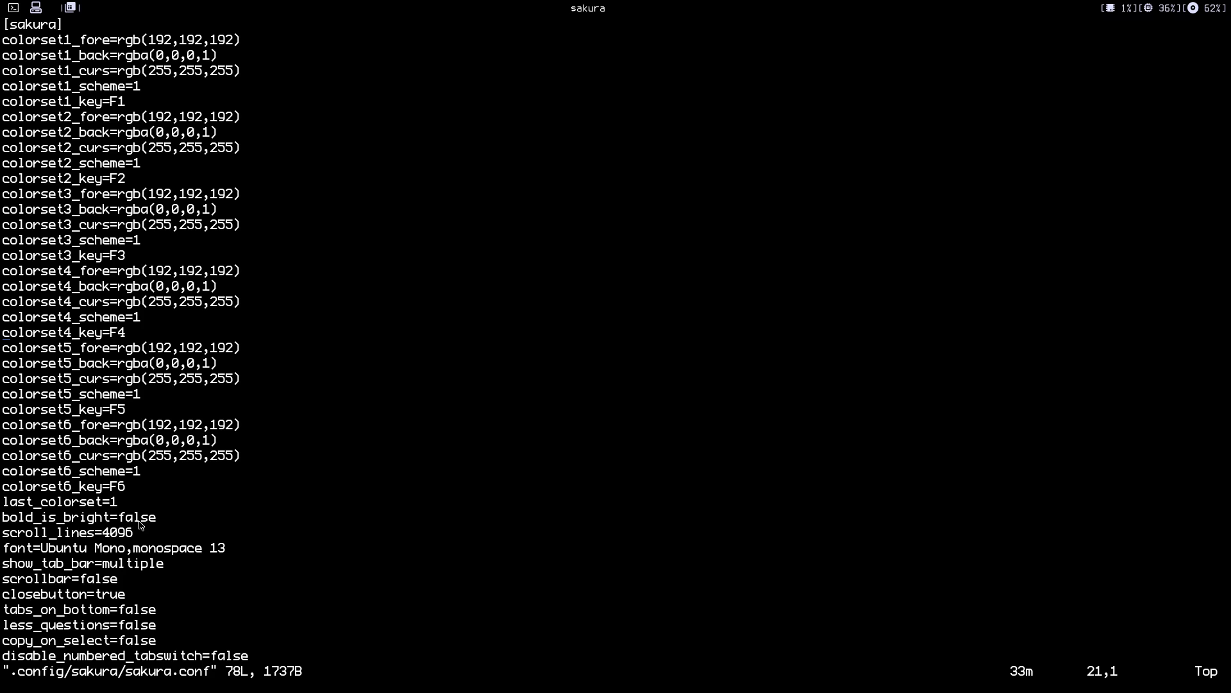
mouse_move(127, 520)
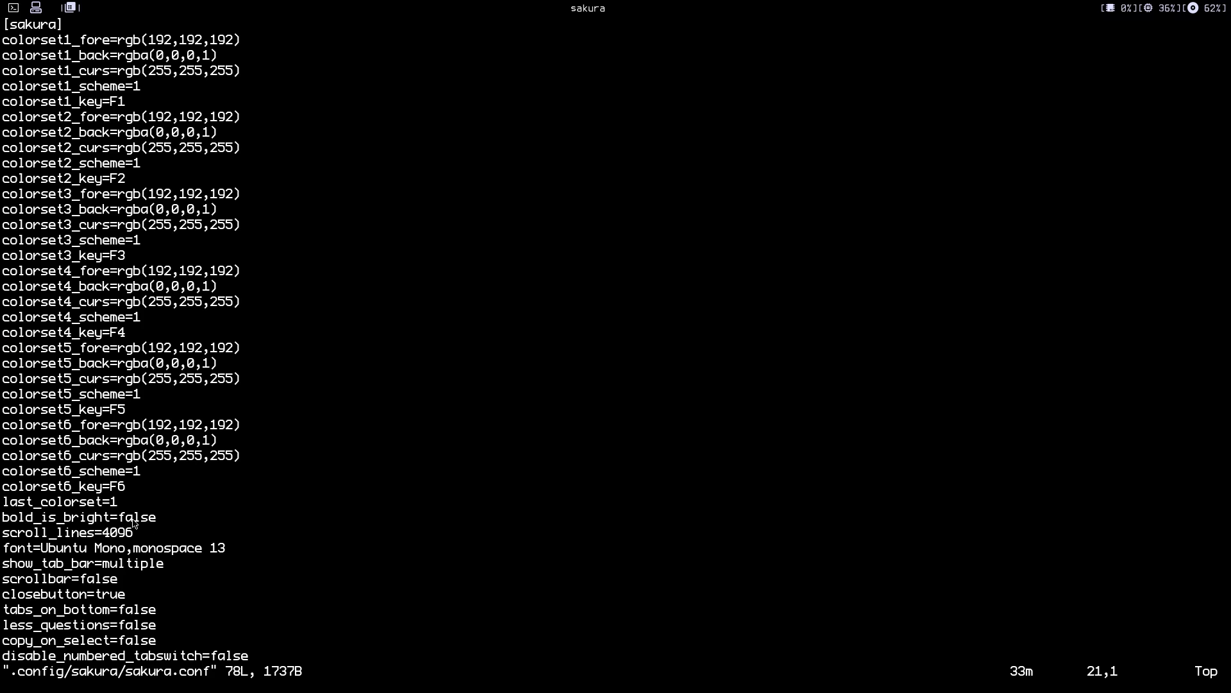
mouse_move(214, 535)
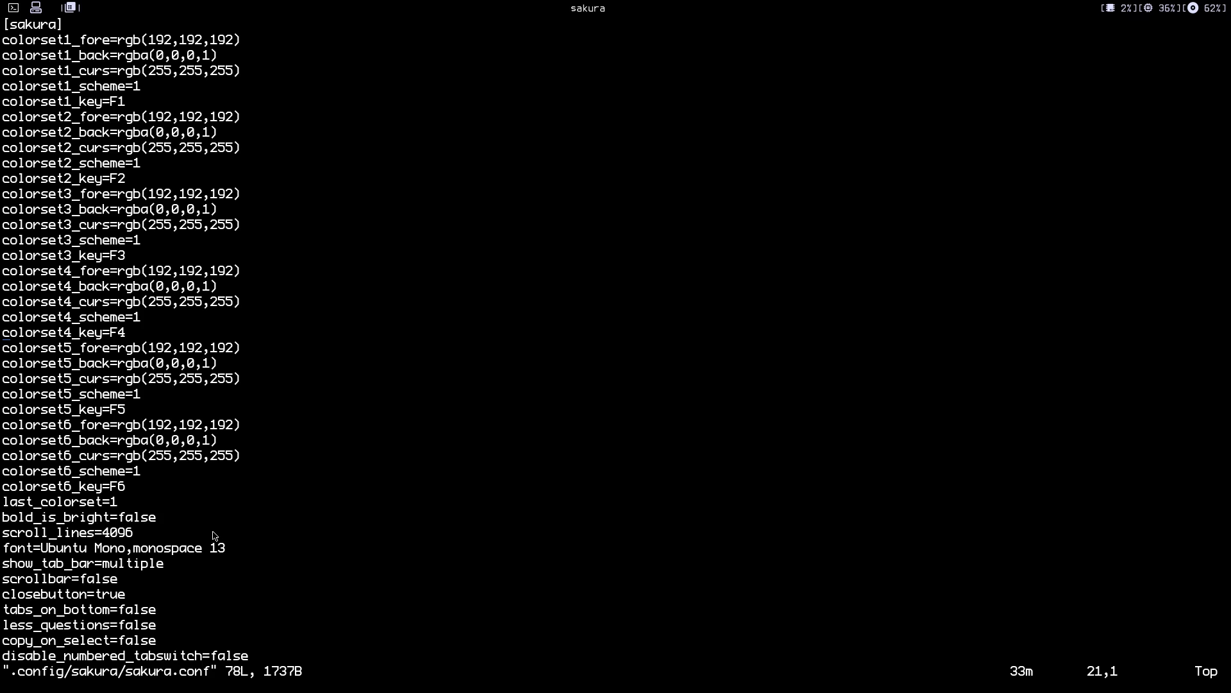
mouse_move(148, 580)
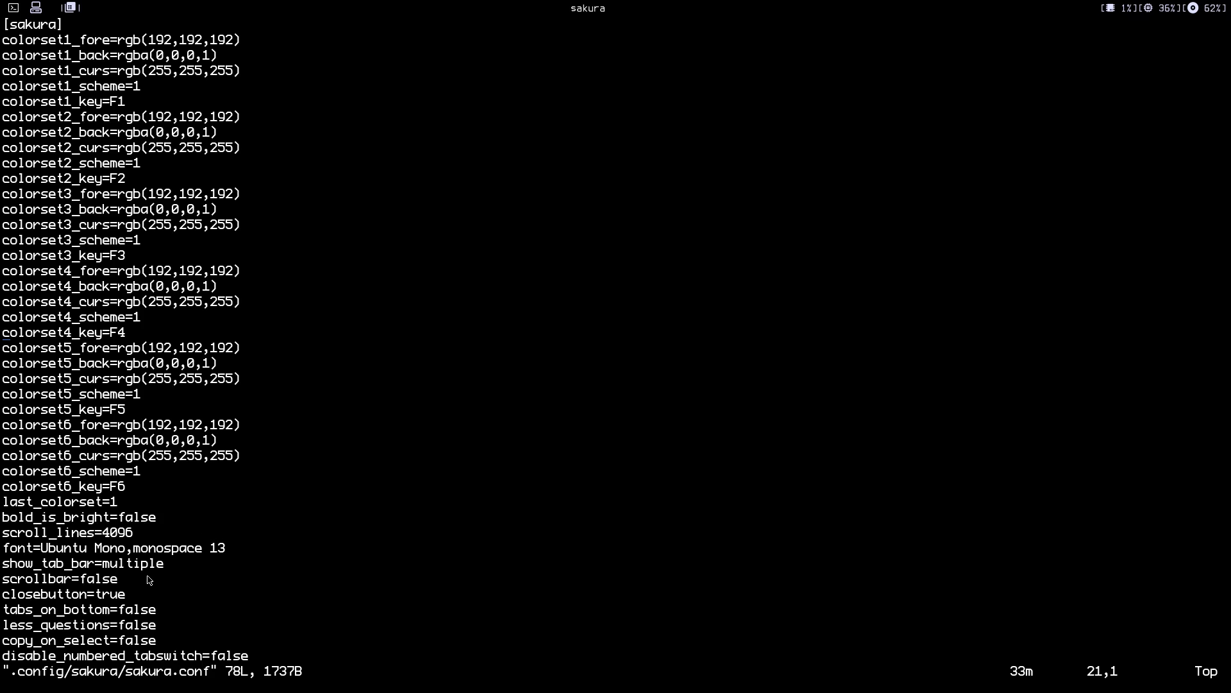
mouse_move(122, 587)
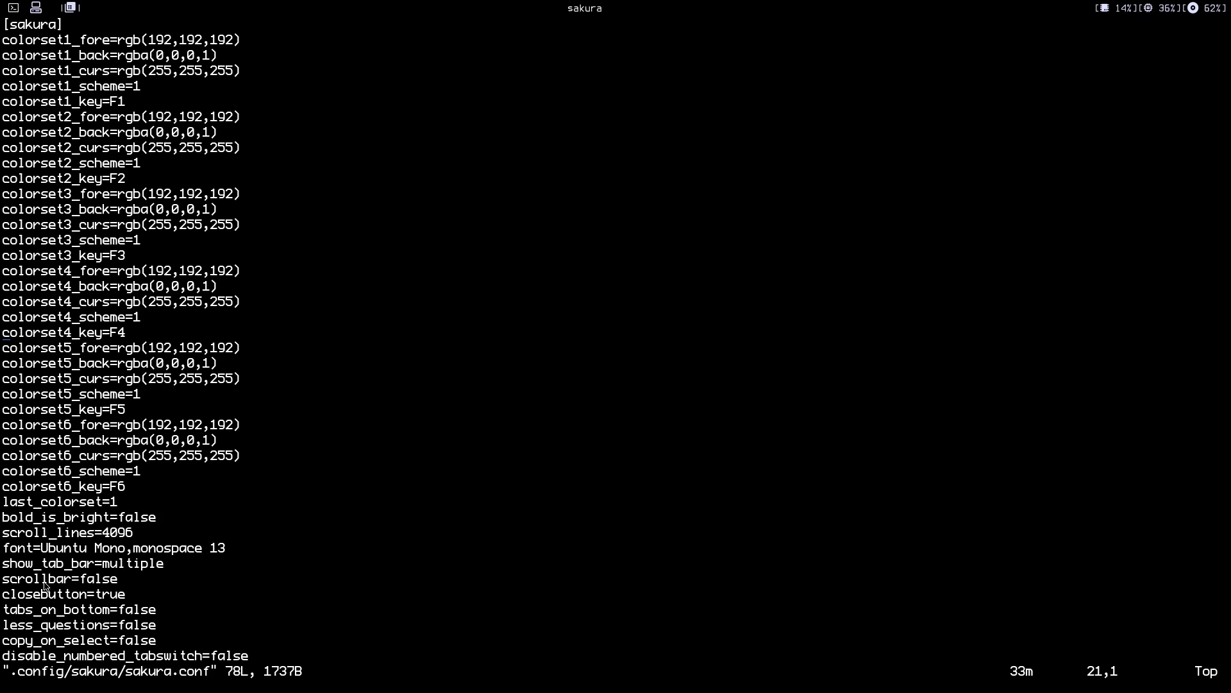
mouse_move(182, 574)
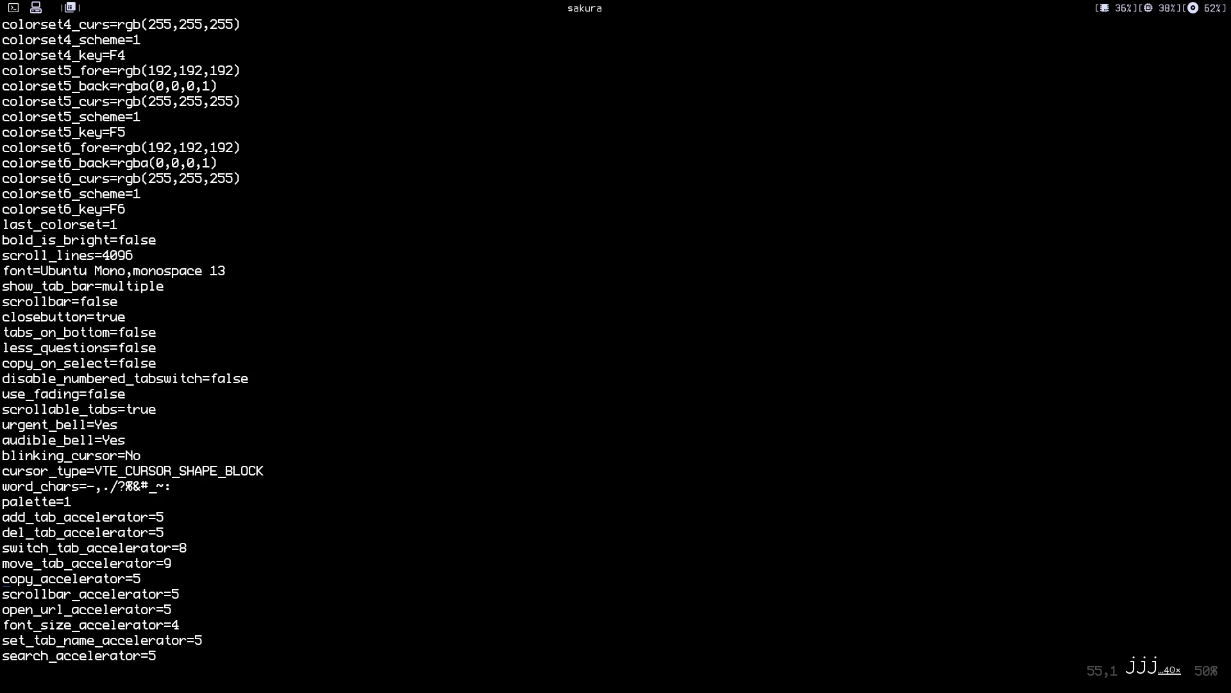
Scroll to the last lines of sakura.conf and quit Vim.
scroll(down, 3)
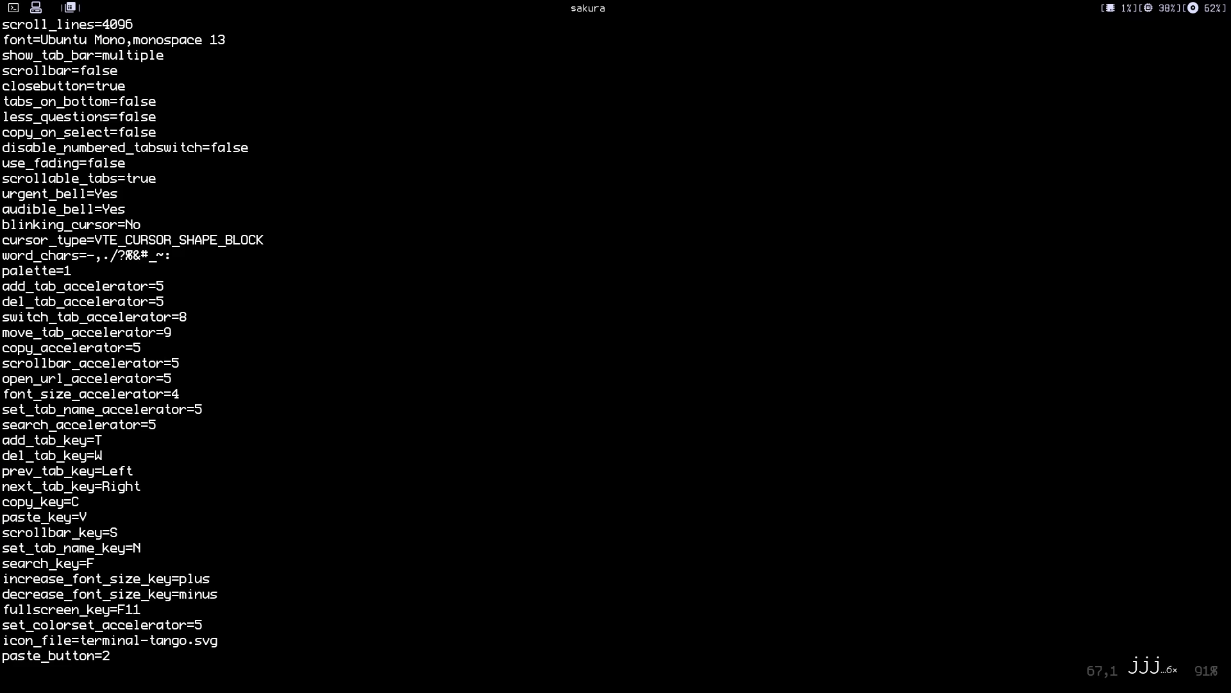
scroll(down, 3)
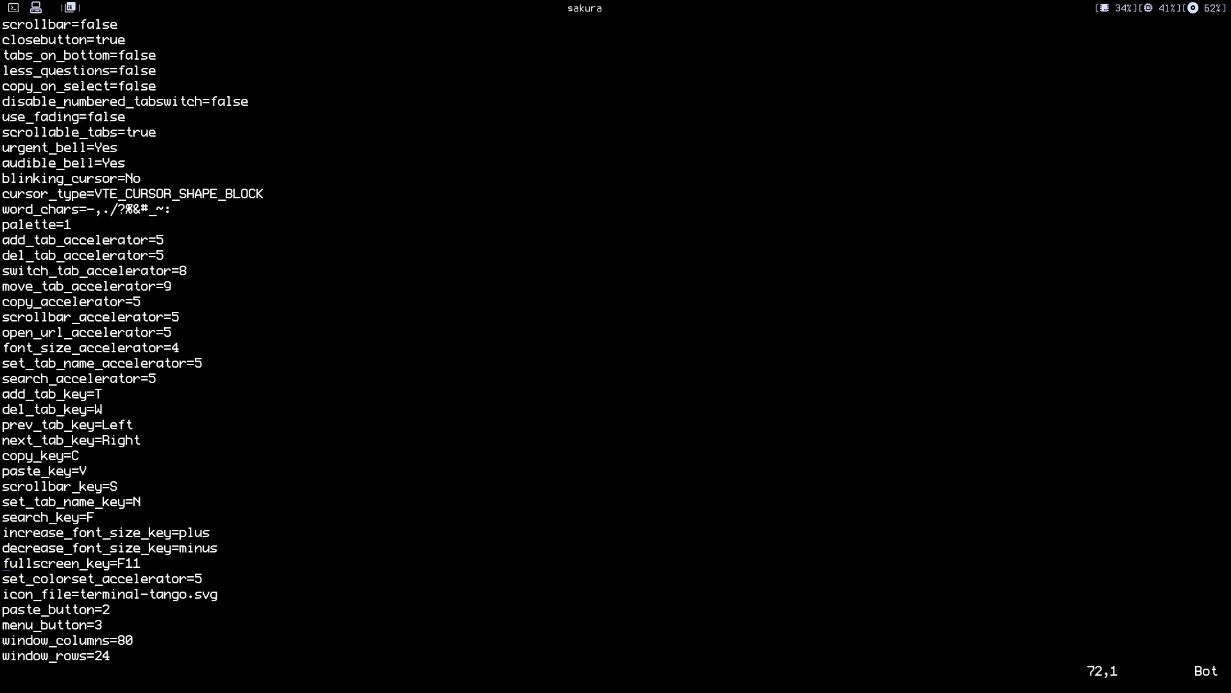
key(j)
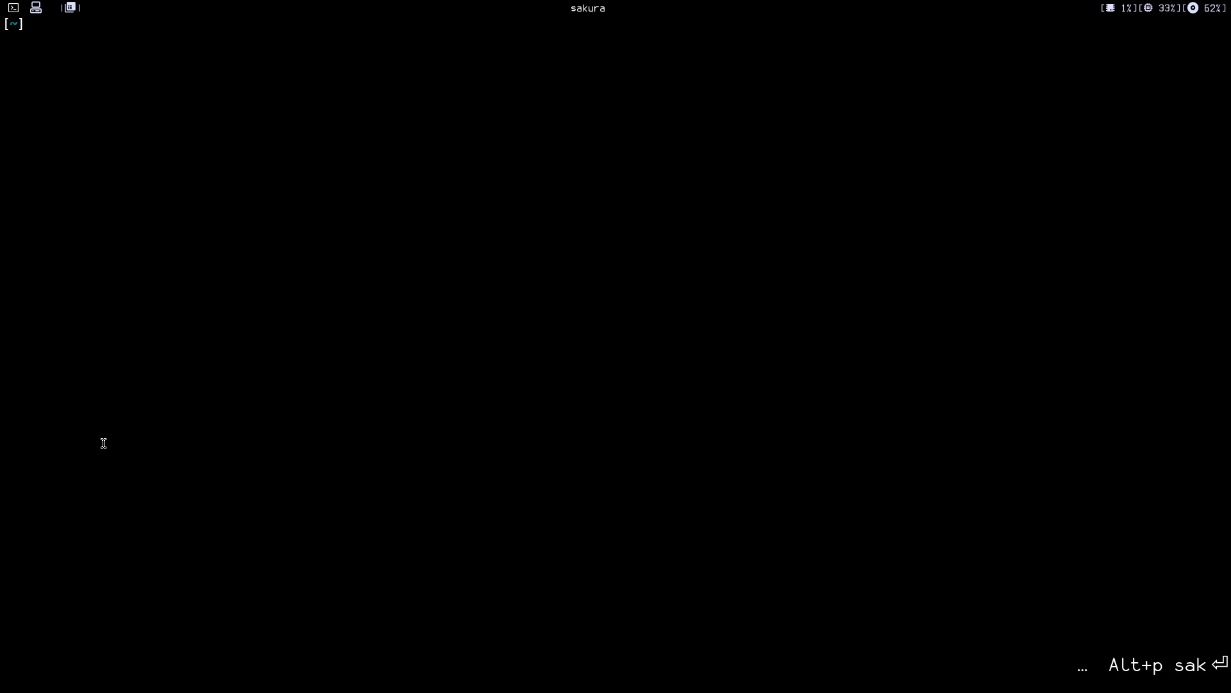
Run neofetch to confirm ProFontIIx NF 14 as the terminal font.
text(neofetch)
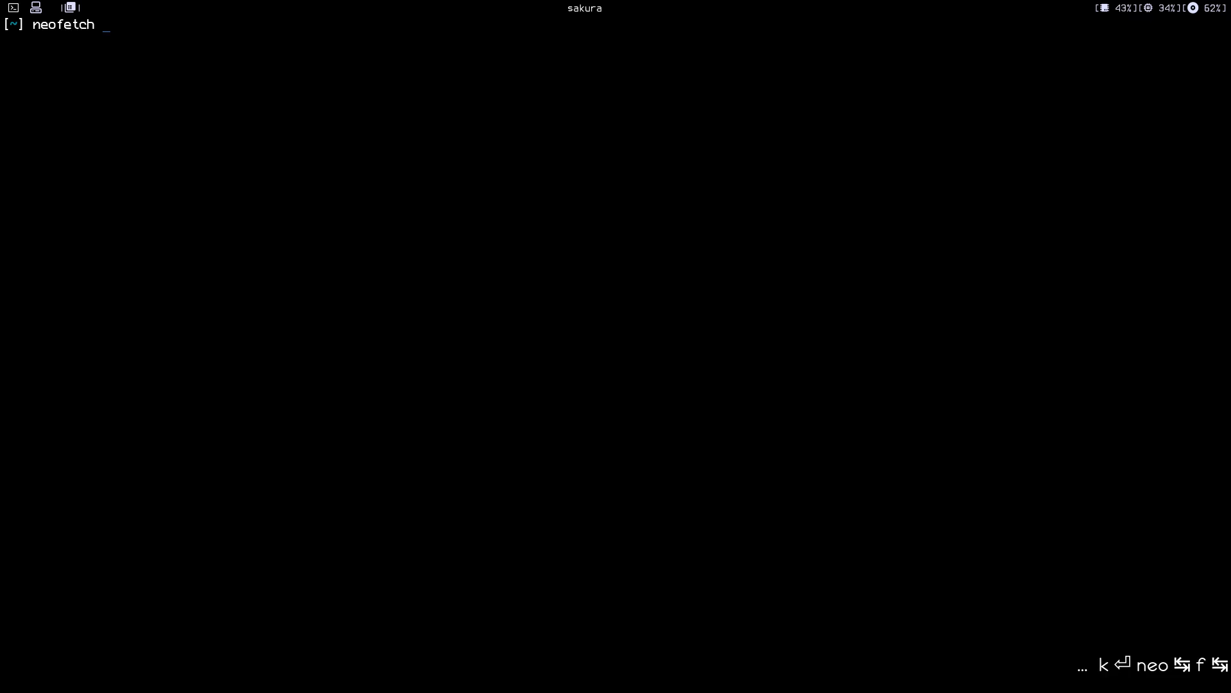
key(Return)
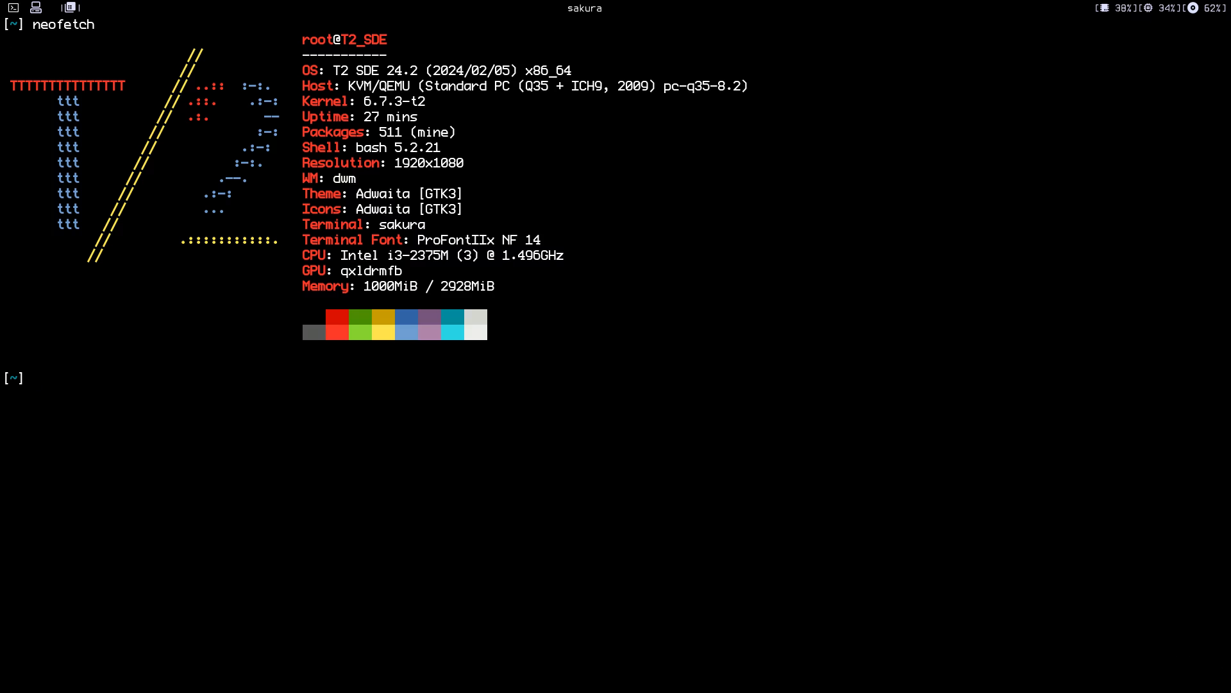
Open .config/sakura/sakura.conf in Vim and move down through its lines.
text(vim)
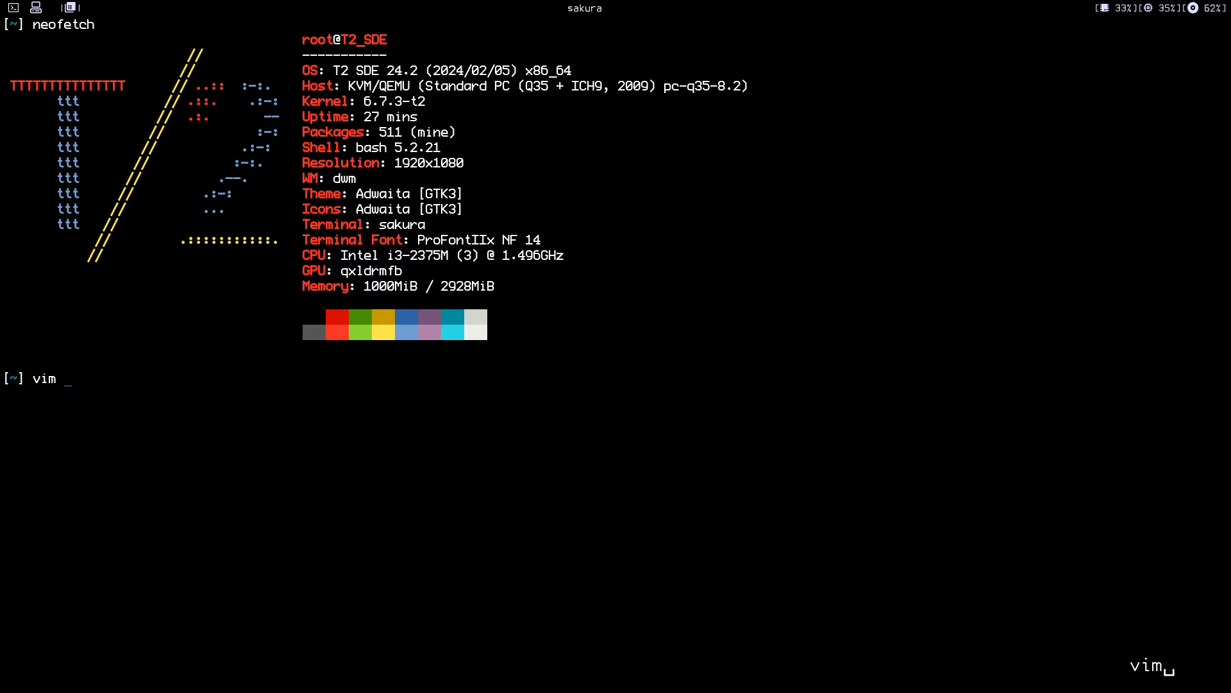
text(.config/sakura/)
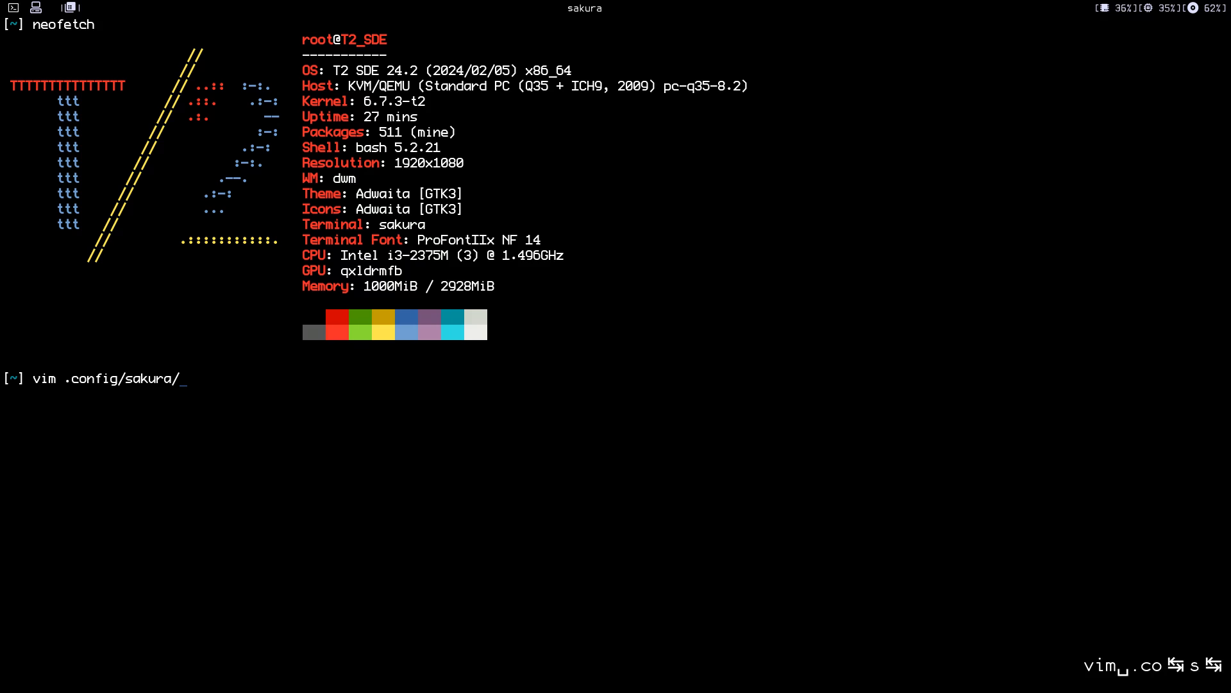
key(Return)
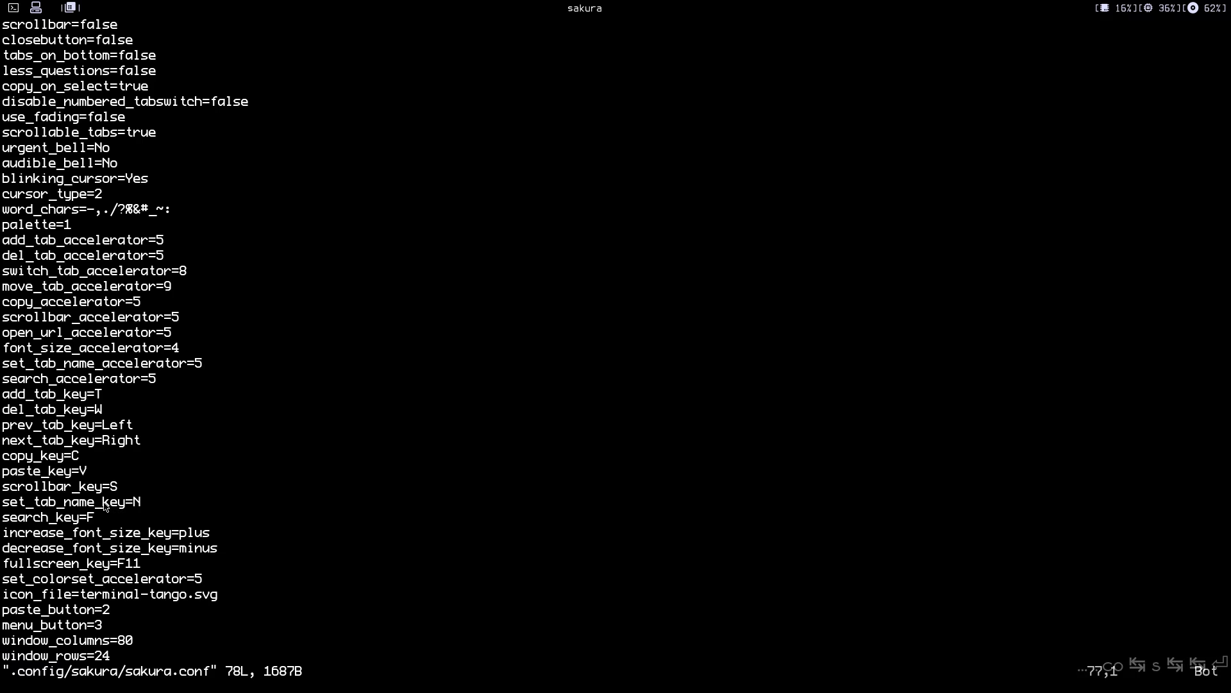
mouse_move(118, 371)
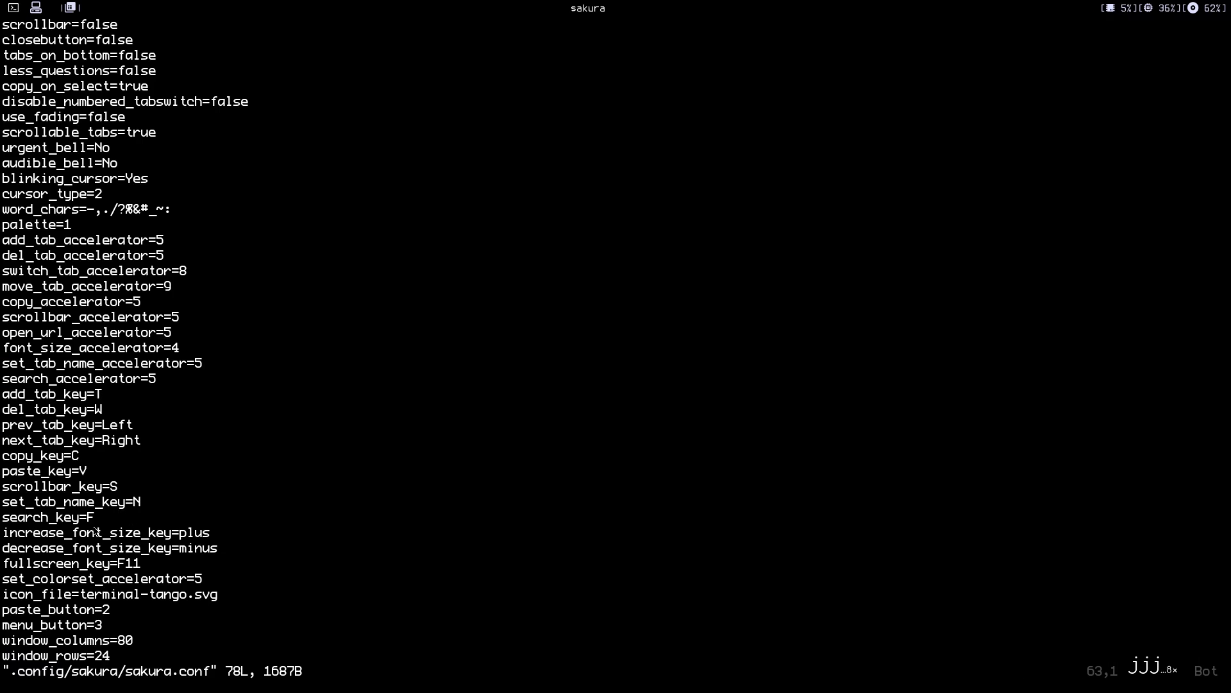
key(j)
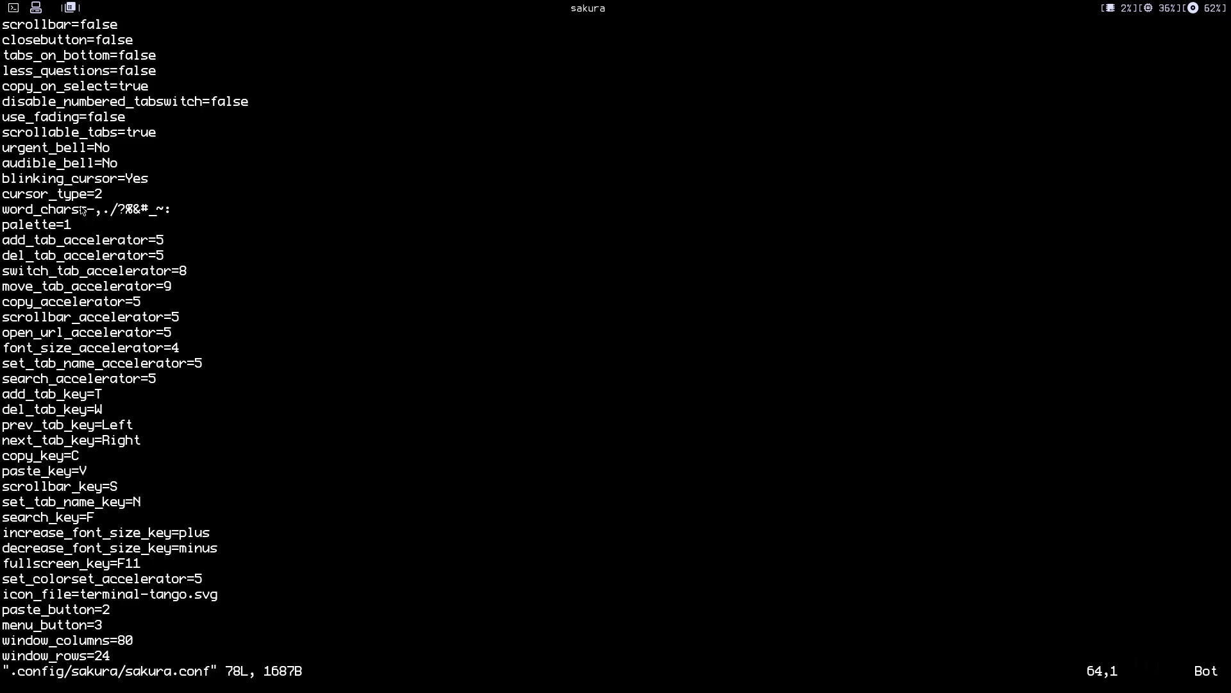
mouse_move(101, 195)
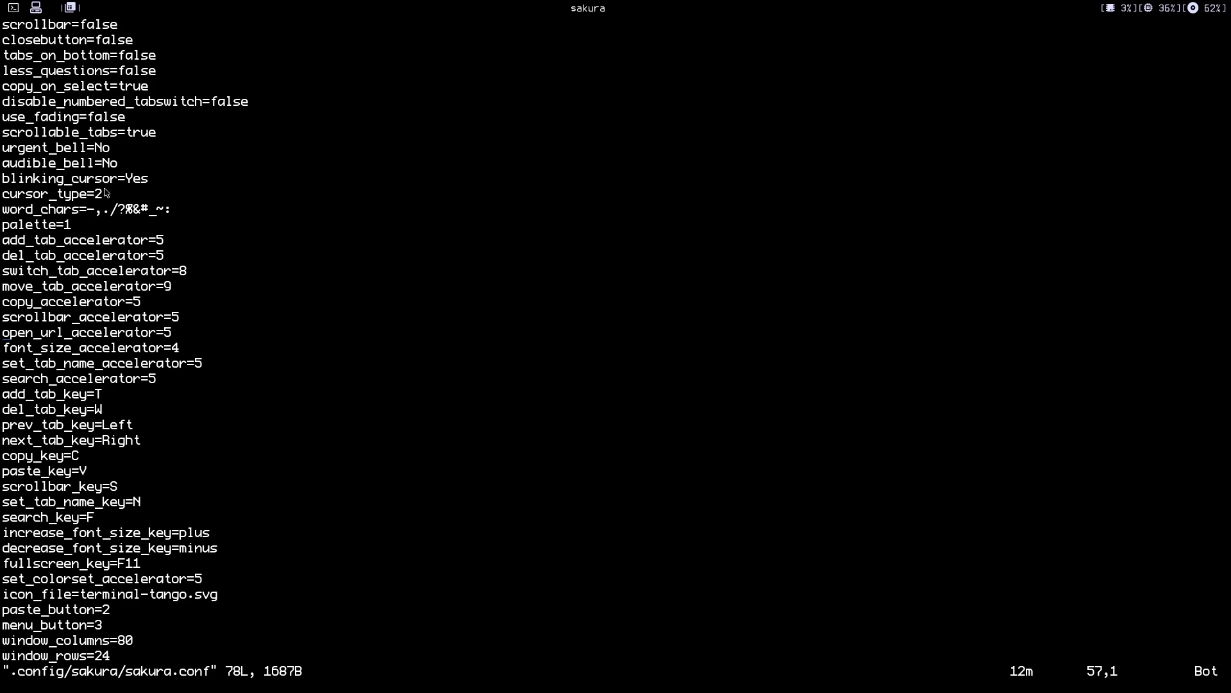
mouse_move(203, 106)
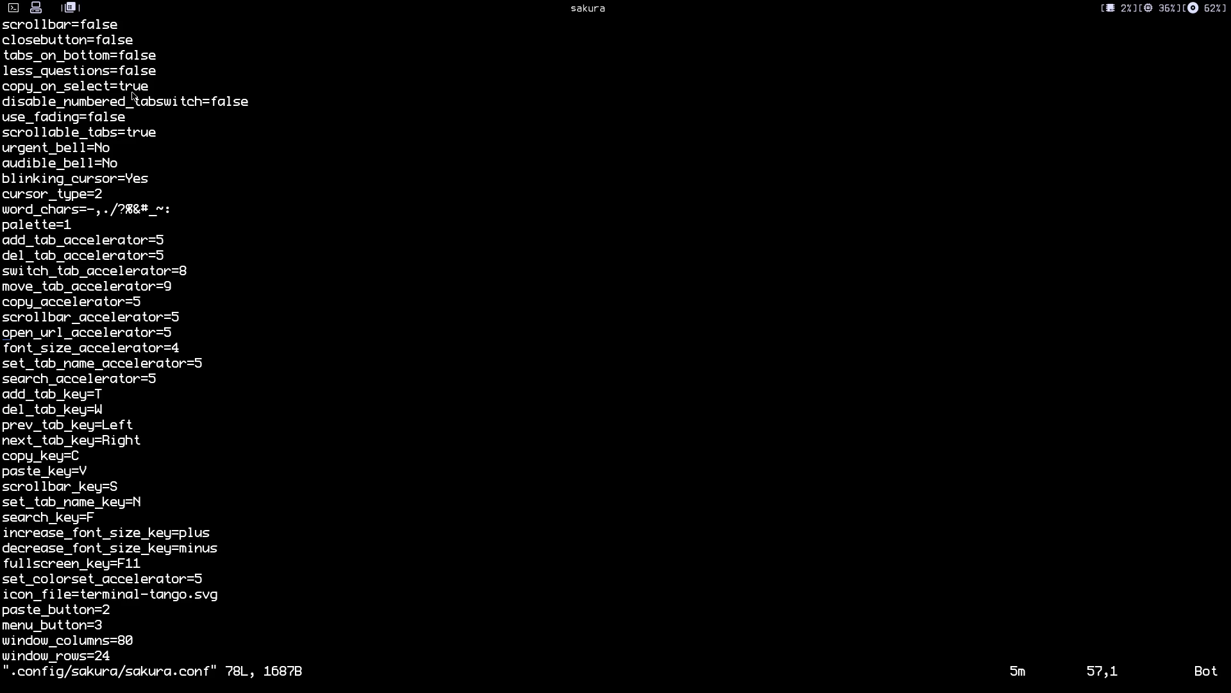
mouse_move(408, 230)
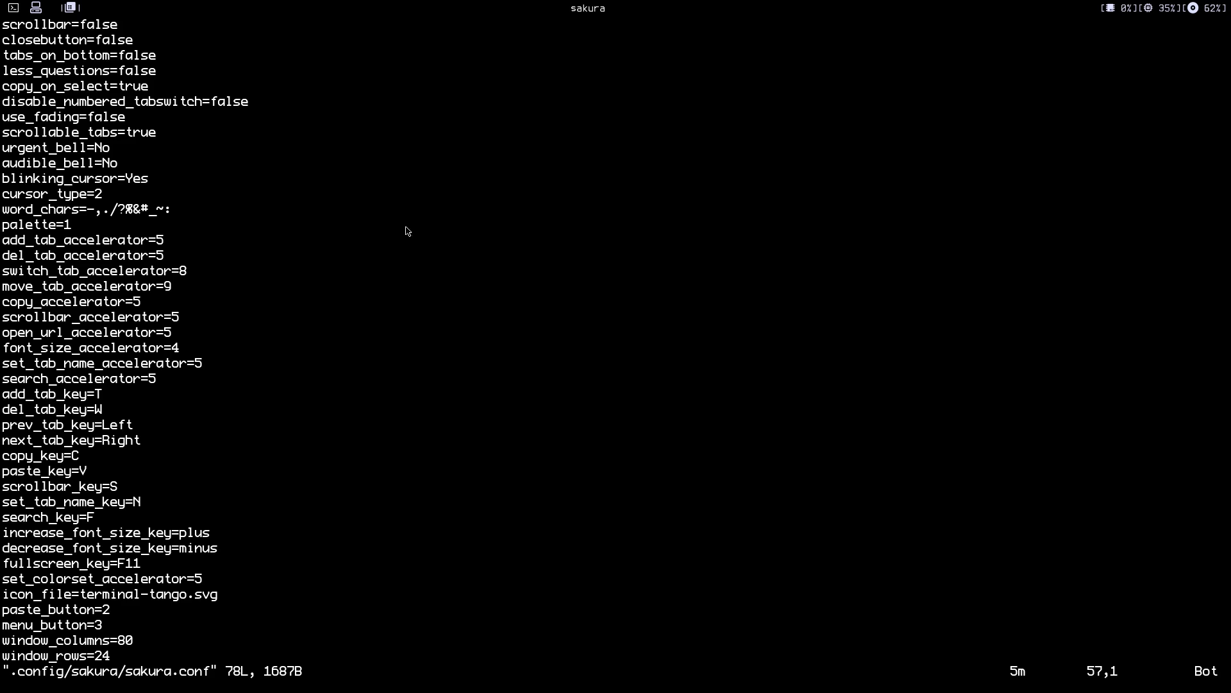
mouse_move(170, 370)
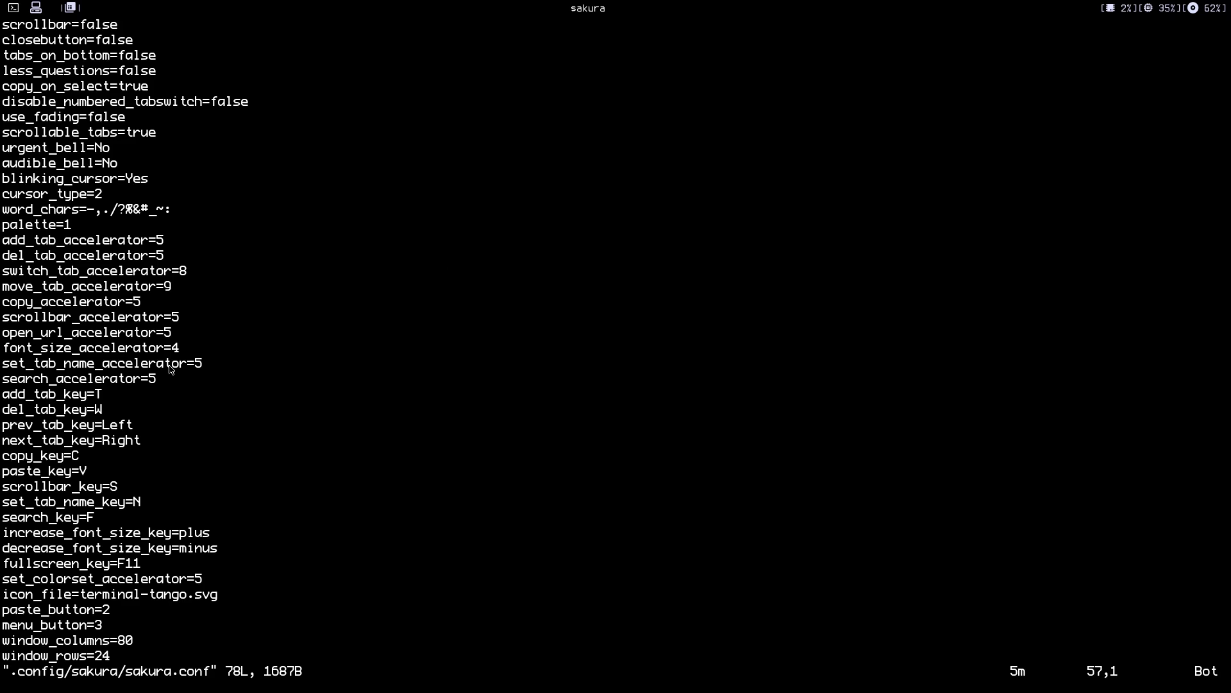
mouse_move(132, 360)
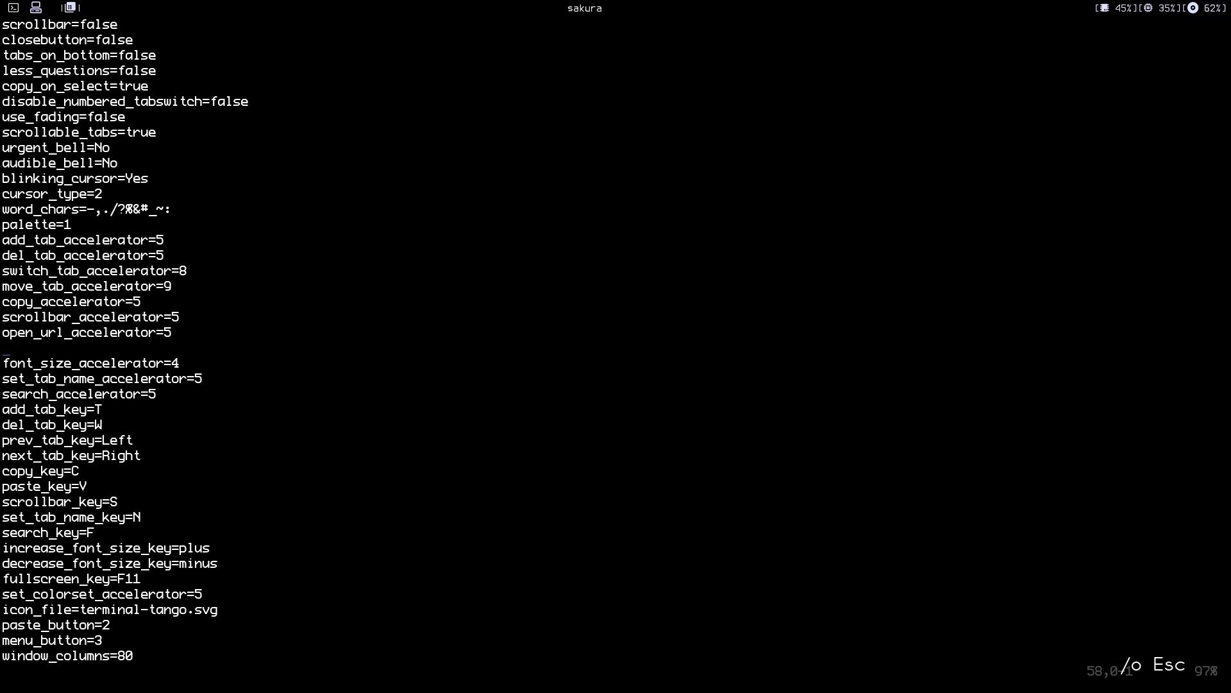
Scroll down sakura.conf and start typing the search for 'font'.
scroll(down, 3)
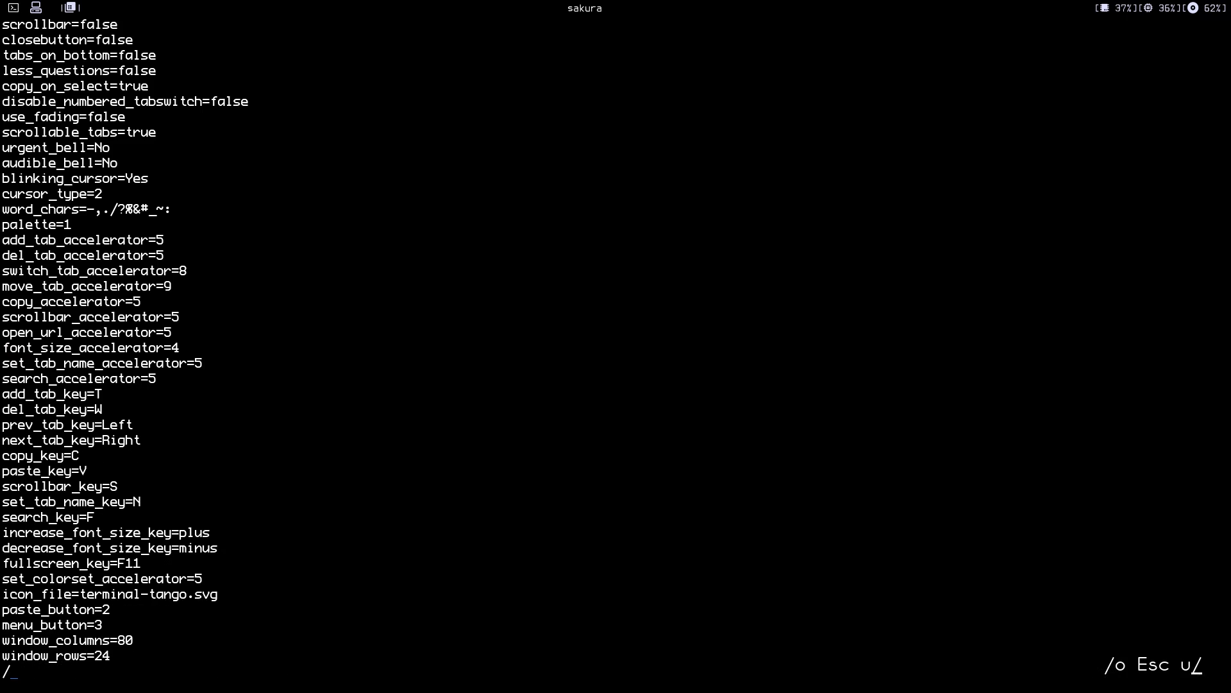
text(font)
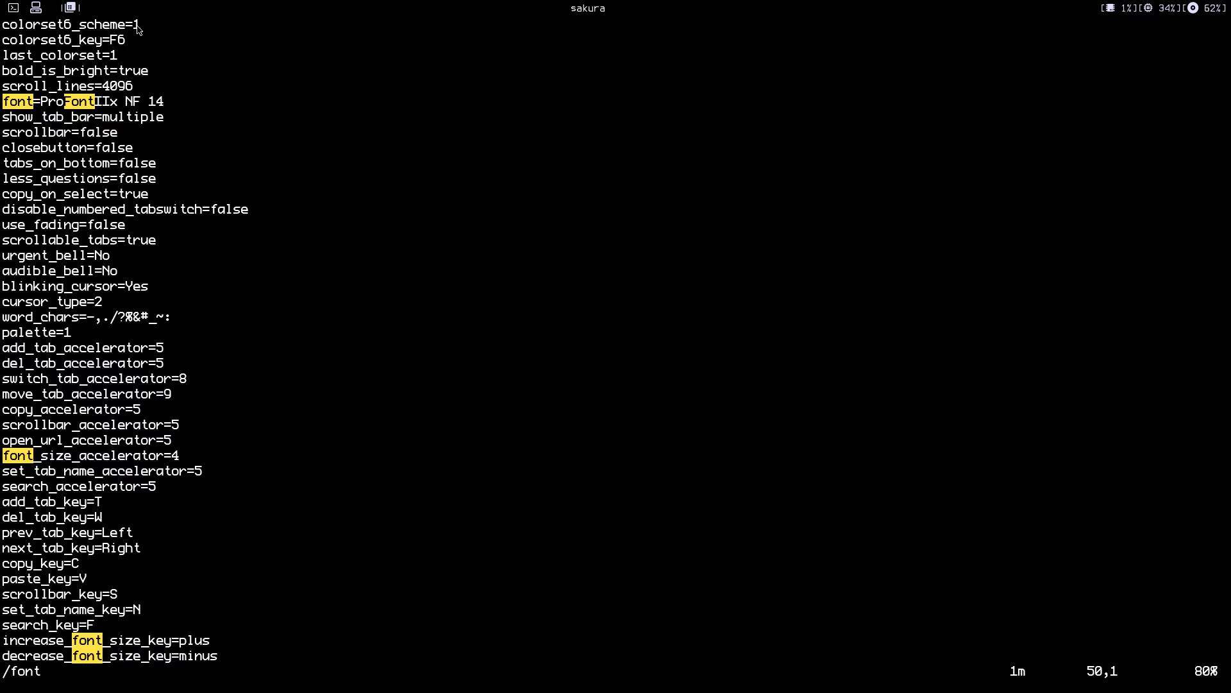
mouse_move(97, 49)
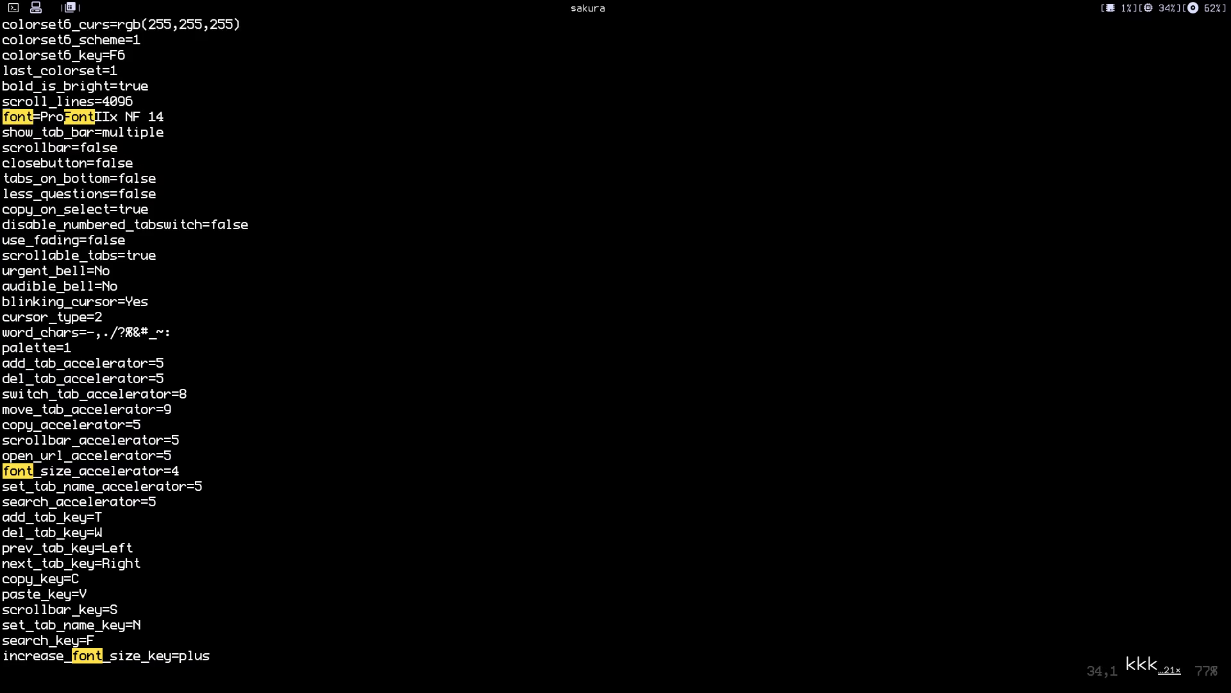
scroll(up, 3)
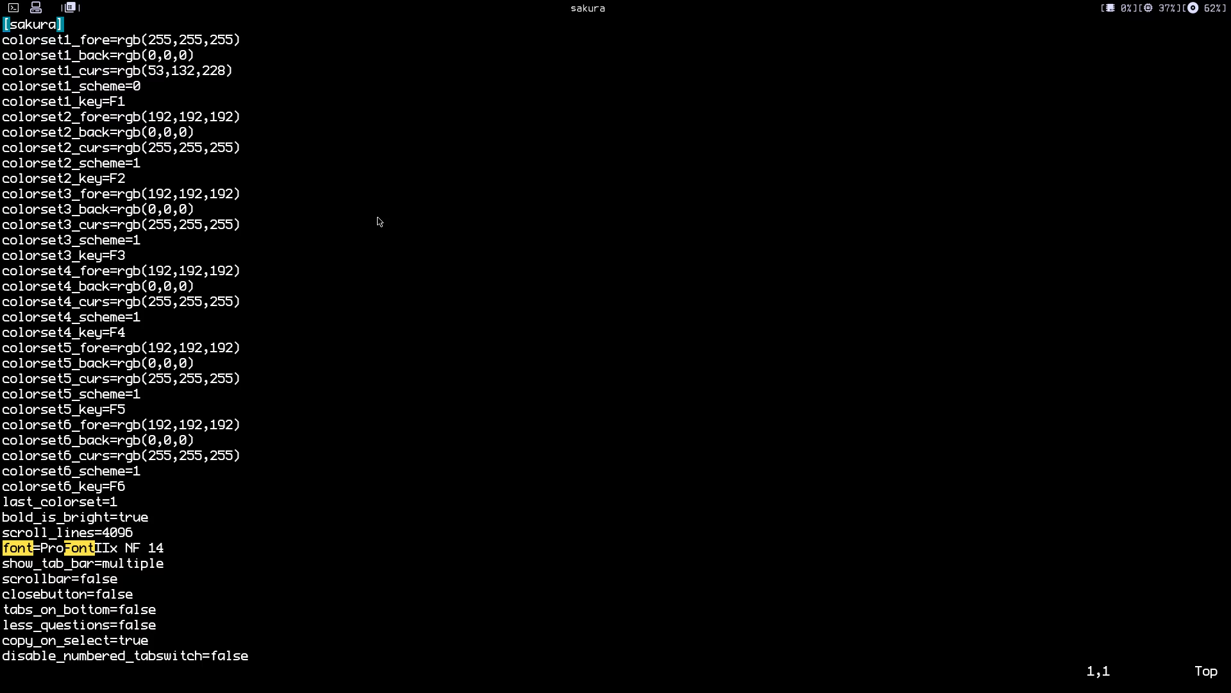
scroll(down, 3)
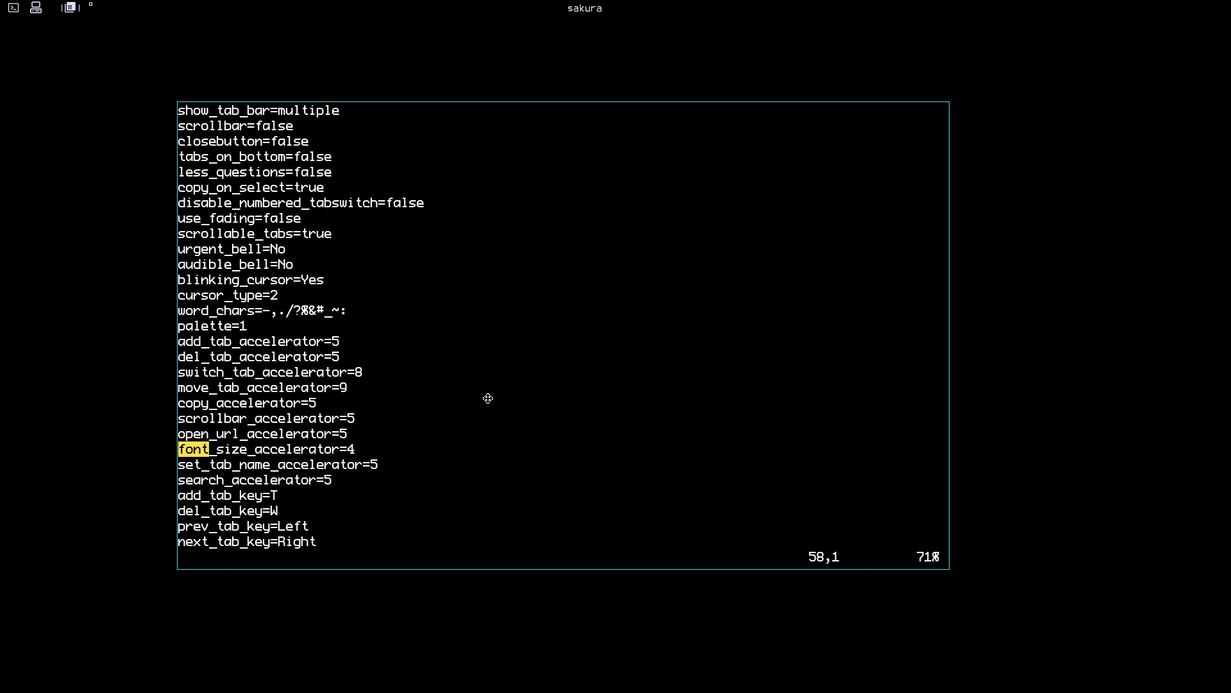
mouse_move(355, 438)
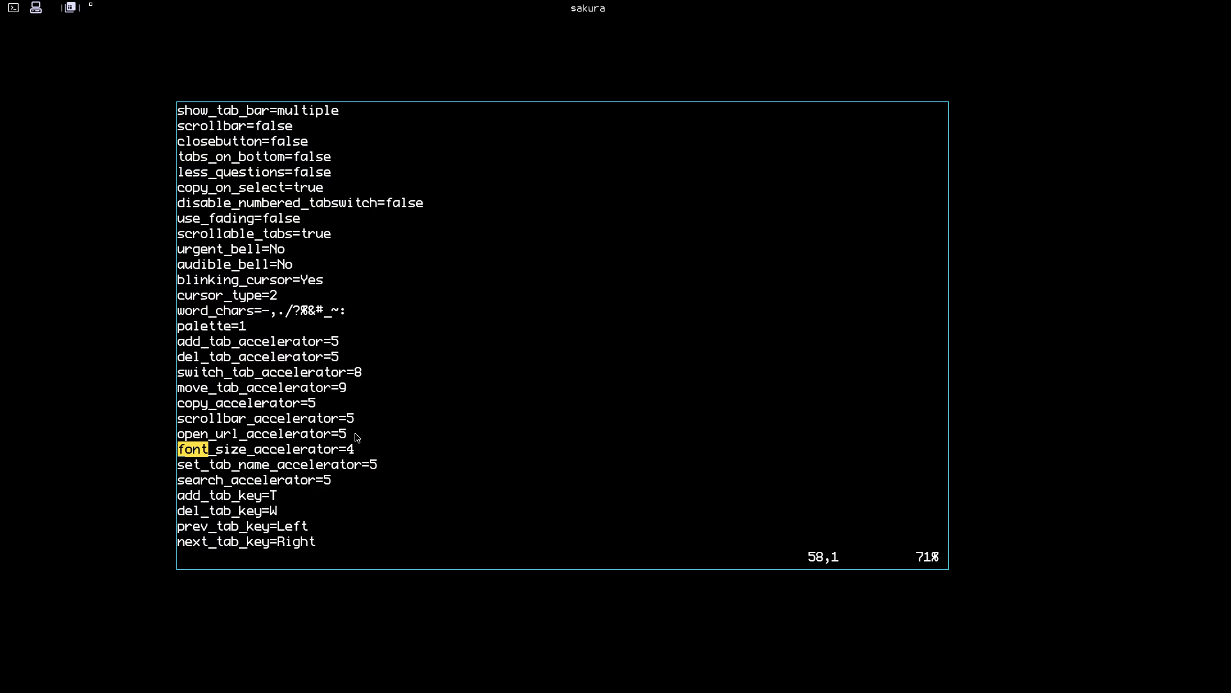
Quit Vim with :q and return to an empty shell prompt.
text(:q)
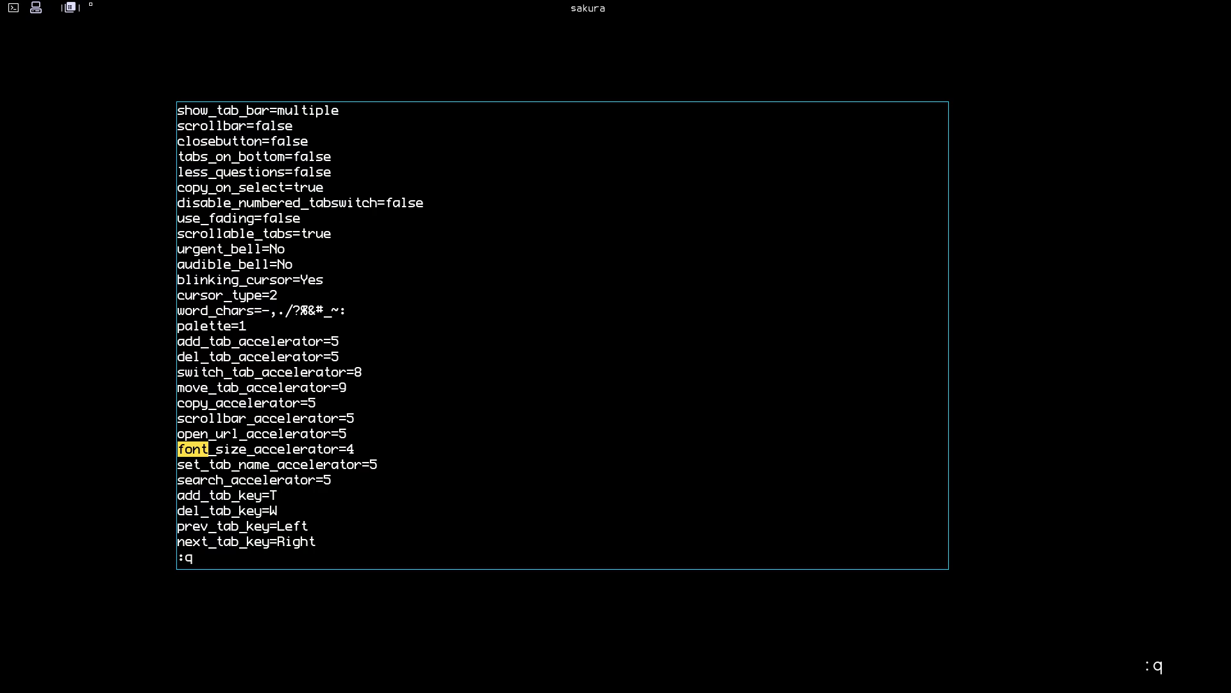
key(Return)
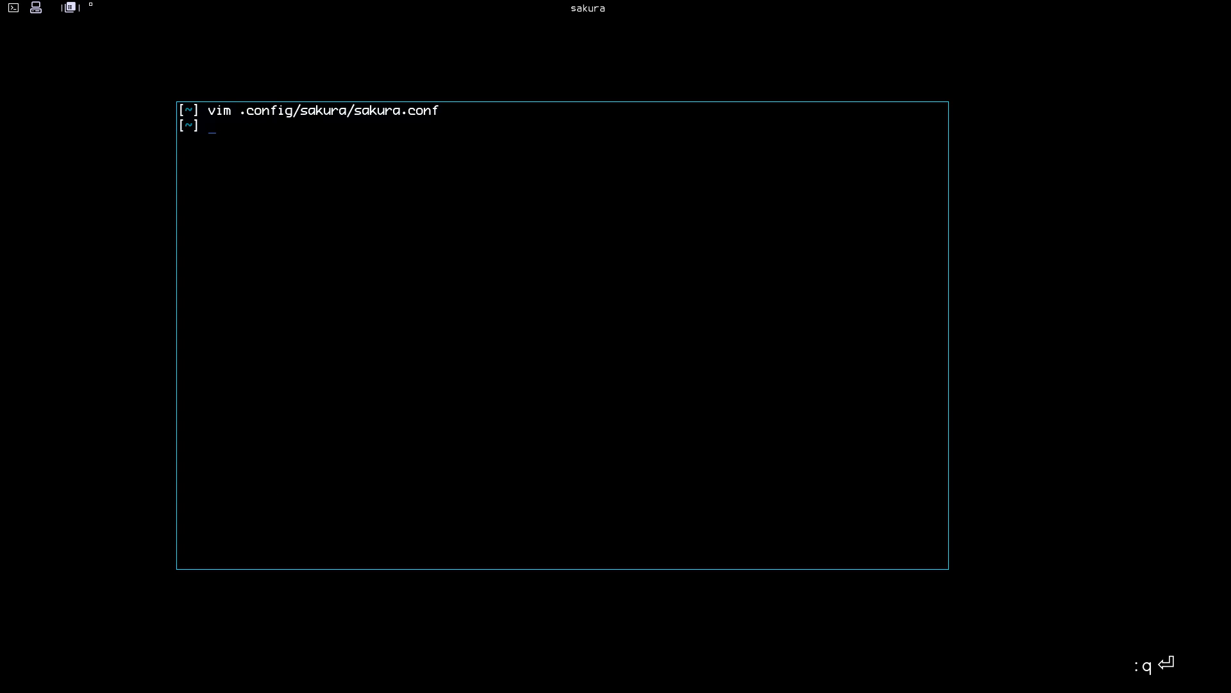
key(Return)
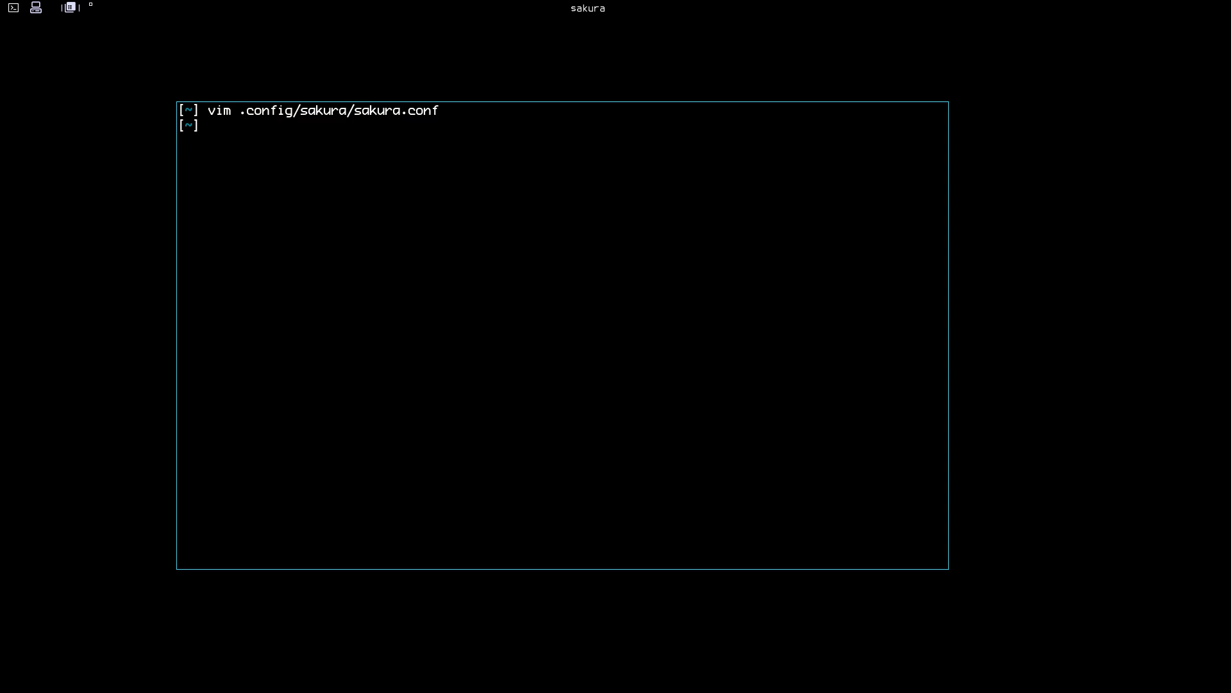